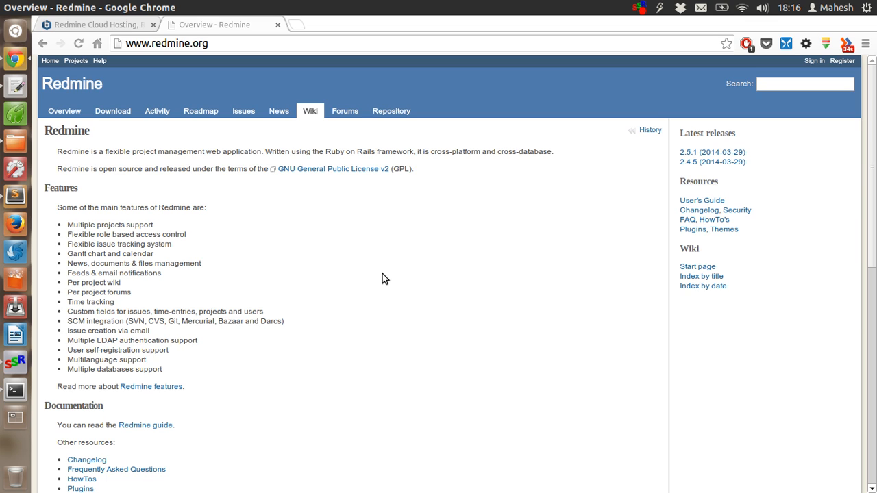
mouse_move(337, 108)
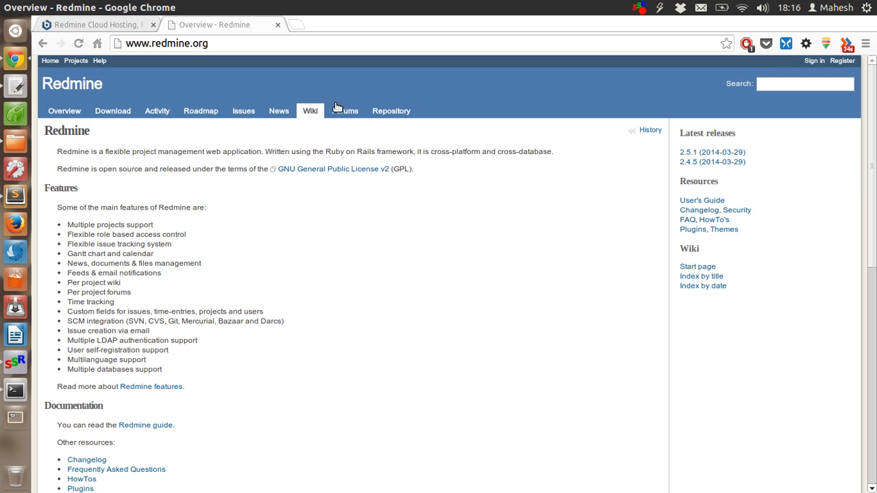
mouse_move(120, 42)
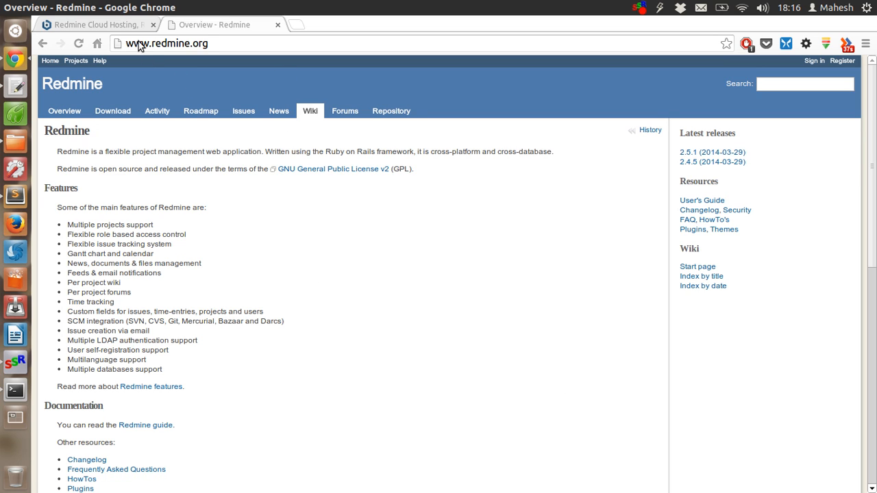
mouse_move(122, 32)
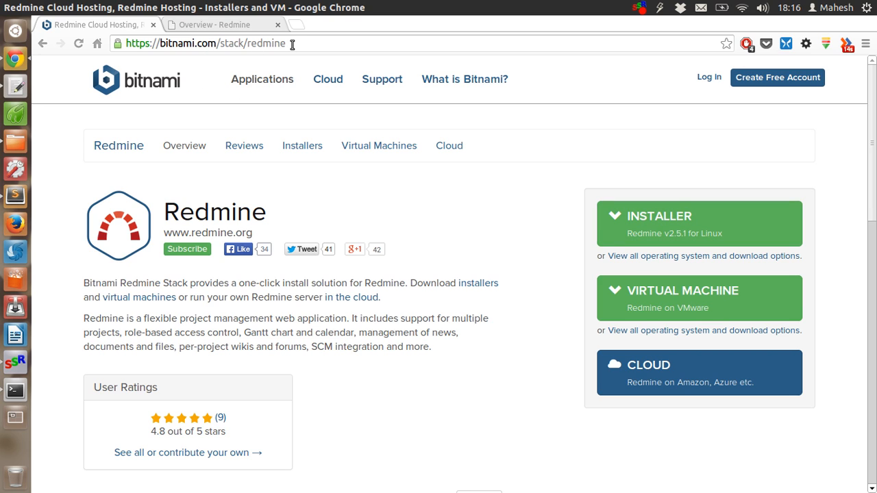
mouse_move(676, 234)
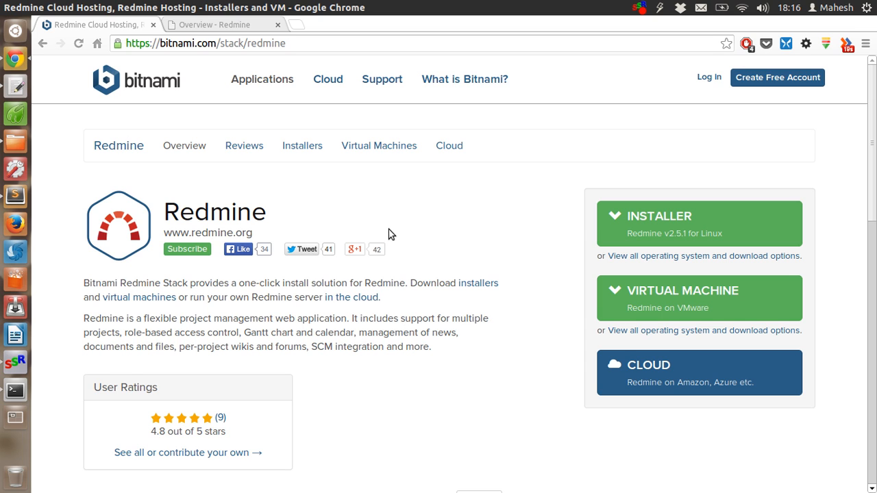
mouse_move(61, 175)
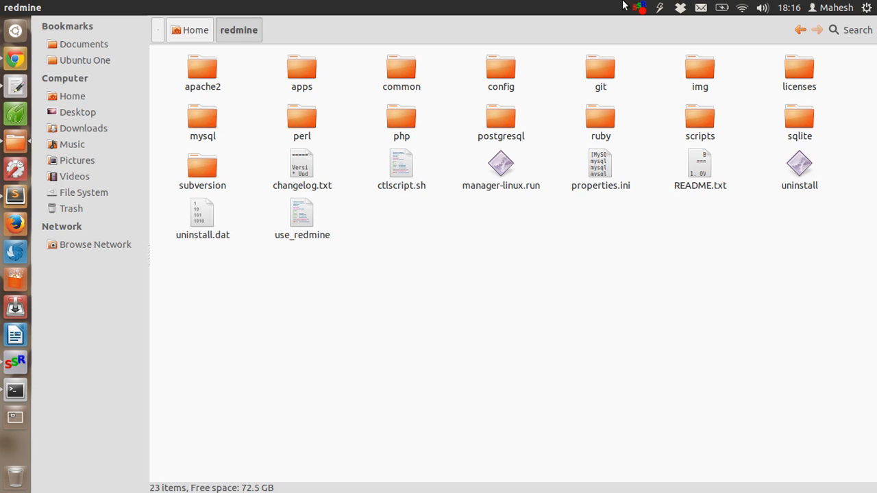
mouse_move(39, 409)
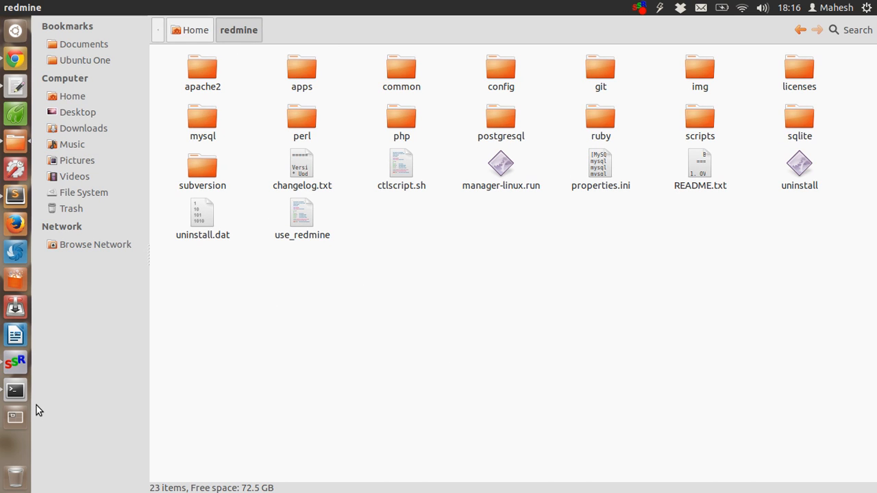
mouse_move(12, 53)
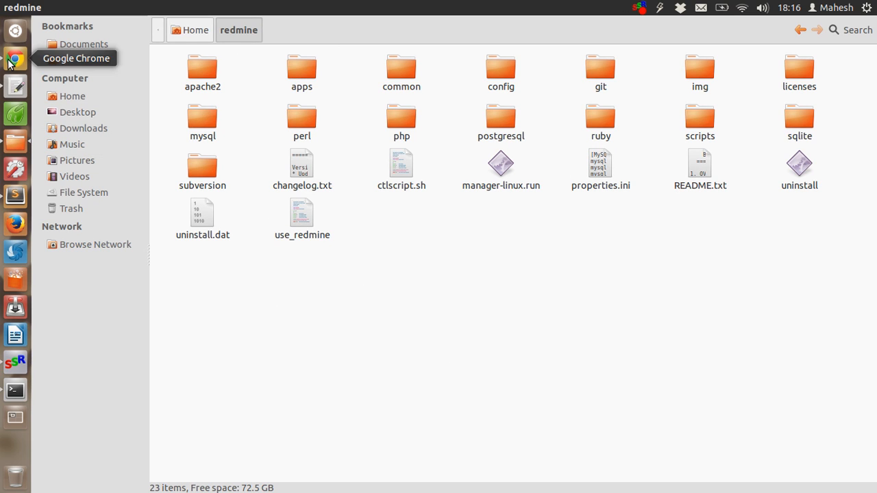
mouse_move(63, 103)
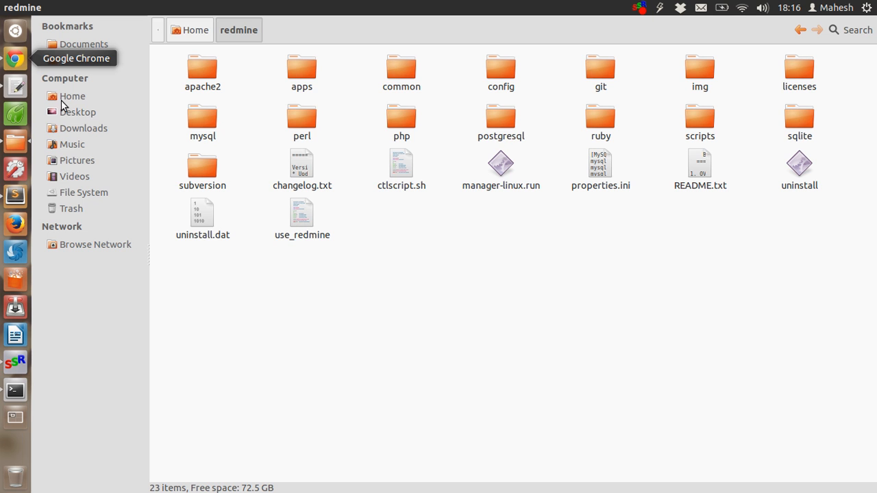
Open a terminal window from the Unity launcher over the redmine folder.
left_click(13, 391)
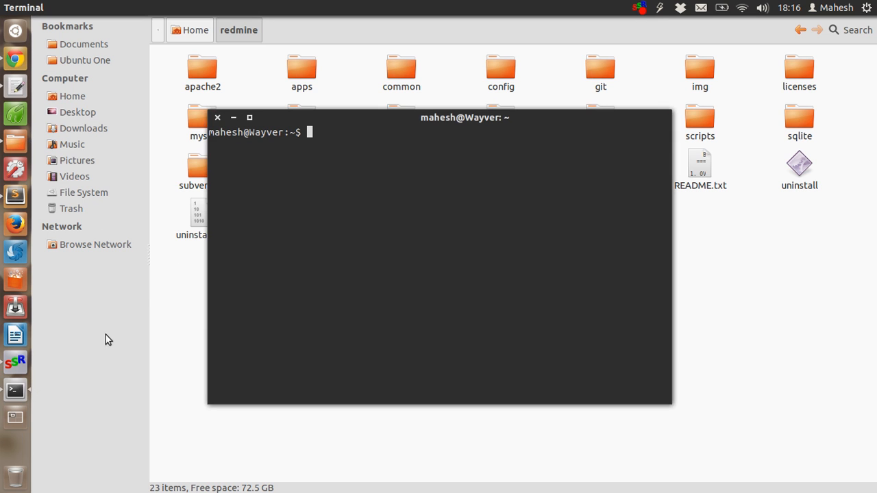
left_click(12, 61)
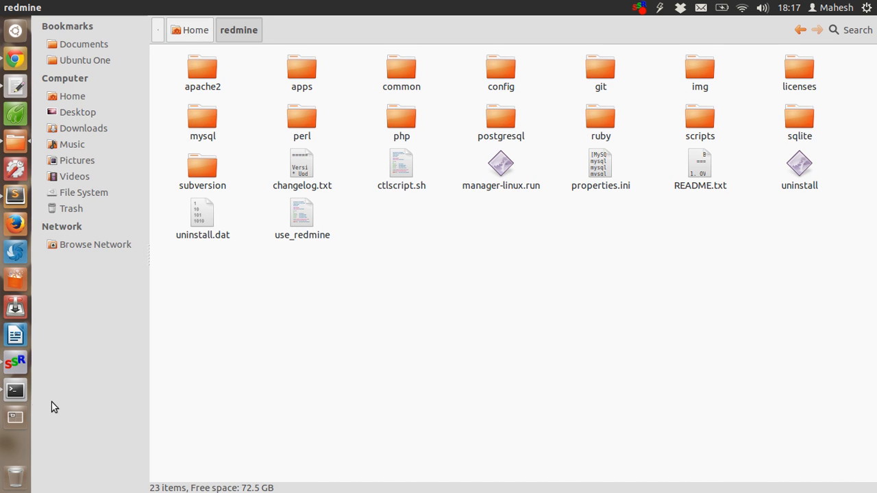
left_click(14, 391)
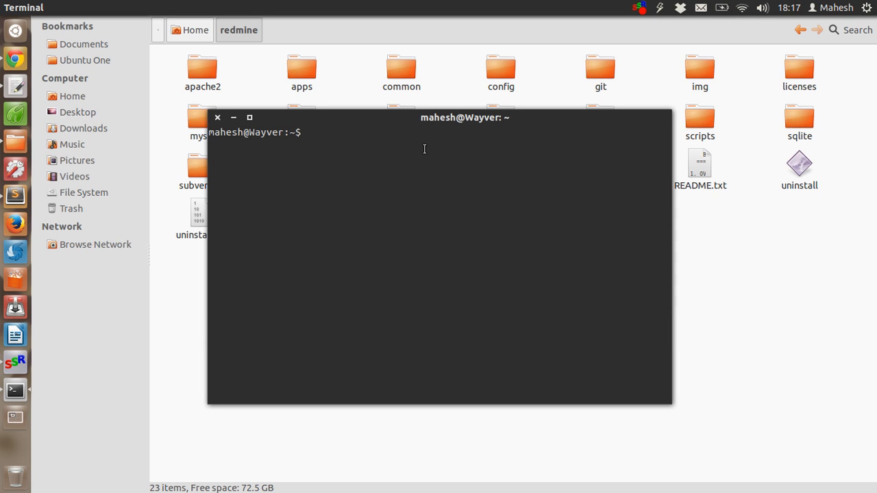
Run 'cd redmine' and './ctlscript.sh start' to launch the Redmine stack with MySQL.
type("cd rem")
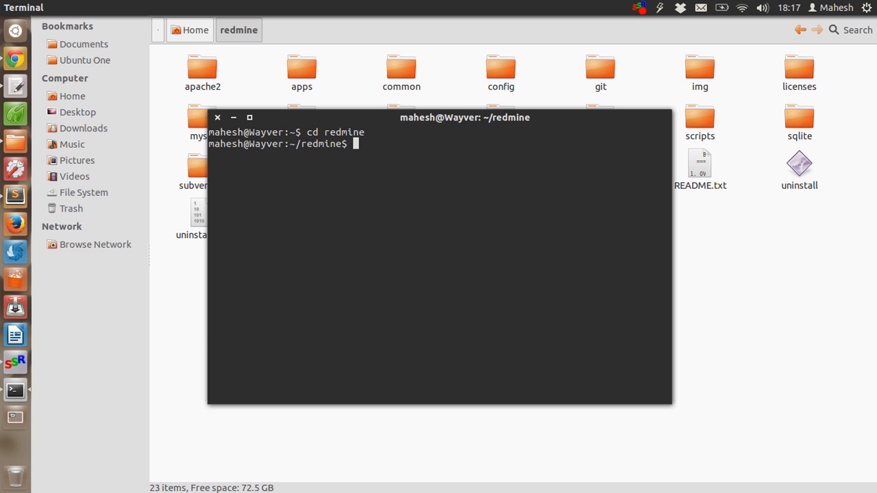
type("./c")
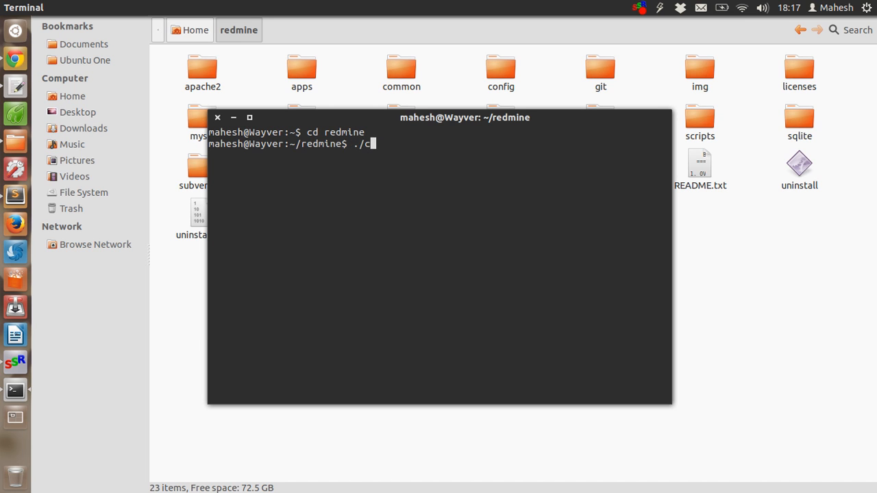
type("tlscript")
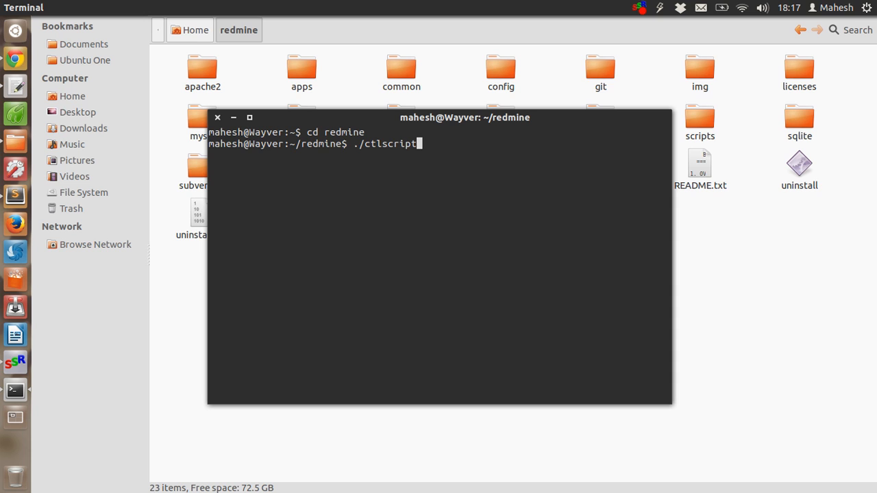
type(".sh start")
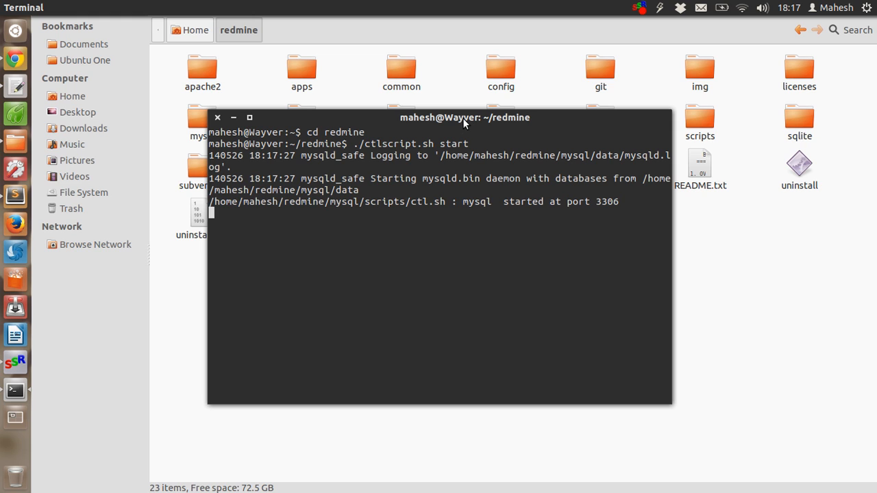
left_click_drag(465, 118, 609, 120)
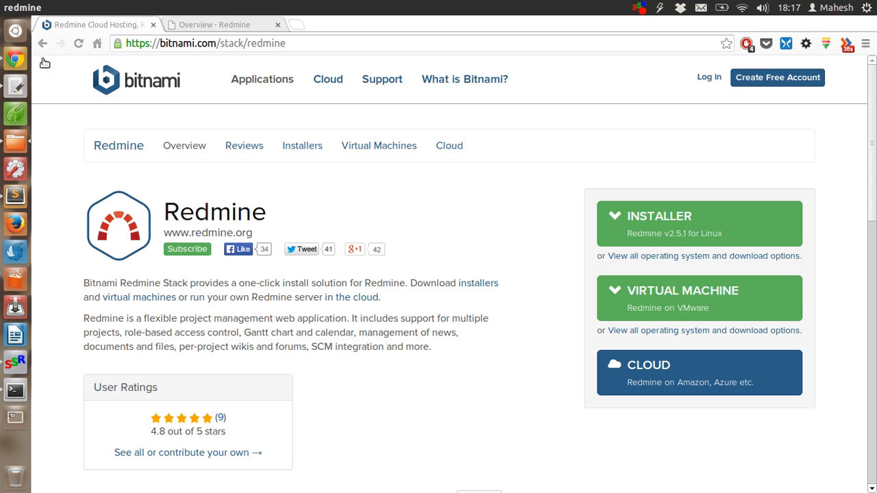
Load localhost:8080/redmine in a new Chrome tab.
left_click(296, 24)
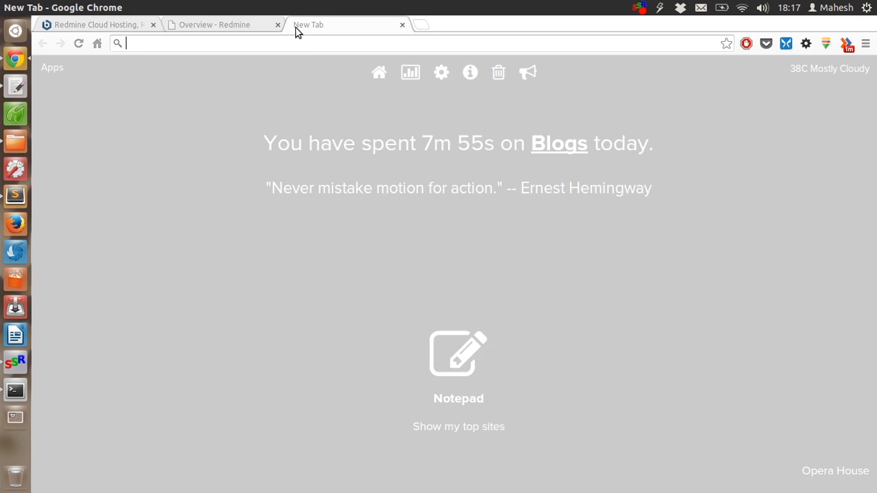
type("localhost")
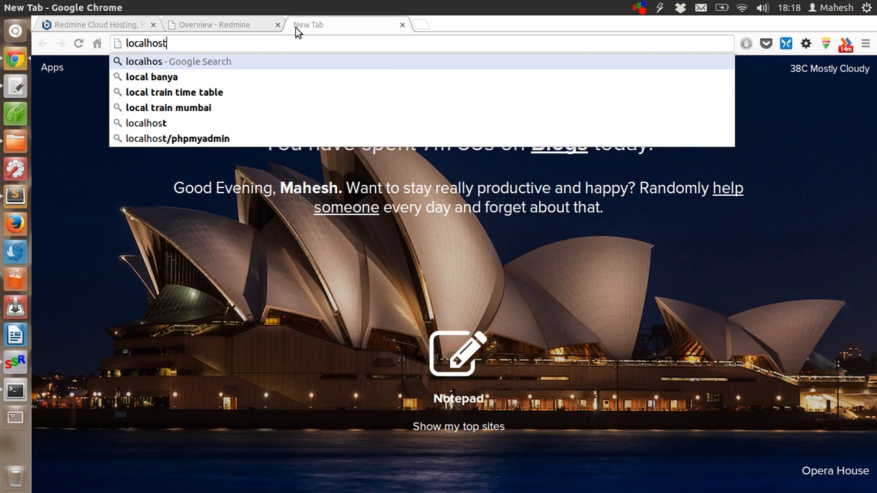
type(":8080")
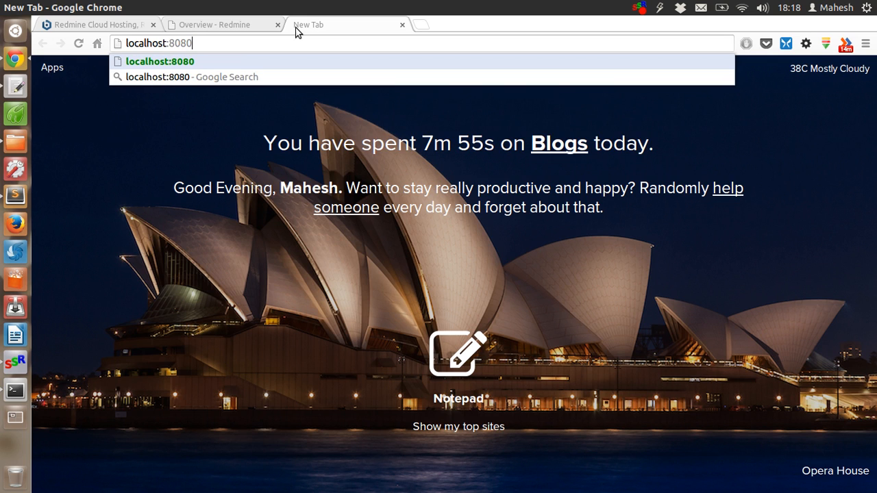
type("/redmine")
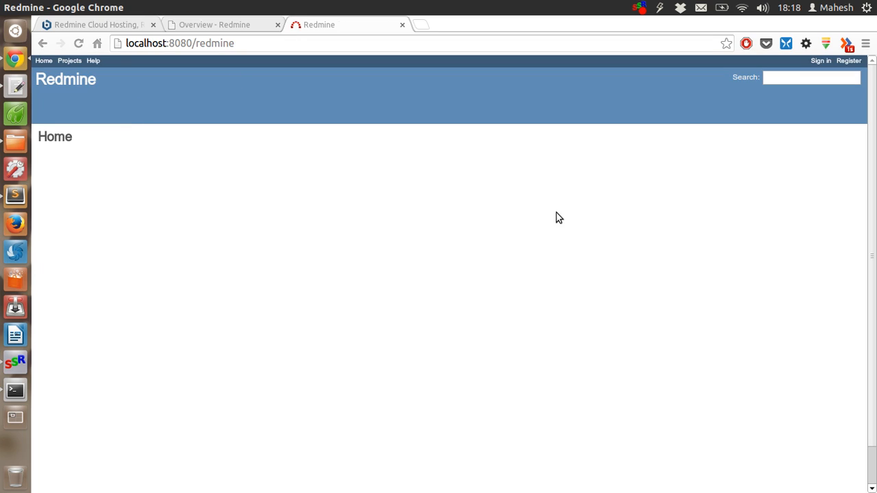
mouse_move(137, 110)
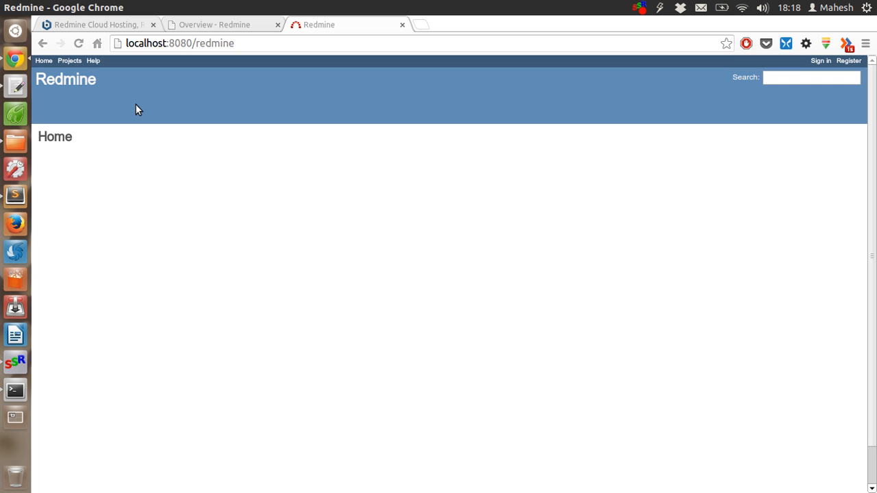
mouse_move(465, 153)
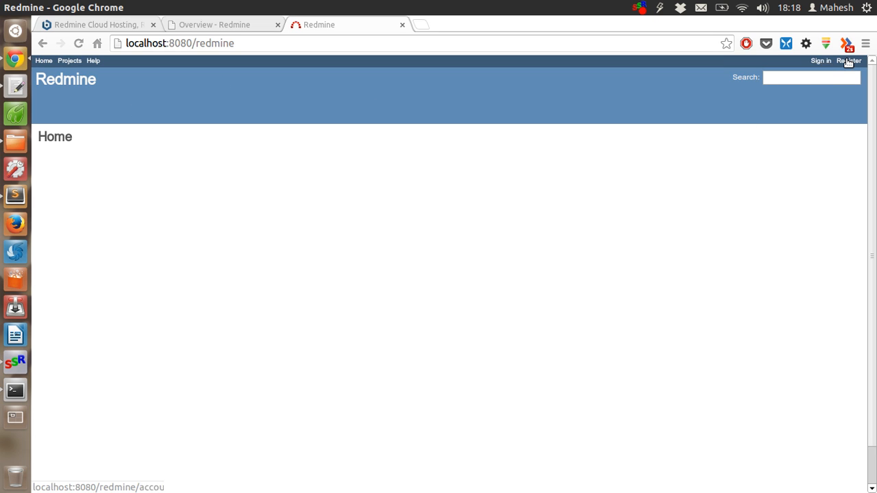
mouse_move(820, 61)
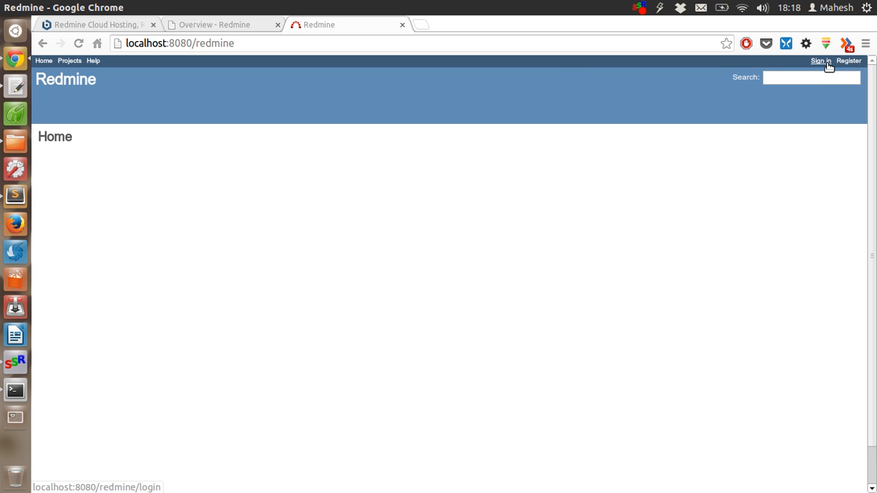
Sign in to the local Redmine site with the administrator login.
left_click(820, 61)
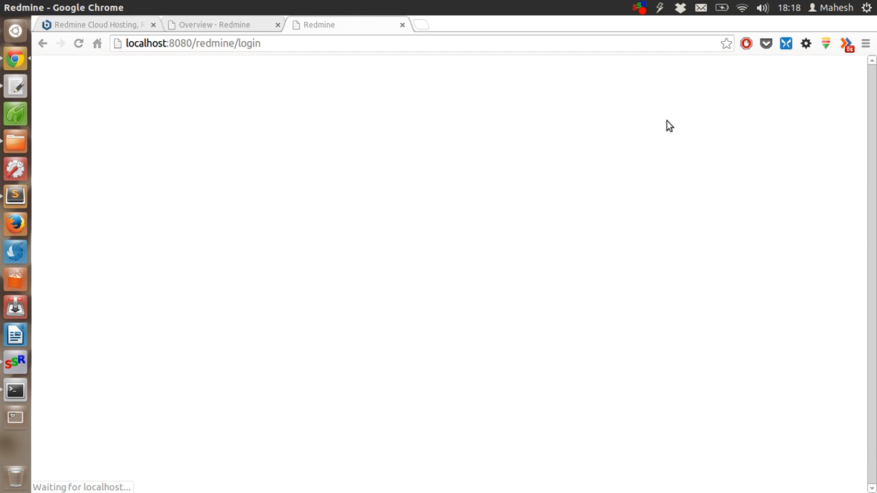
type("mahesh")
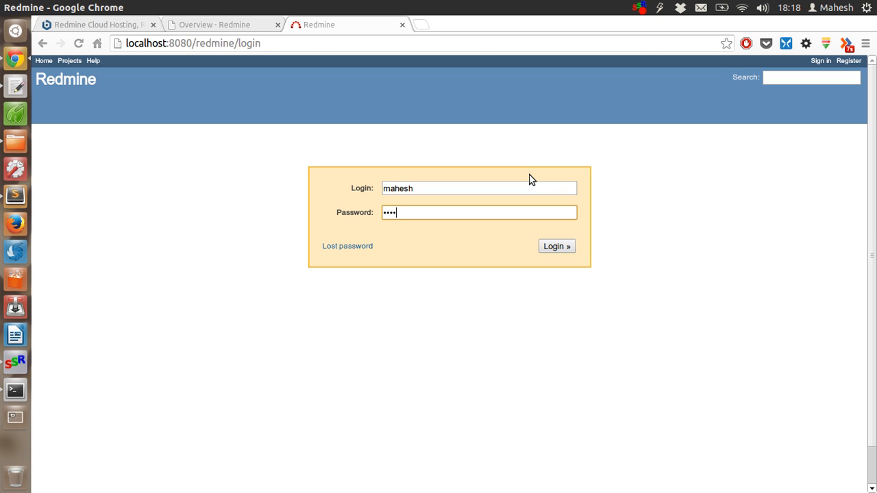
left_click(557, 246)
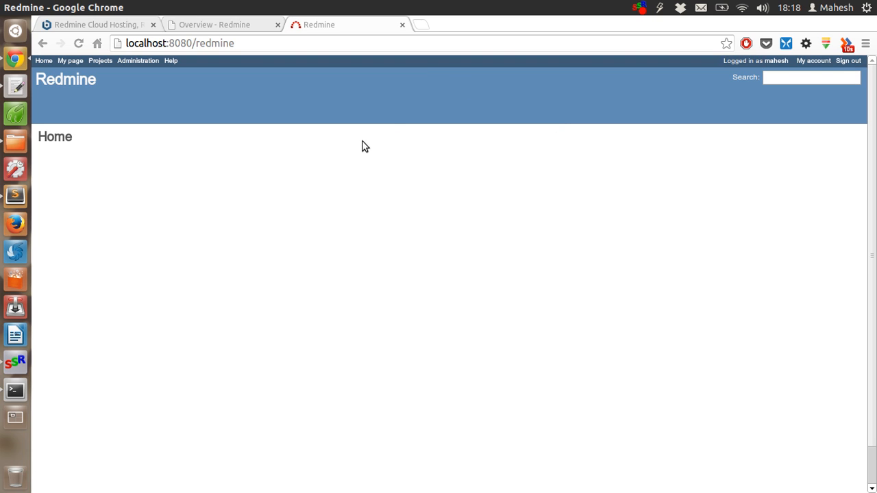
left_click(814, 60)
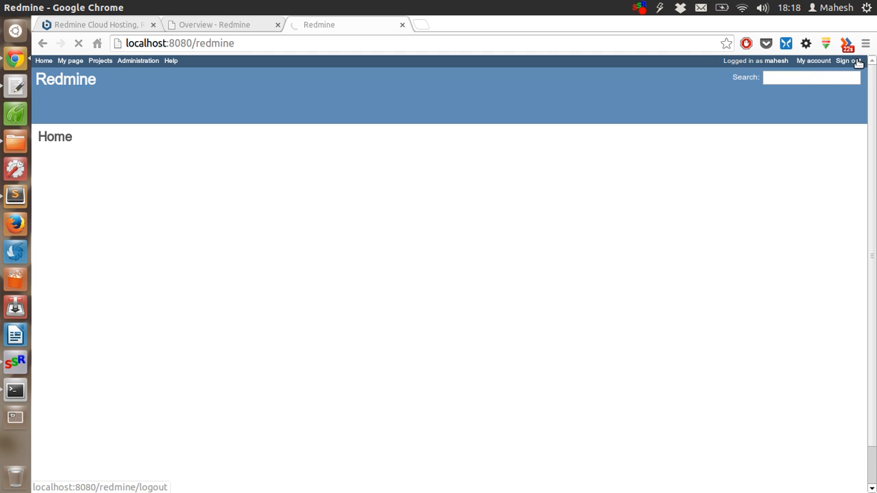
Go to My account and turn on 'Hide my email address' in Preferences.
left_click(859, 62)
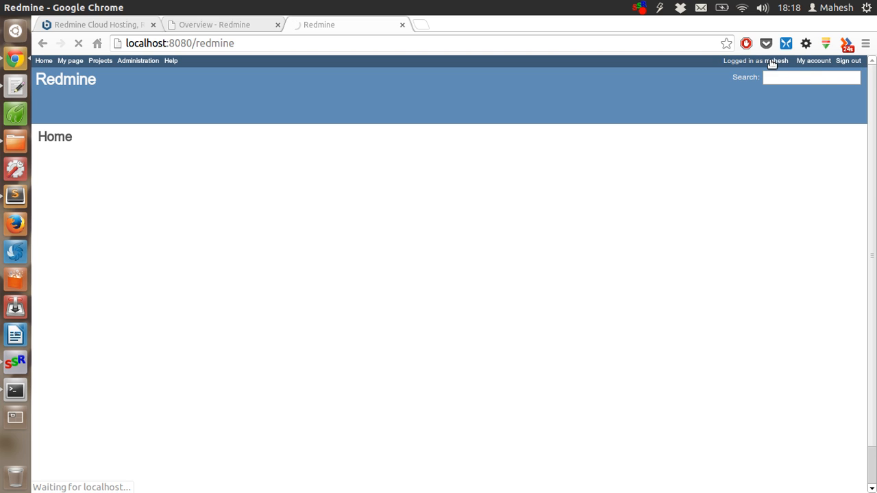
mouse_move(776, 61)
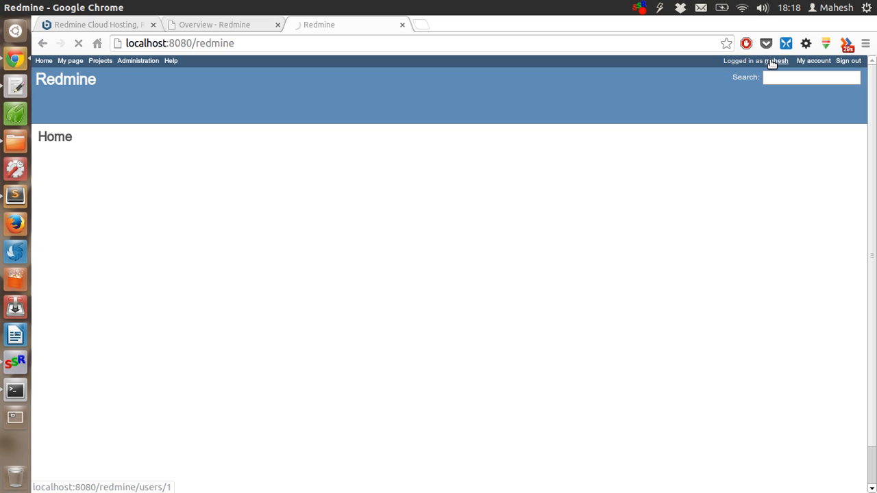
left_click(815, 60)
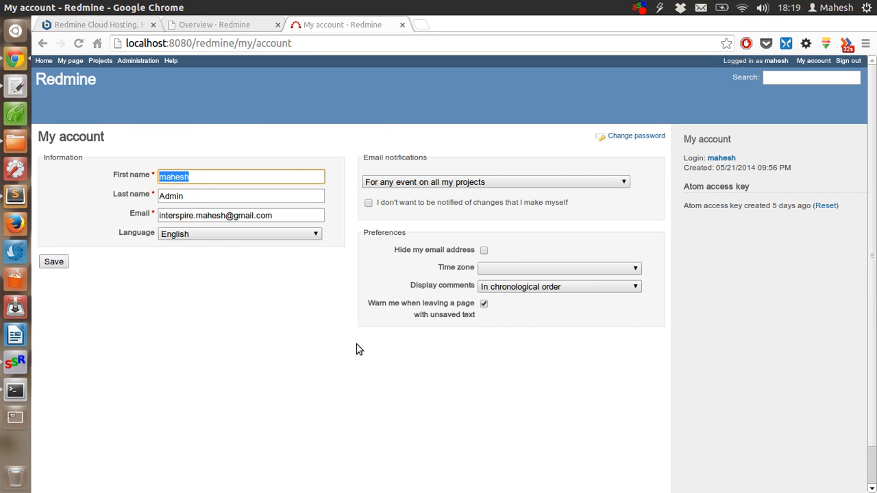
mouse_move(279, 319)
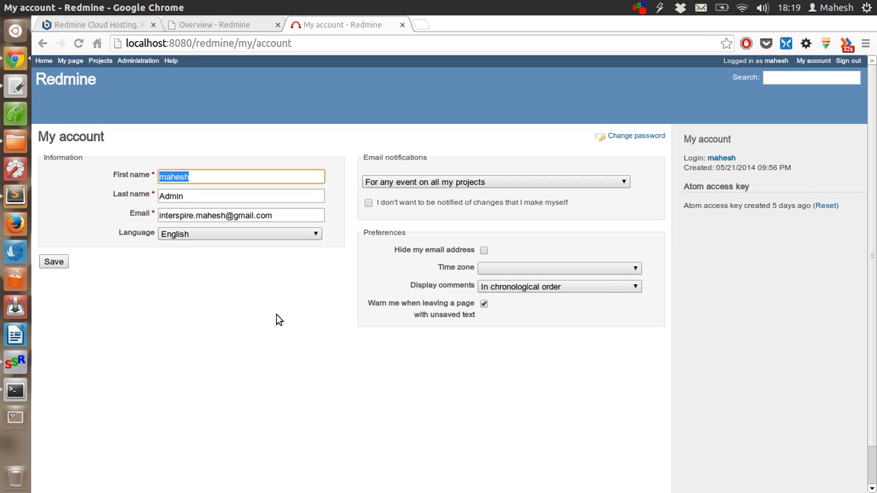
mouse_move(765, 213)
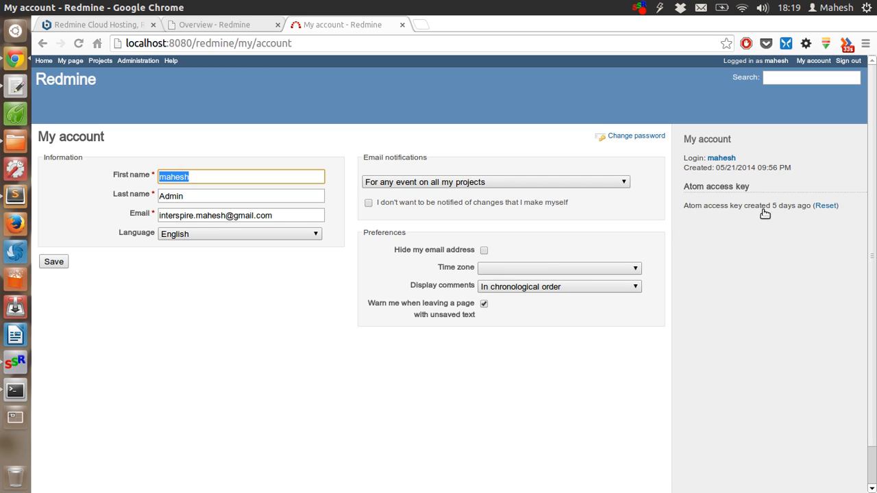
mouse_move(707, 170)
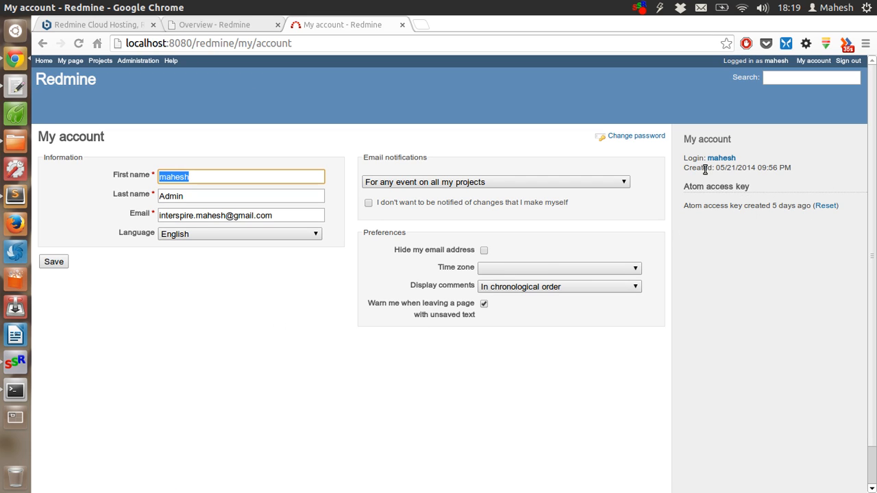
mouse_move(418, 139)
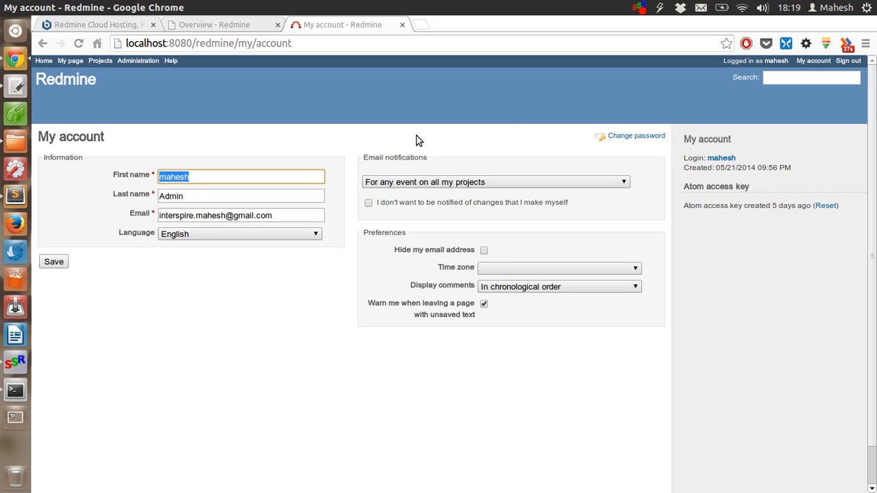
mouse_move(406, 149)
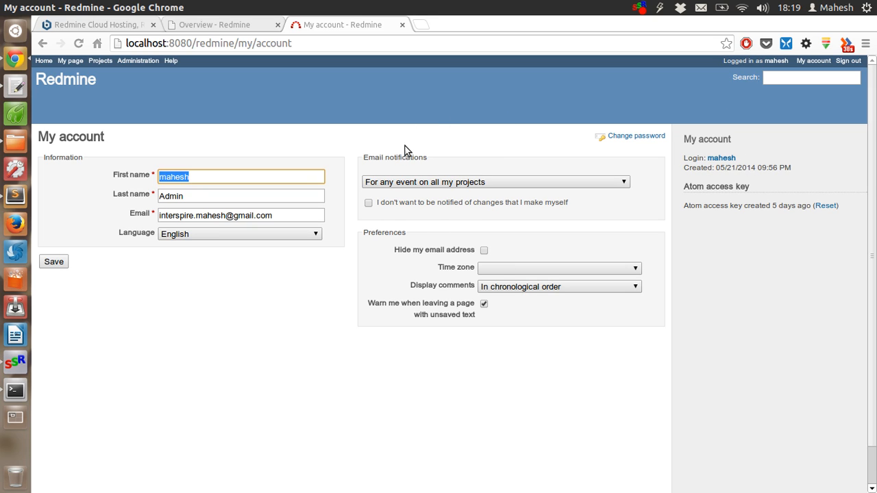
mouse_move(400, 244)
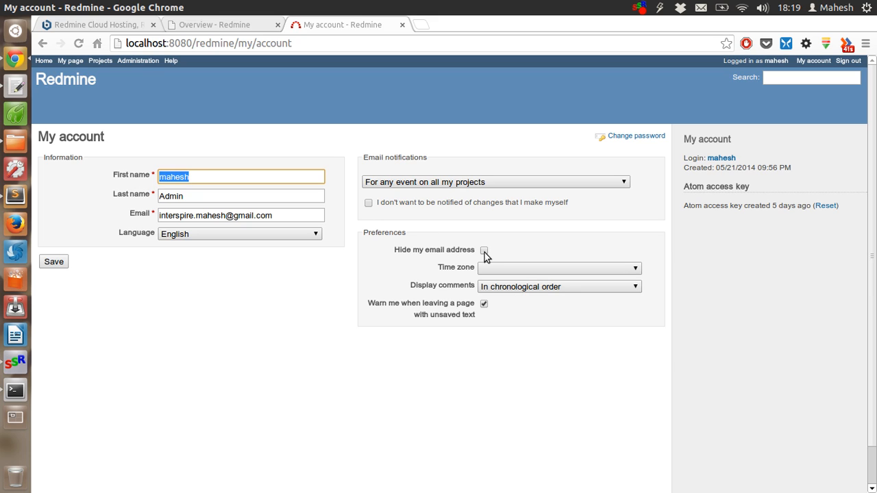
left_click(484, 250)
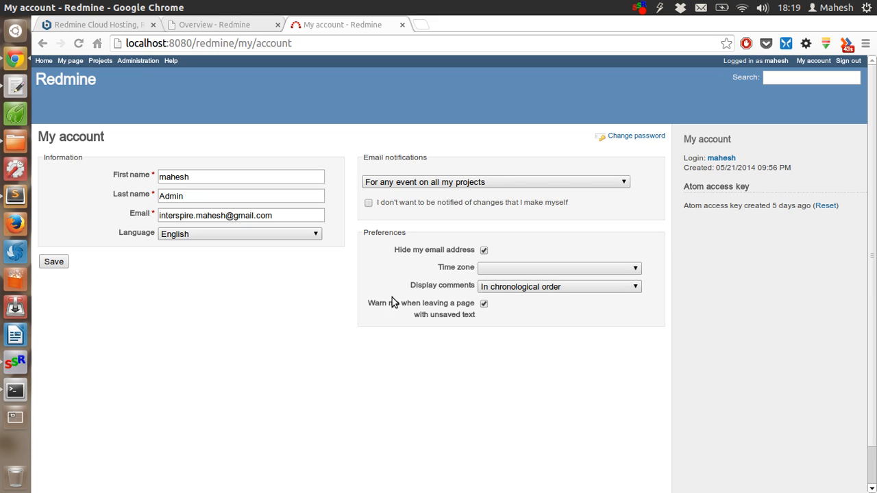
mouse_move(207, 97)
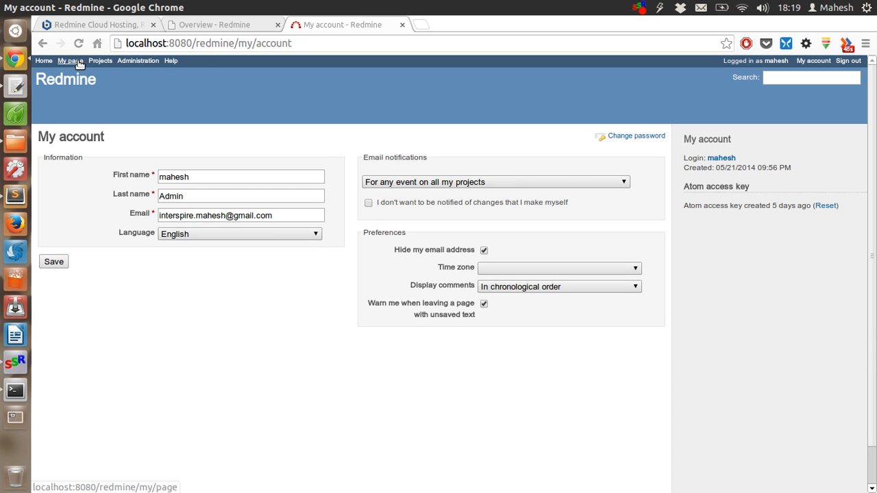
View My page's empty assigned and reported issues, then go to Projects.
left_click(71, 60)
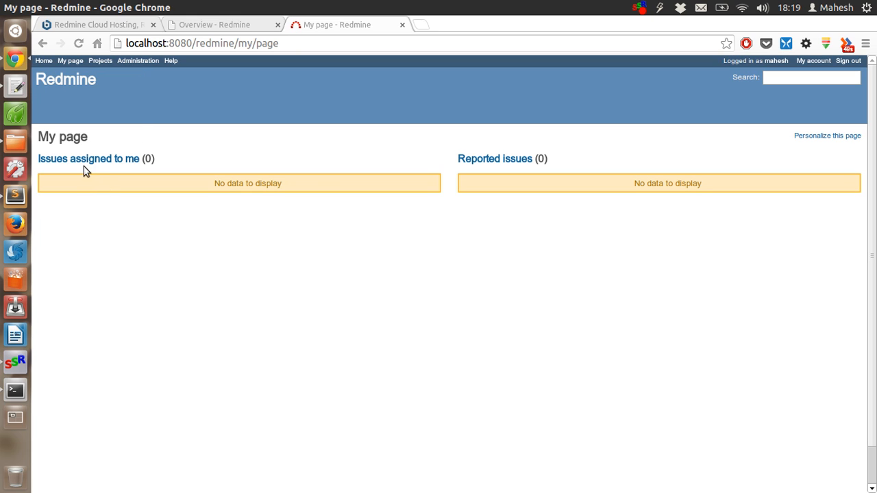
mouse_move(499, 159)
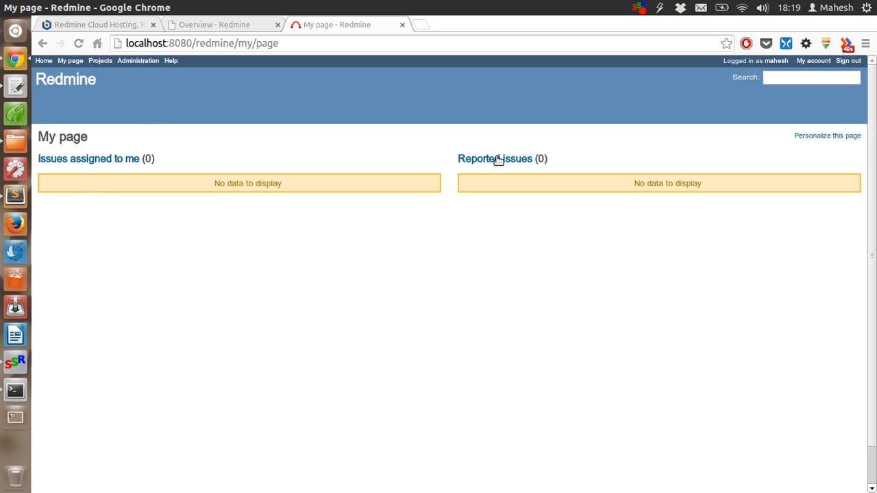
mouse_move(498, 162)
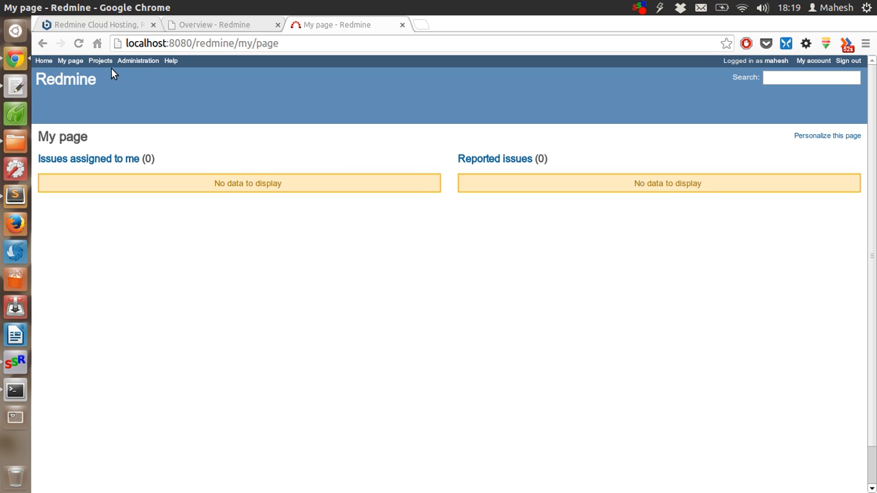
left_click(102, 60)
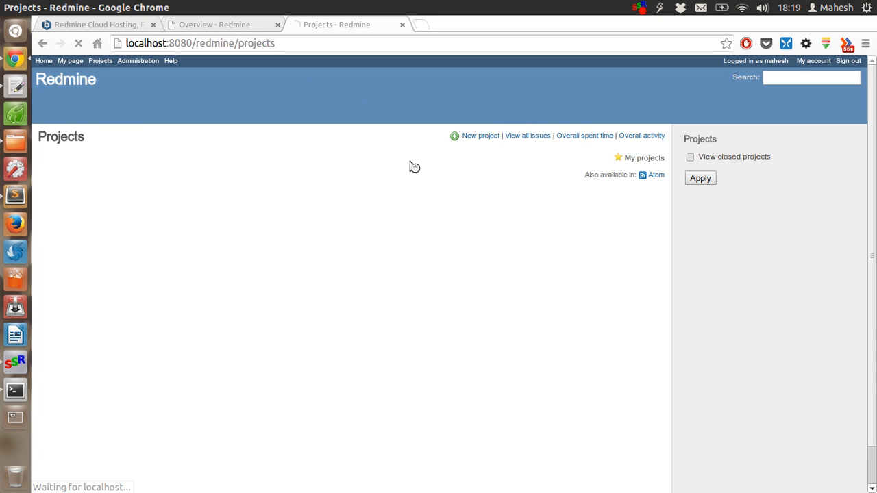
Create project 'Web App Testing Project' with description 'Testing web app'.
left_click(479, 135)
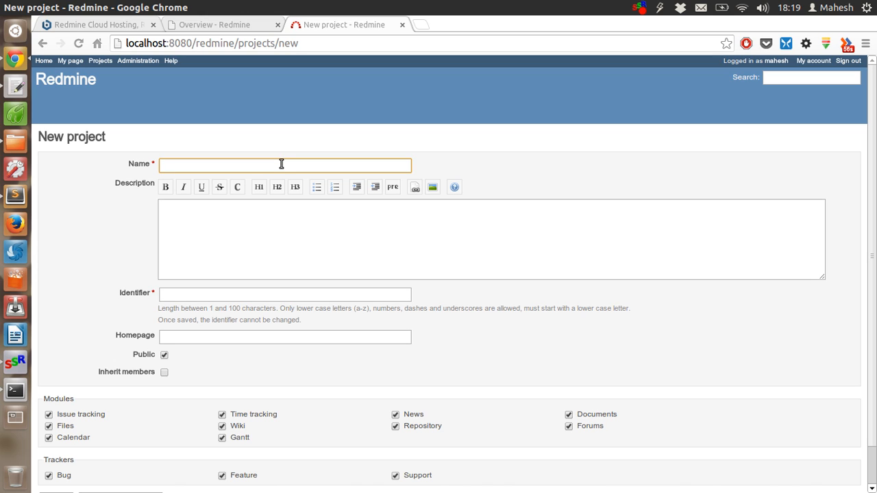
type("Web App")
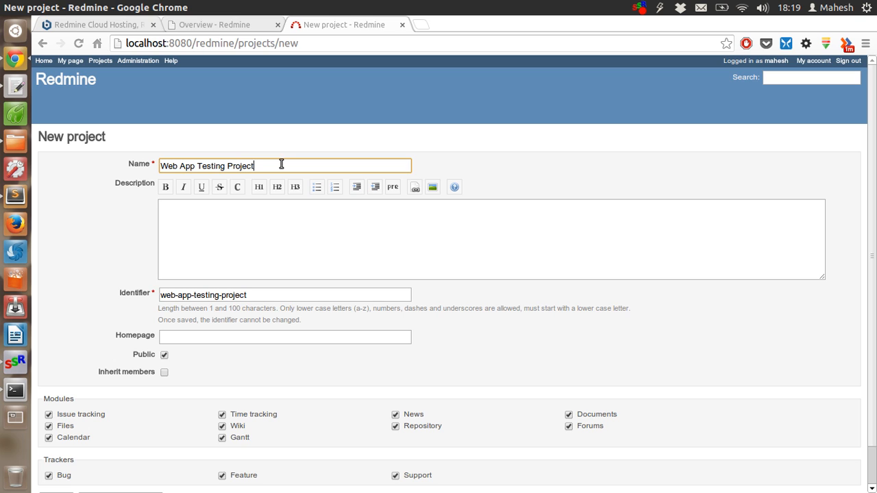
type("Testing web app.")
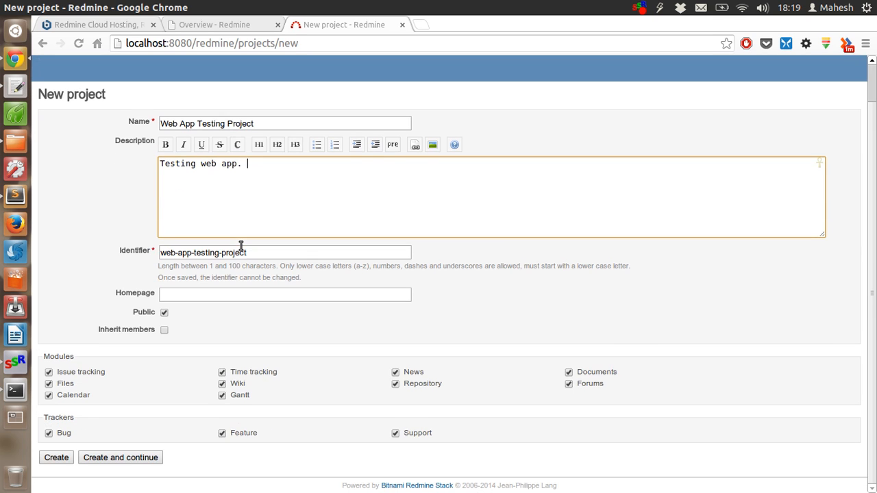
mouse_move(142, 460)
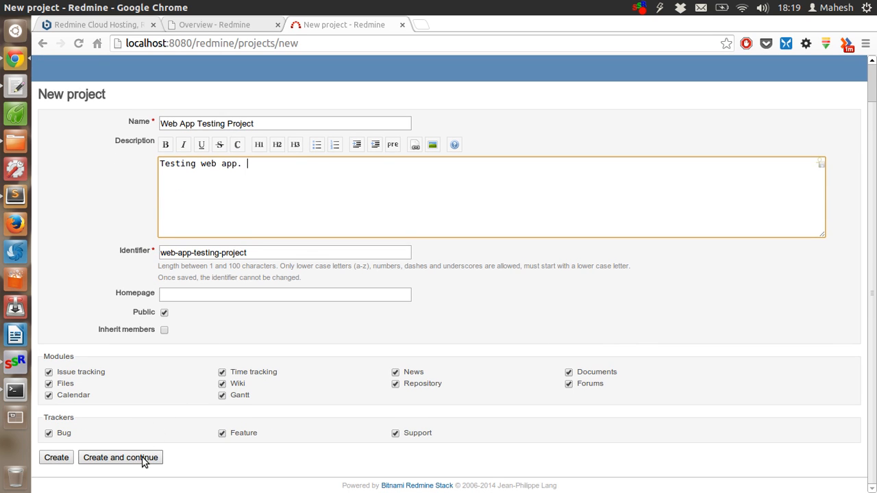
mouse_move(57, 466)
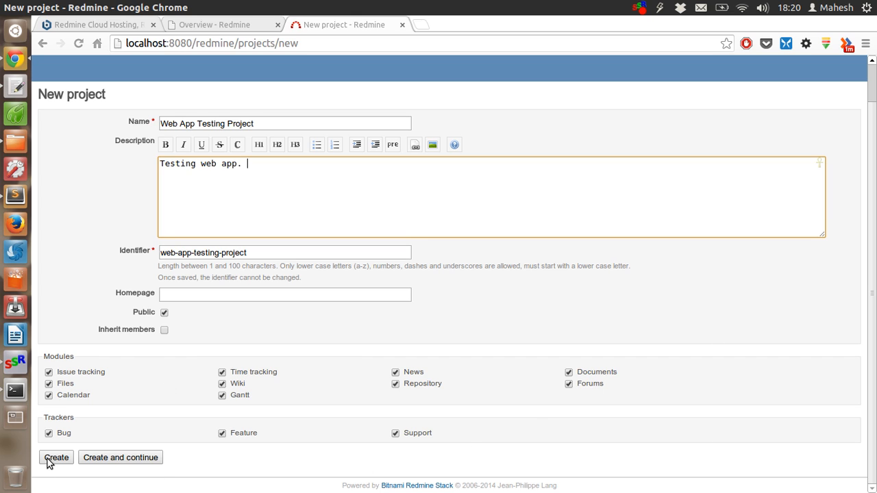
left_click(54, 458)
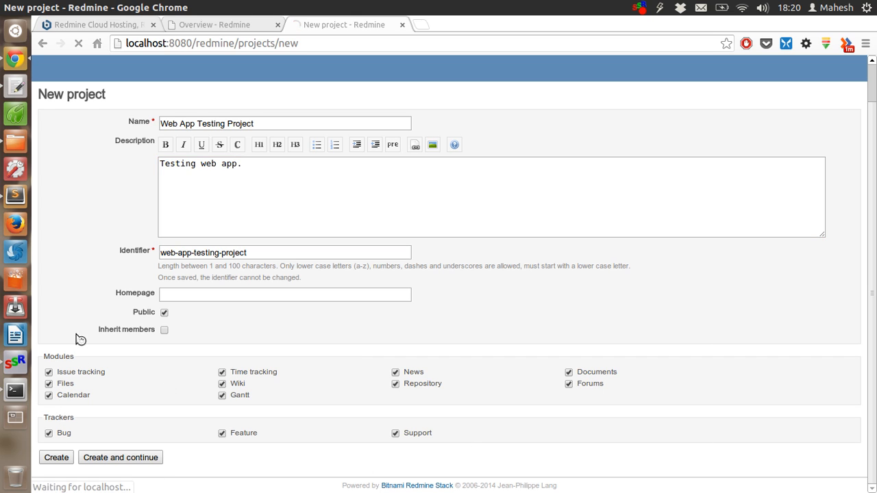
Review the 'Successful creation' notice on the new project's Settings page.
left_click(58, 458)
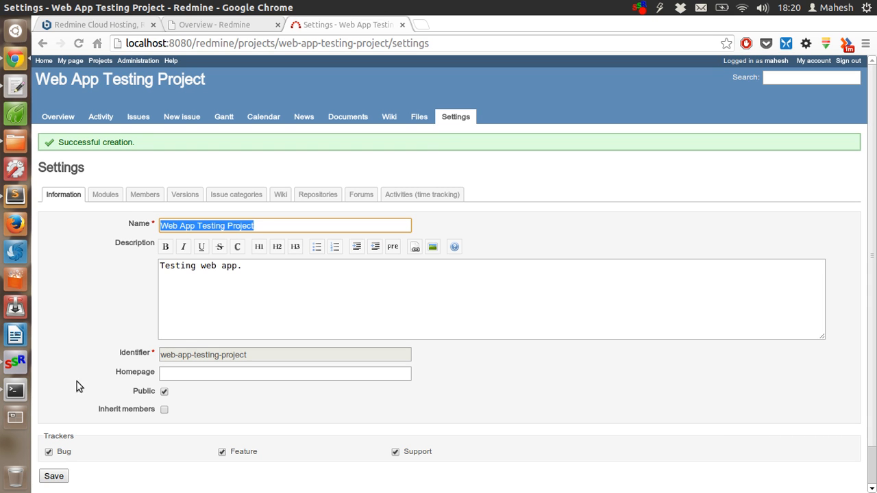
mouse_move(101, 116)
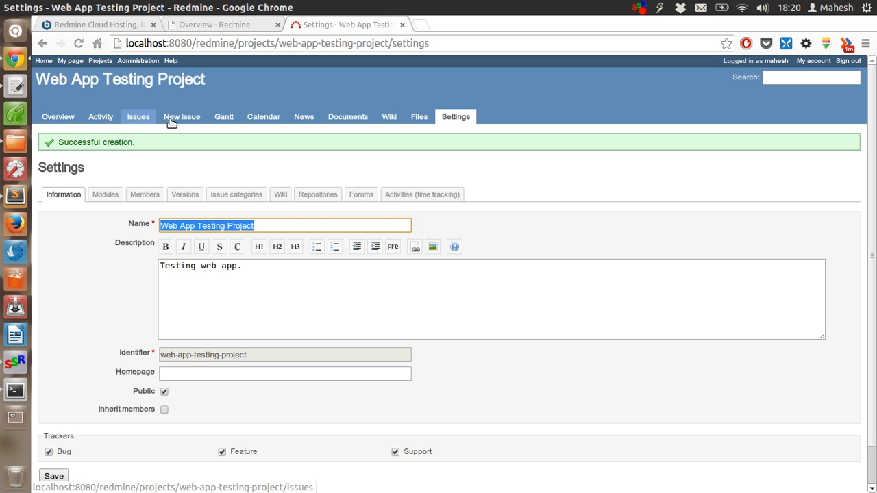
mouse_move(235, 122)
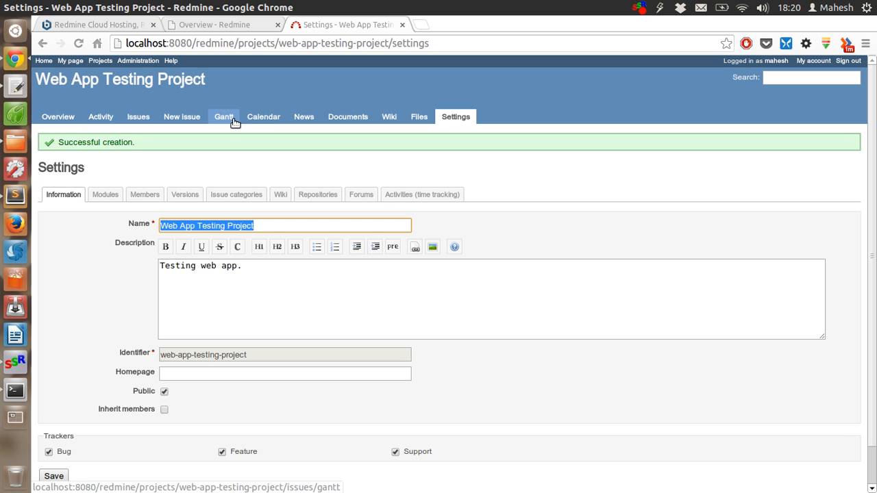
mouse_move(257, 122)
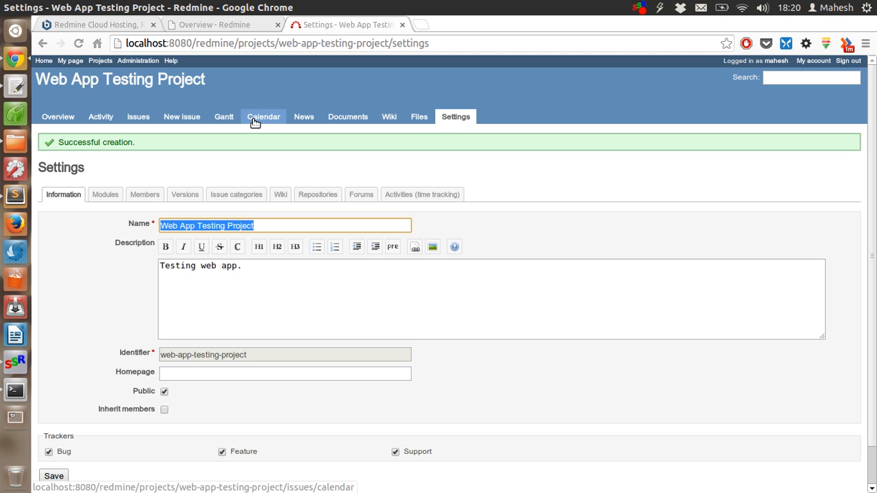
mouse_move(396, 120)
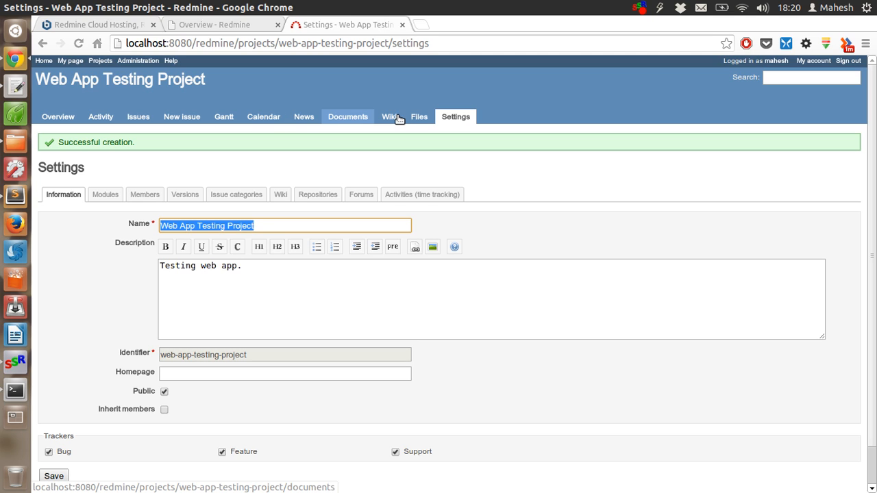
mouse_move(96, 113)
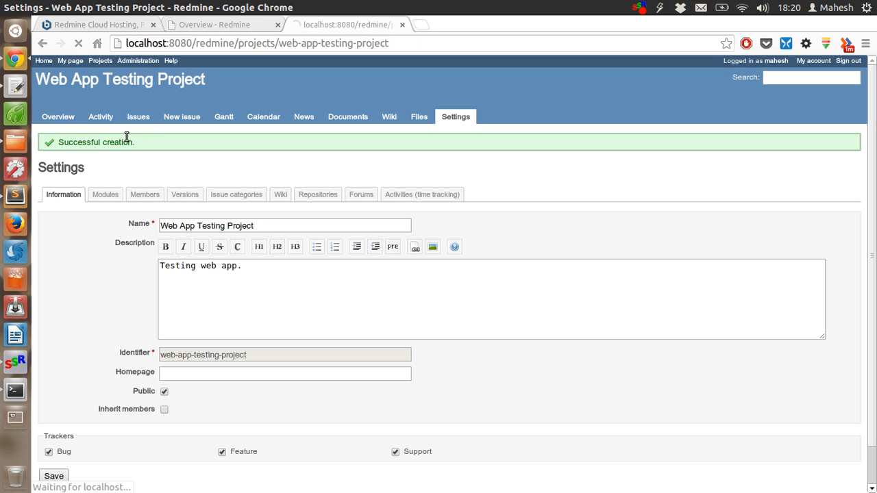
Open the project Overview showing its description and zero Bug, Feature, Support issues.
left_click(57, 117)
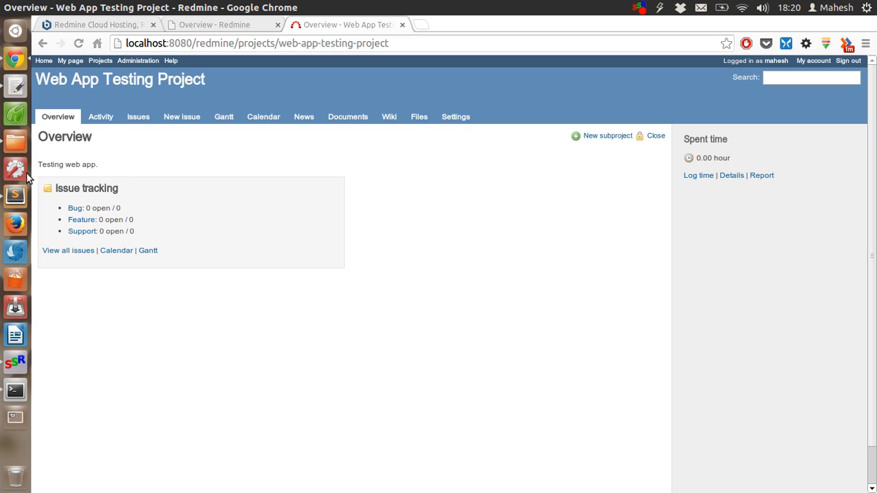
mouse_move(61, 197)
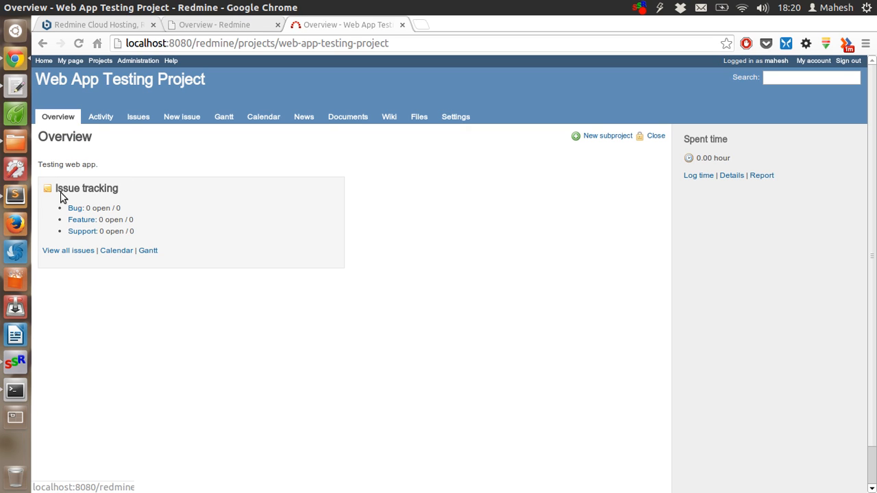
mouse_move(84, 234)
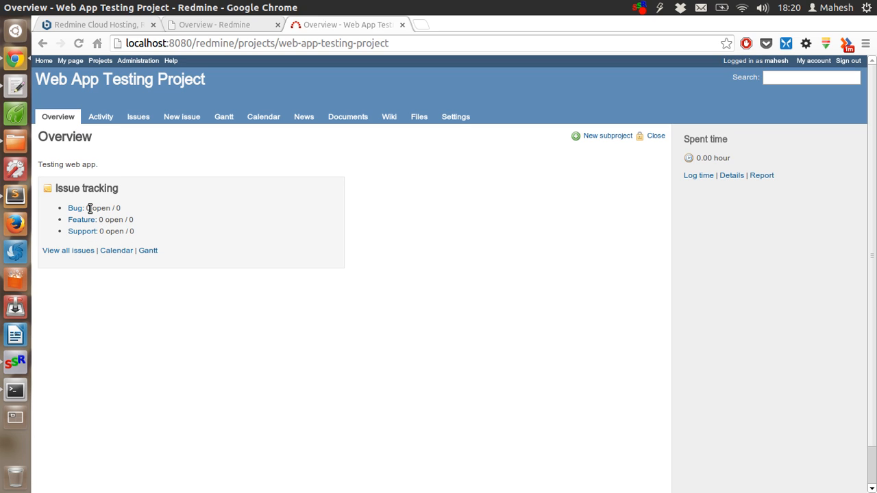
mouse_move(235, 206)
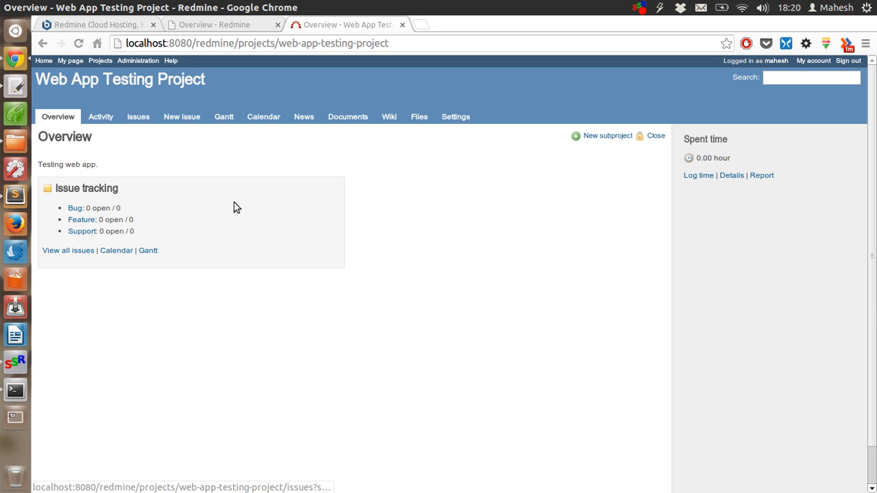
mouse_move(607, 135)
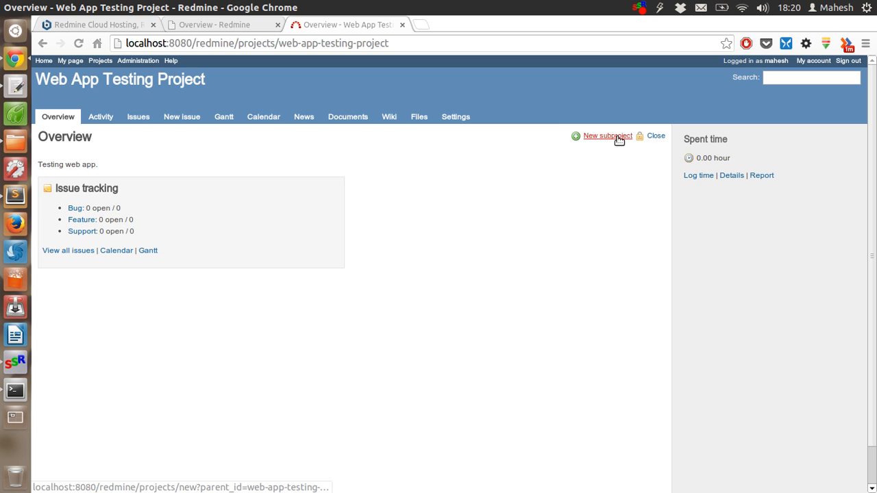
mouse_move(610, 136)
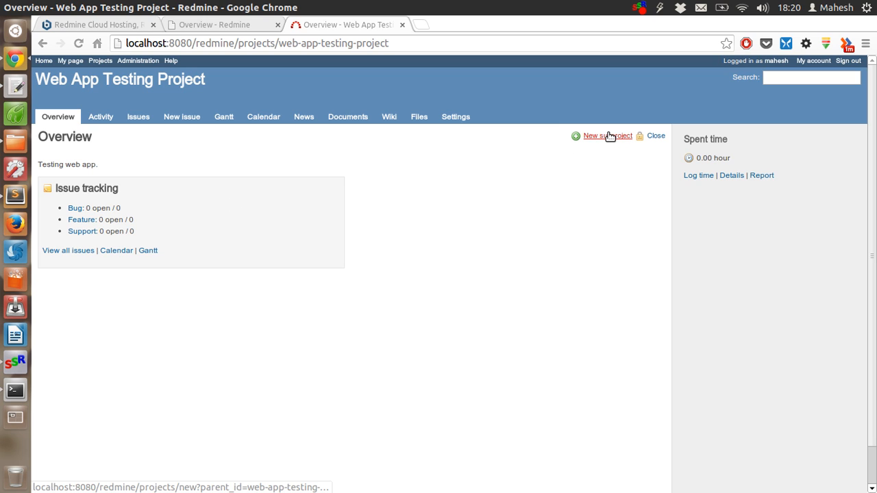
mouse_move(610, 137)
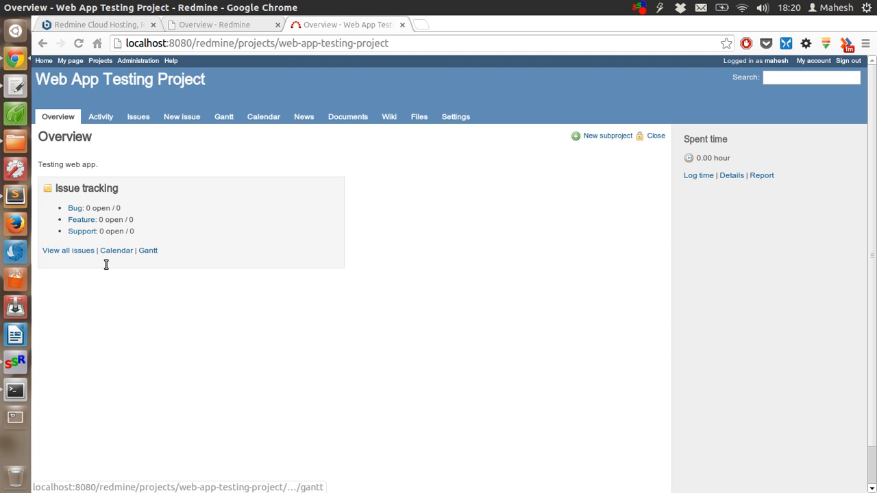
mouse_move(148, 251)
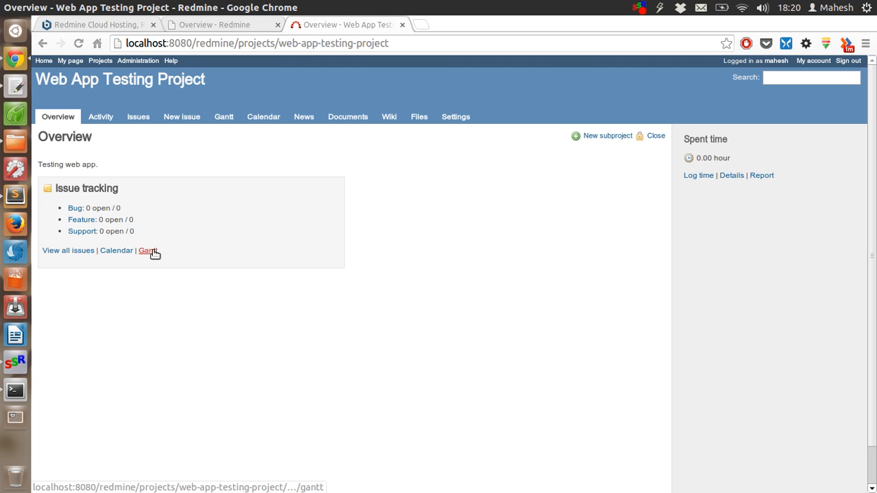
left_click(147, 250)
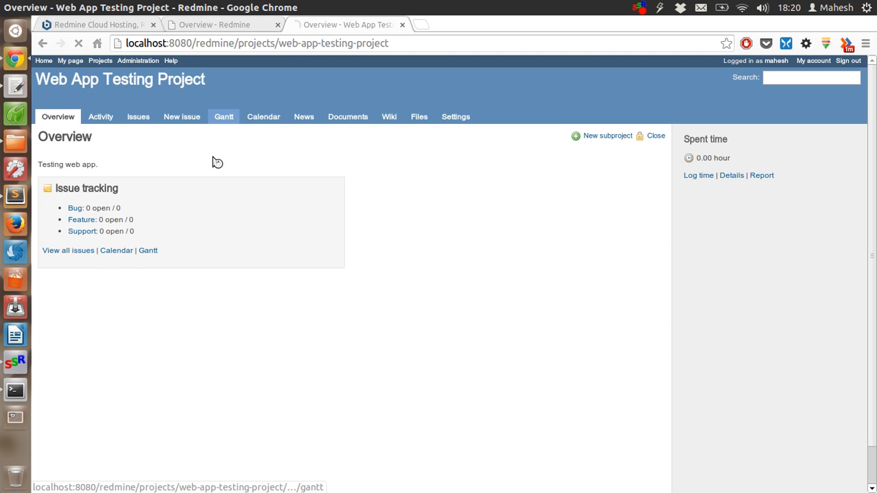
left_click(224, 117)
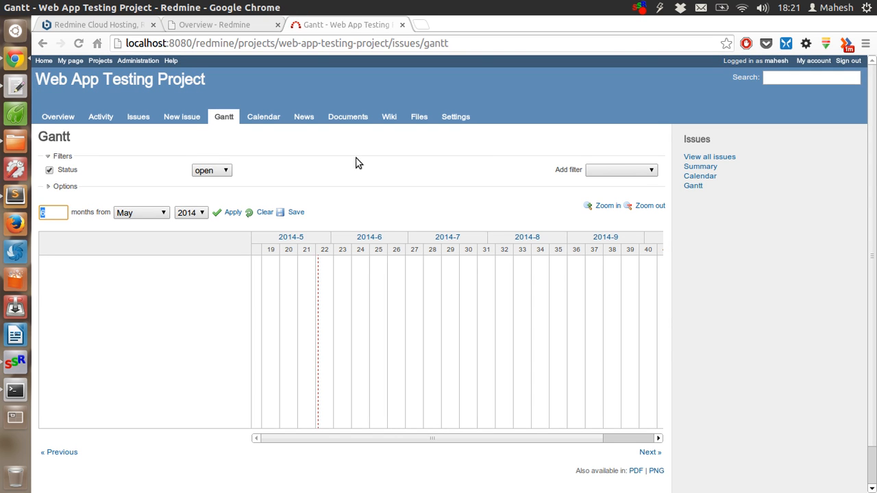
mouse_move(288, 139)
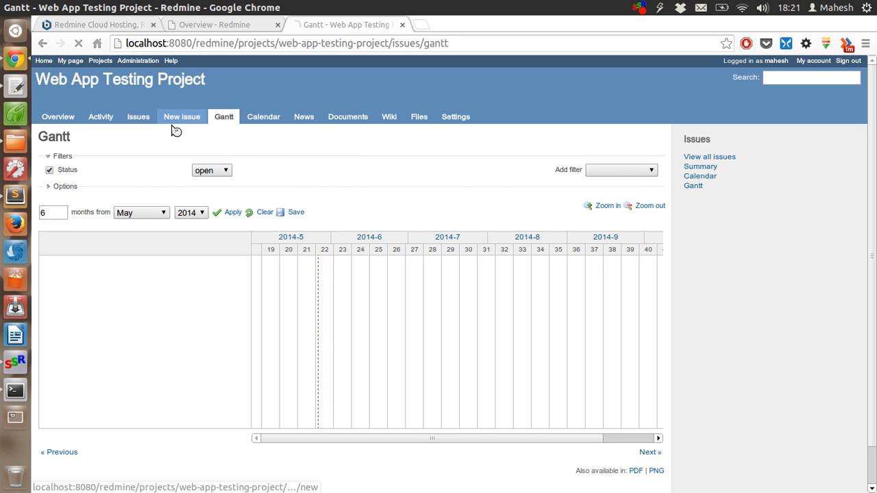
Create Feature issue 'Responsive Web page' with High priority, due 31 May 2014.
left_click(181, 116)
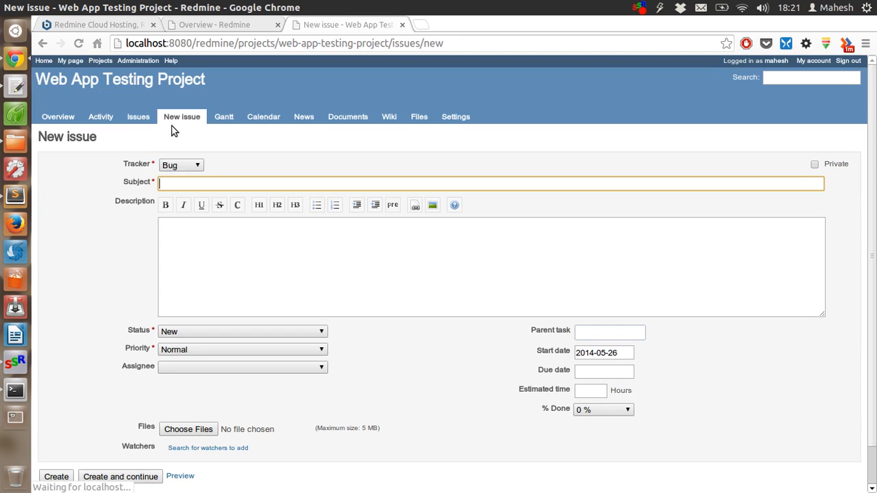
left_click(181, 165)
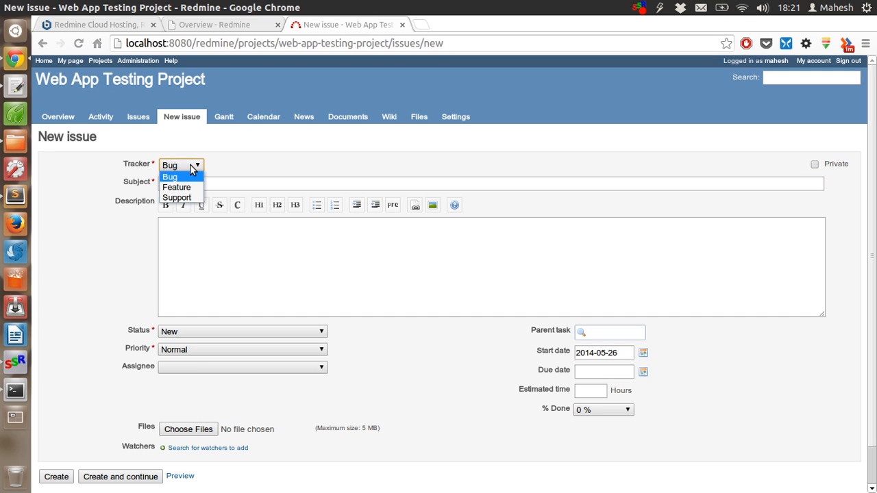
mouse_move(194, 179)
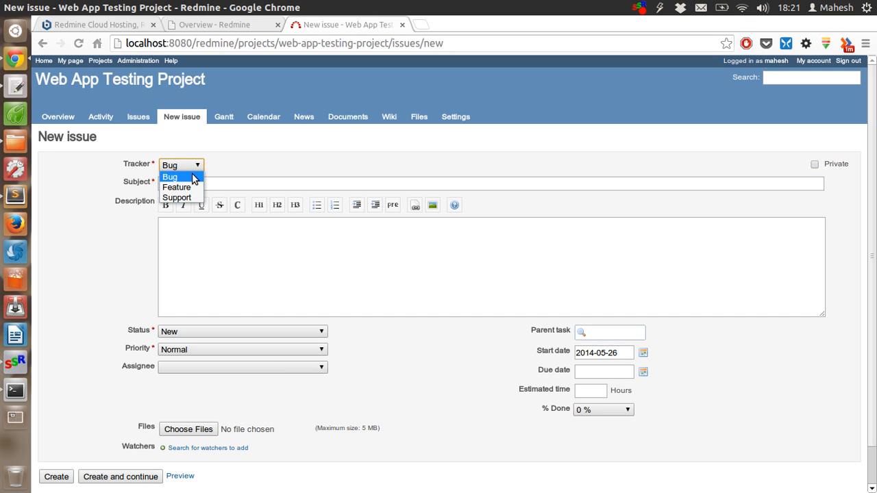
mouse_move(193, 197)
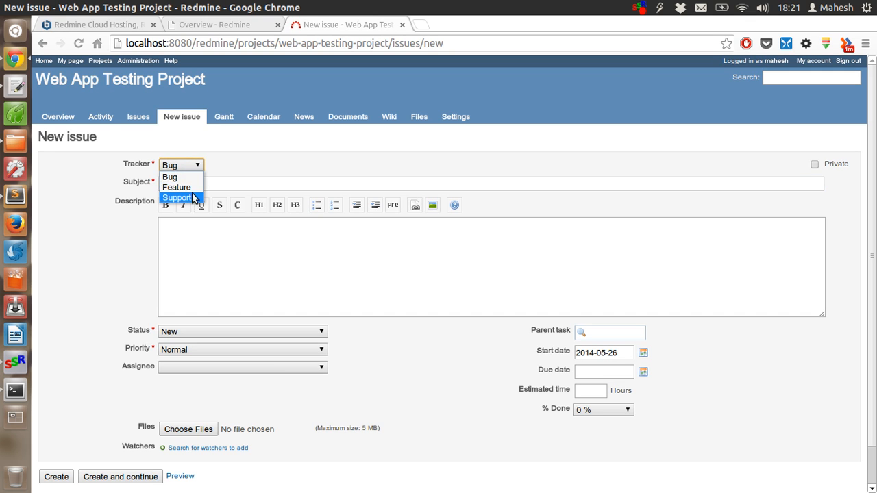
left_click(176, 187)
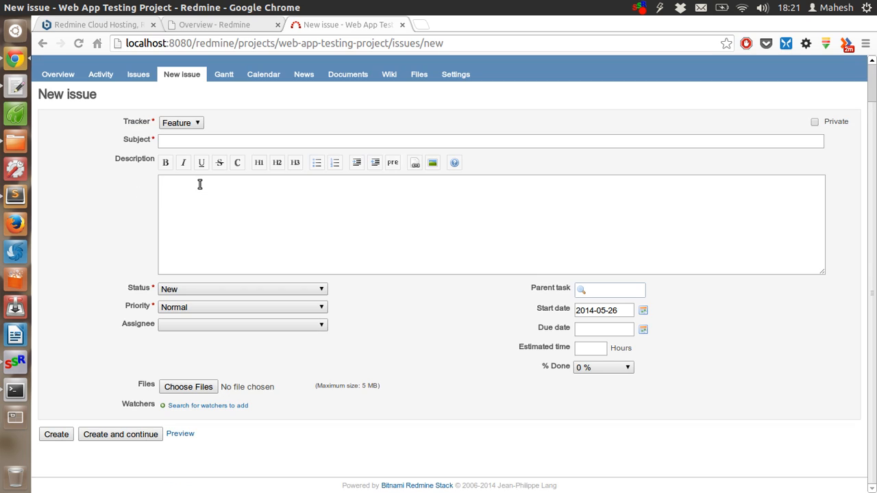
mouse_move(209, 141)
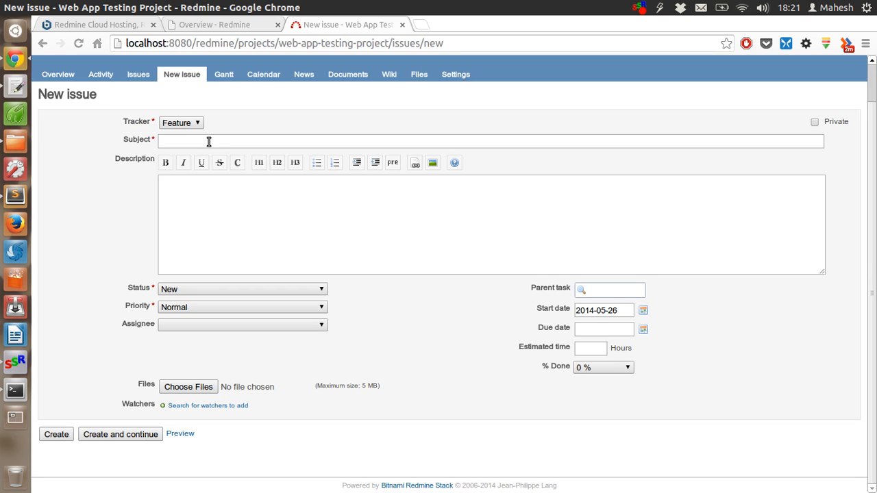
type("Reponsive Web")
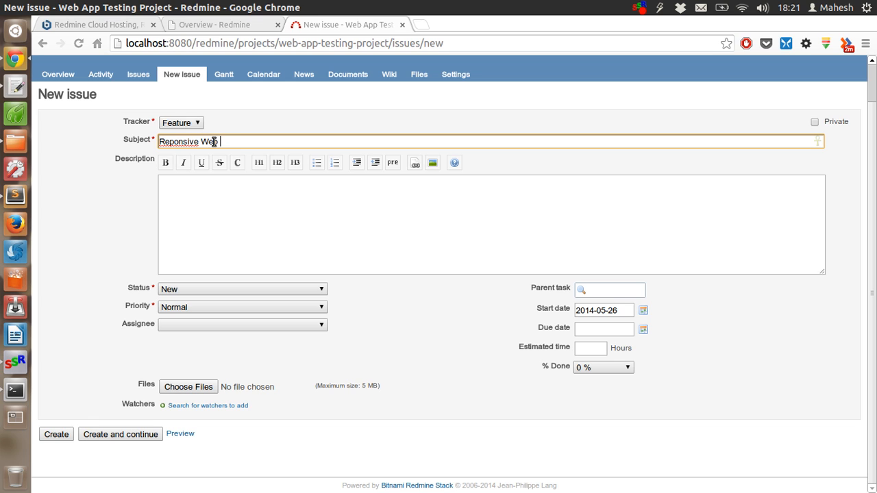
type("page")
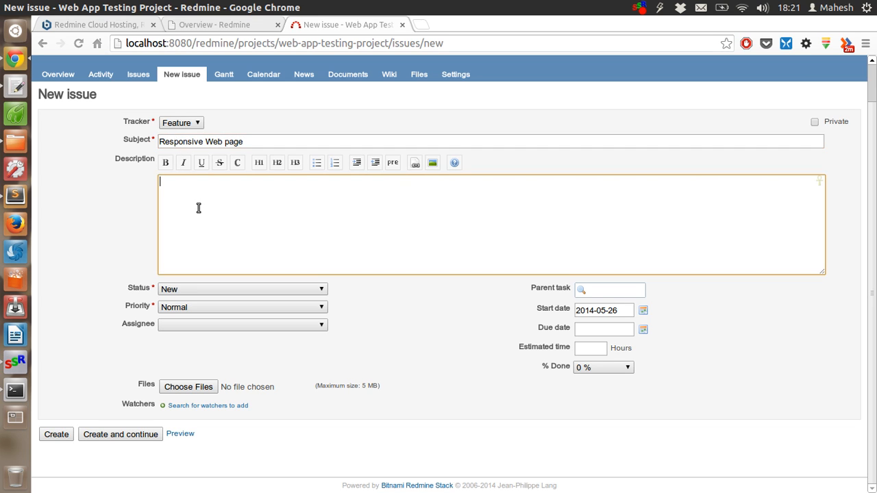
mouse_move(196, 280)
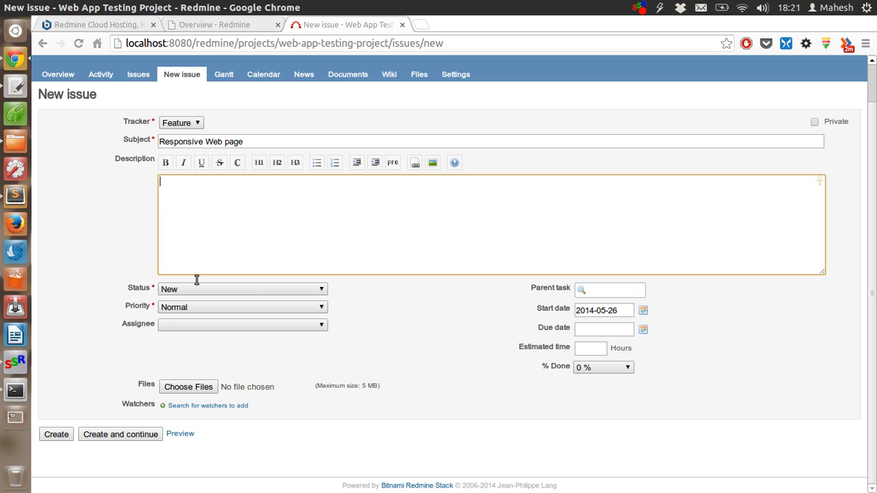
left_click(241, 307)
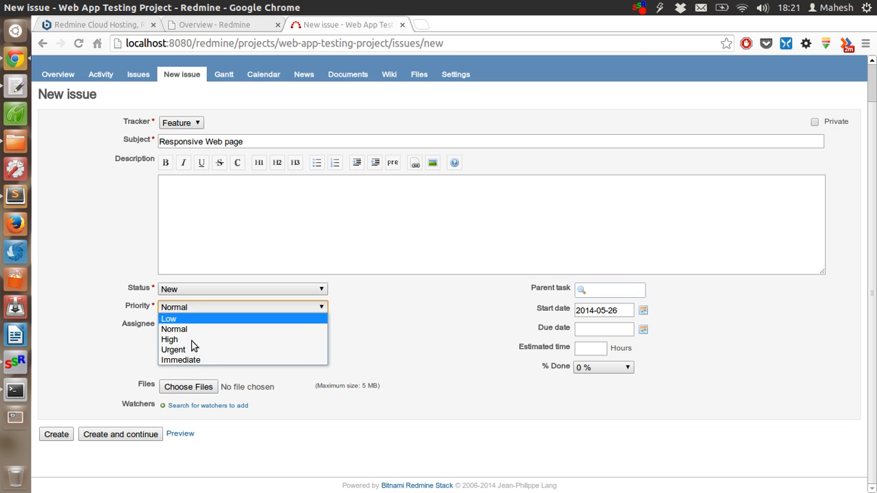
left_click(170, 340)
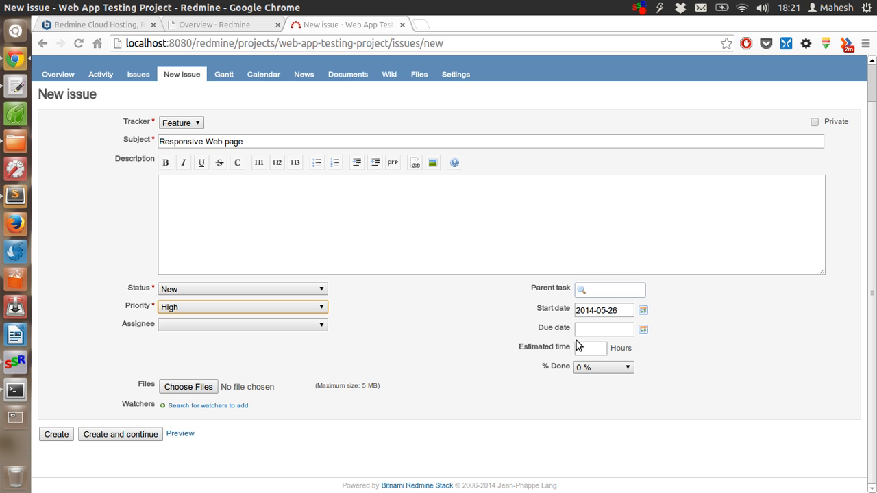
mouse_move(648, 346)
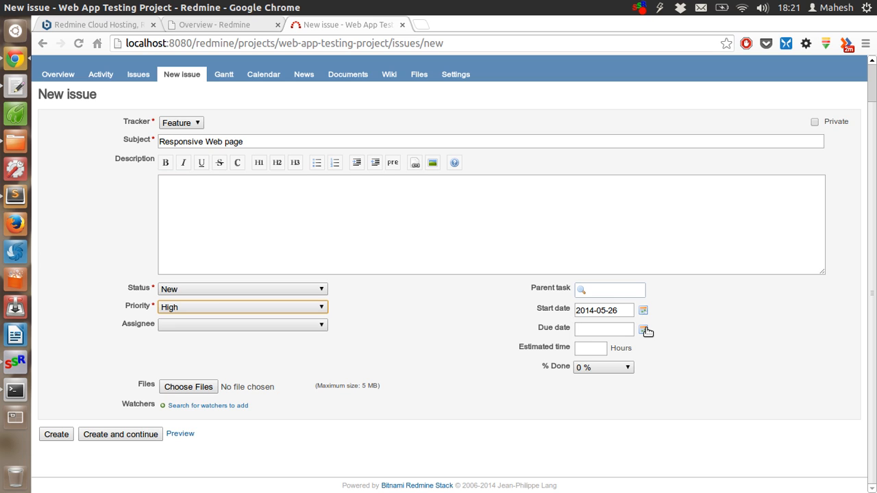
left_click(650, 329)
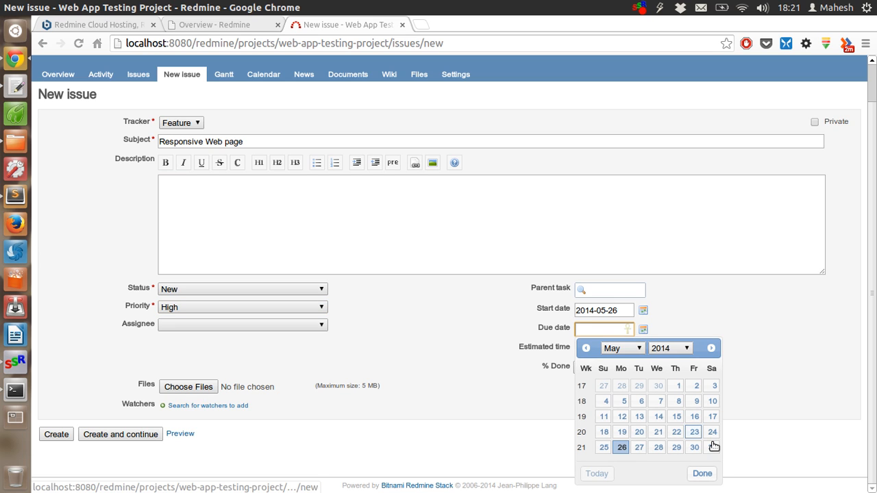
left_click(699, 448)
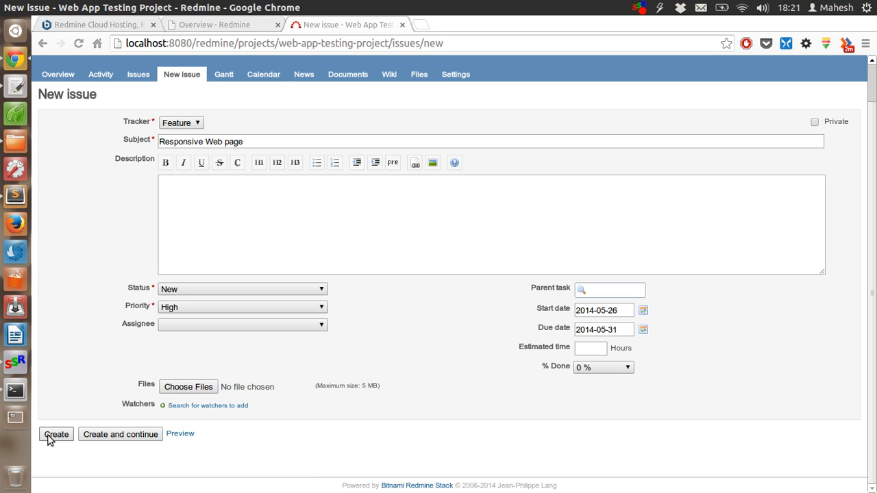
left_click(56, 436)
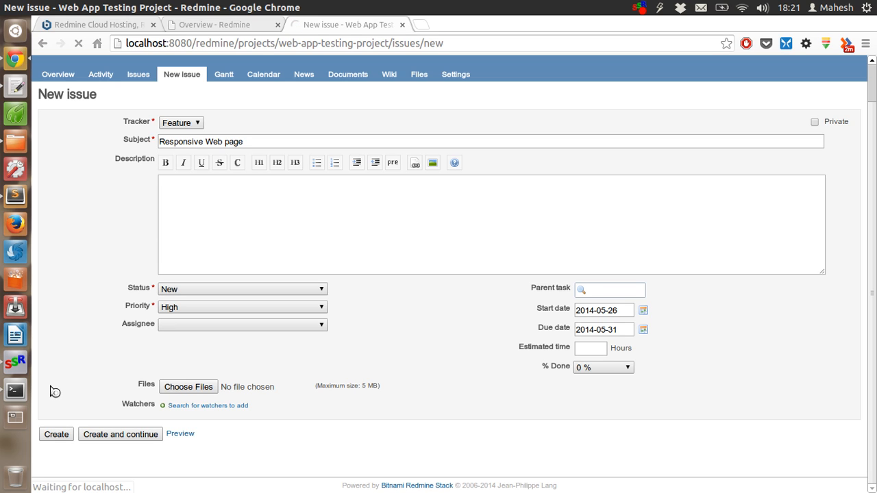
mouse_move(216, 253)
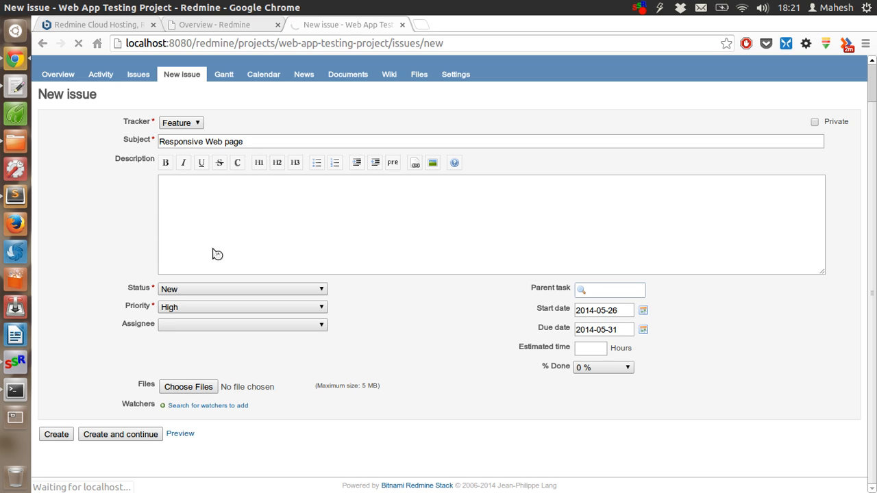
left_click(74, 435)
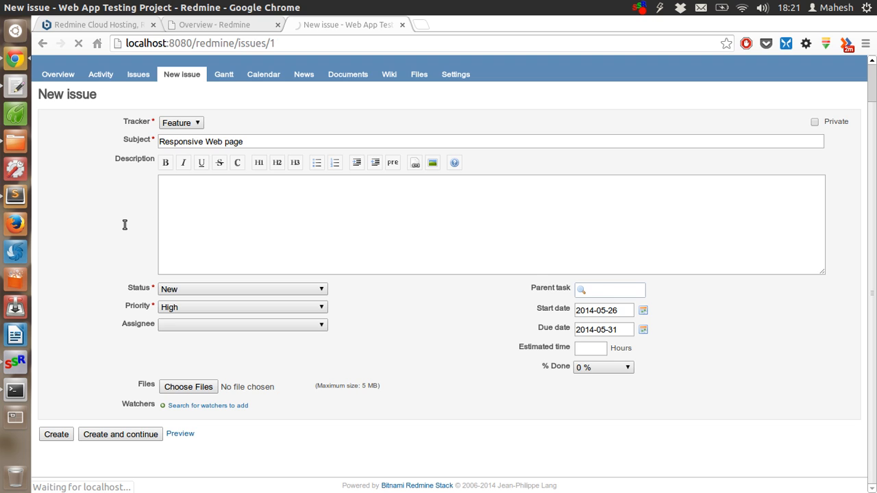
left_click(56, 434)
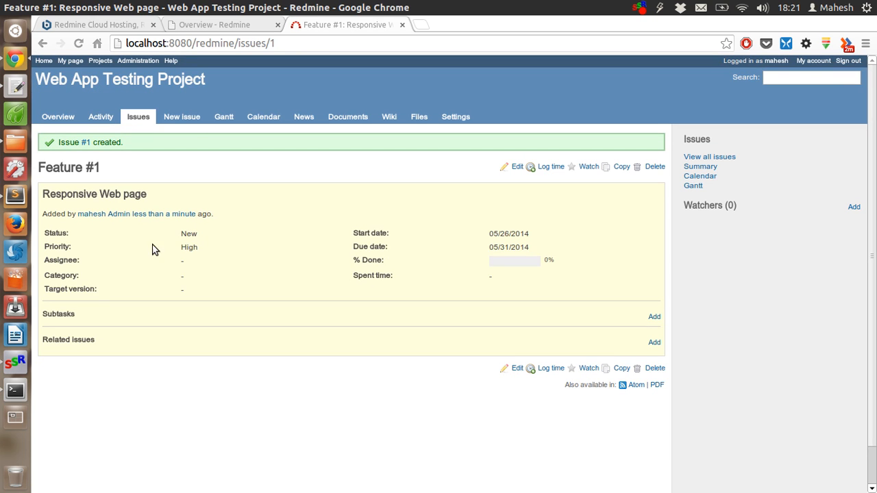
mouse_move(194, 170)
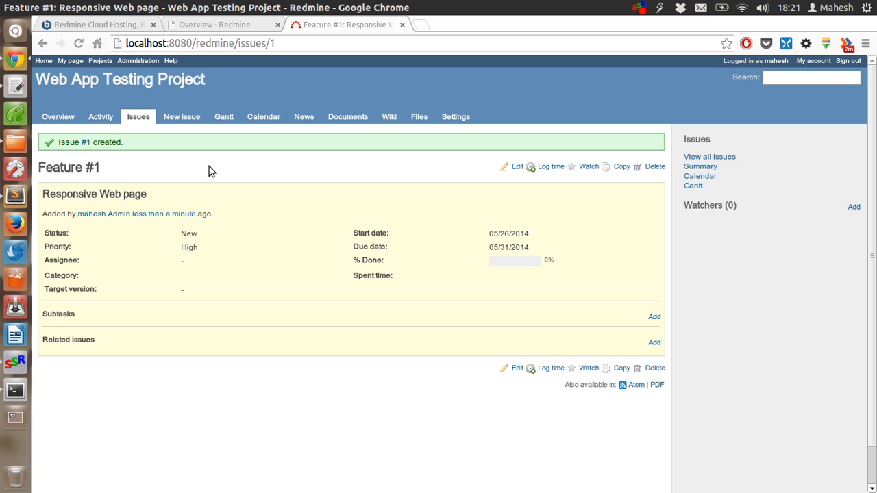
mouse_move(153, 194)
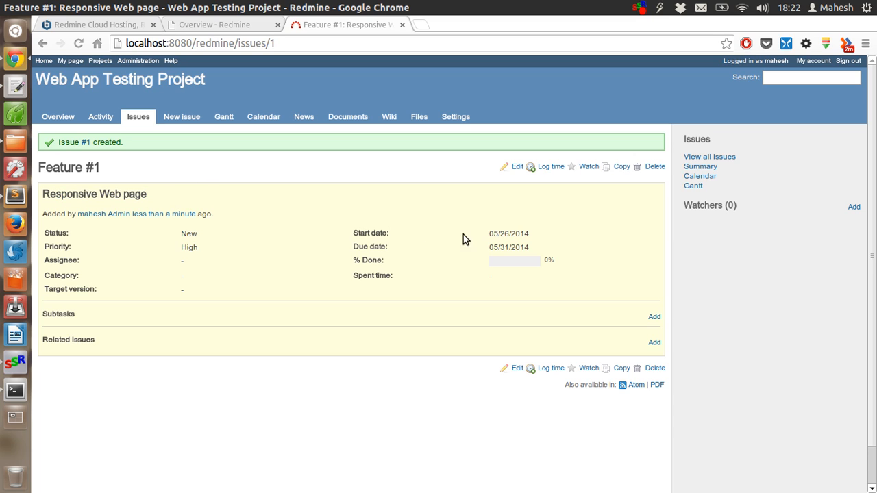
mouse_move(74, 332)
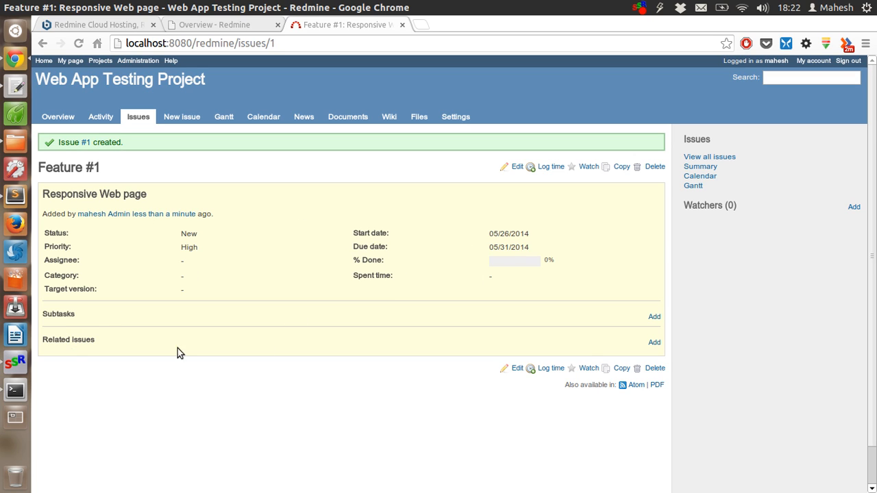
mouse_move(653, 354)
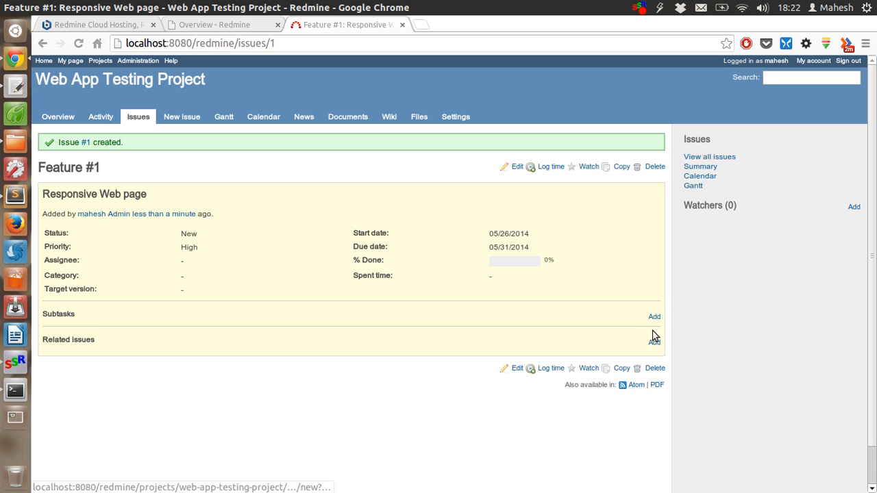
mouse_move(201, 307)
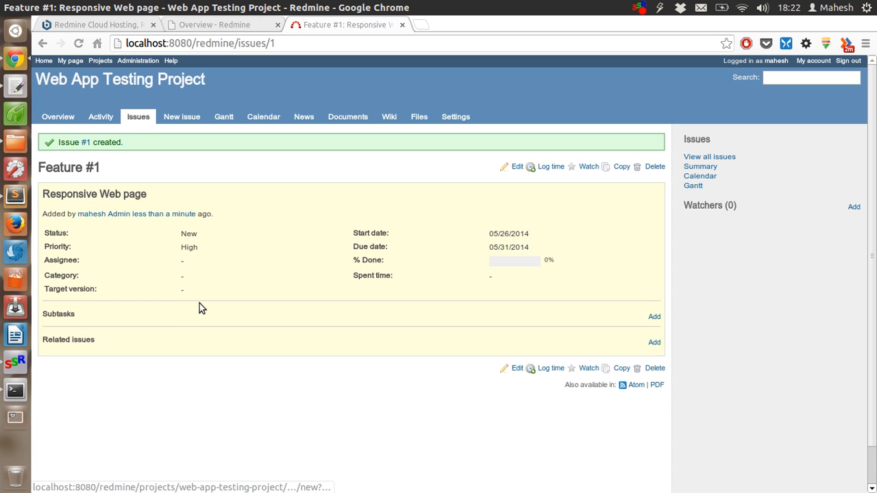
mouse_move(346, 312)
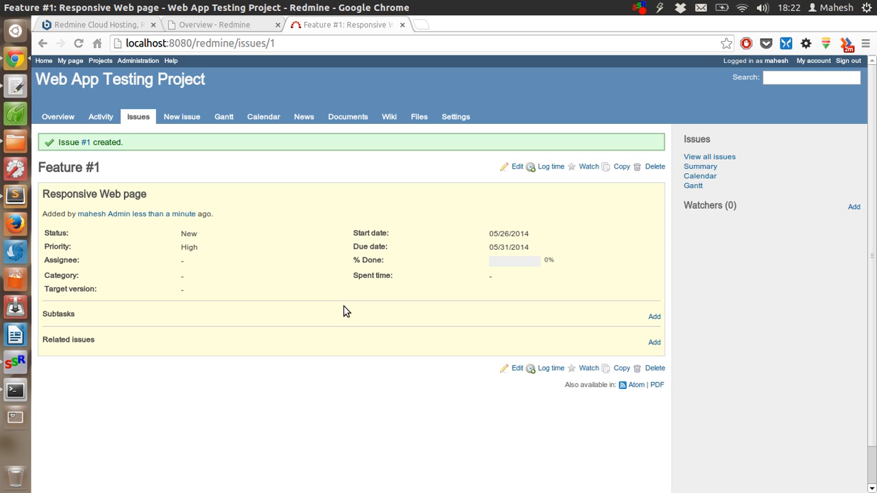
mouse_move(550, 369)
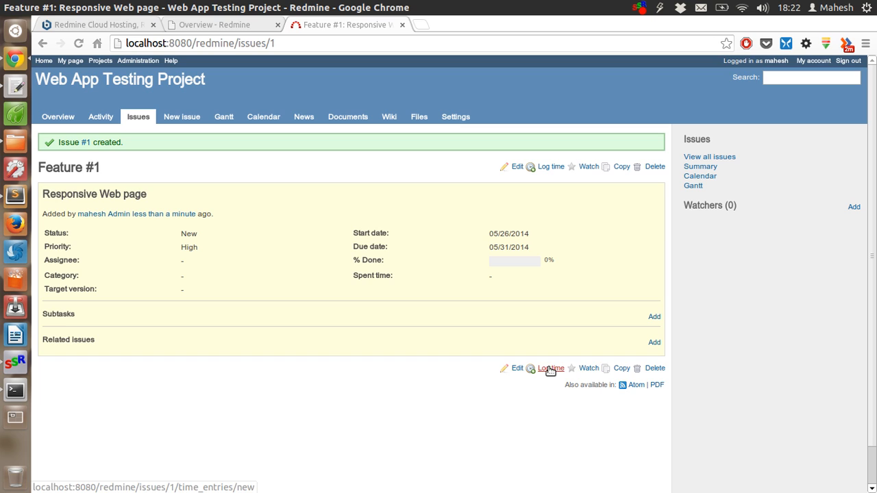
mouse_move(528, 369)
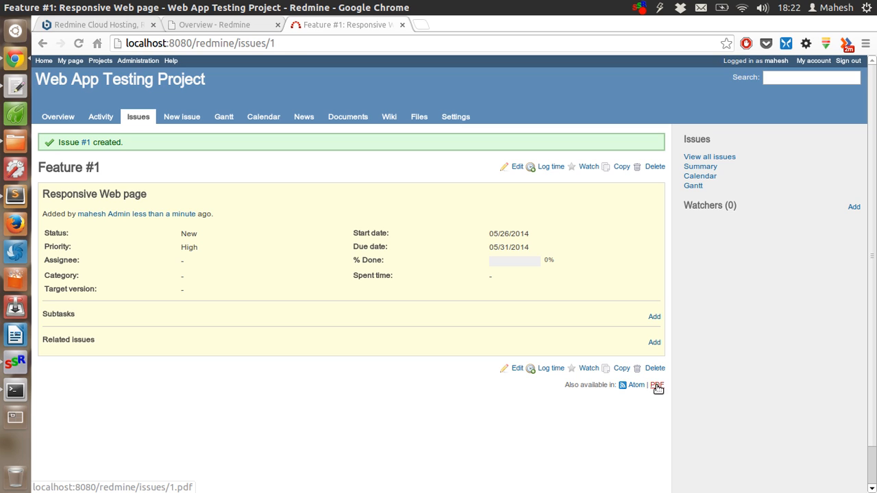
mouse_move(233, 126)
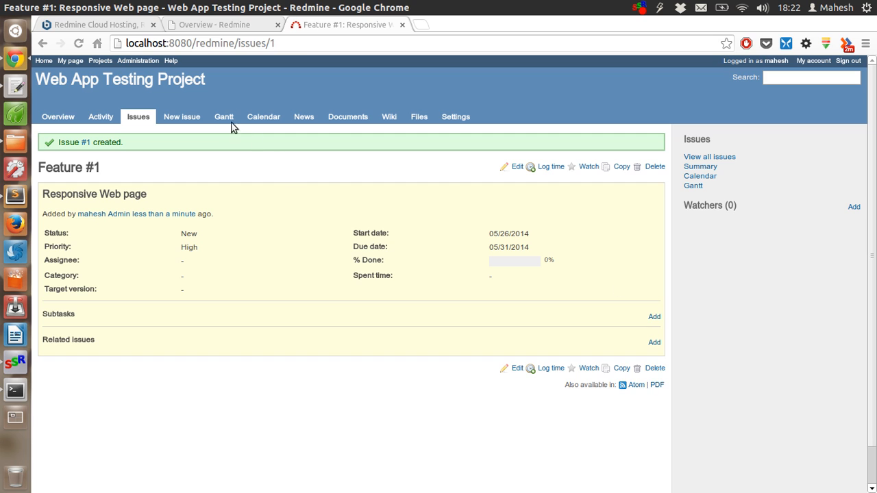
left_click(224, 117)
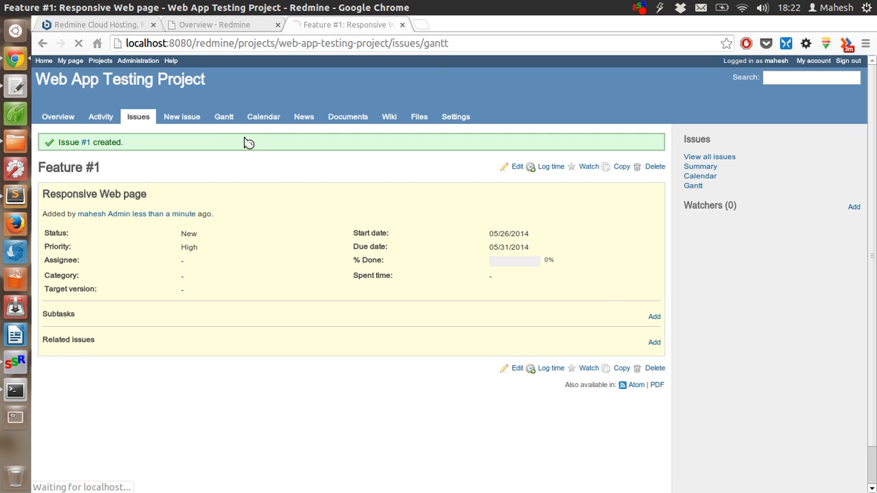
left_click(223, 116)
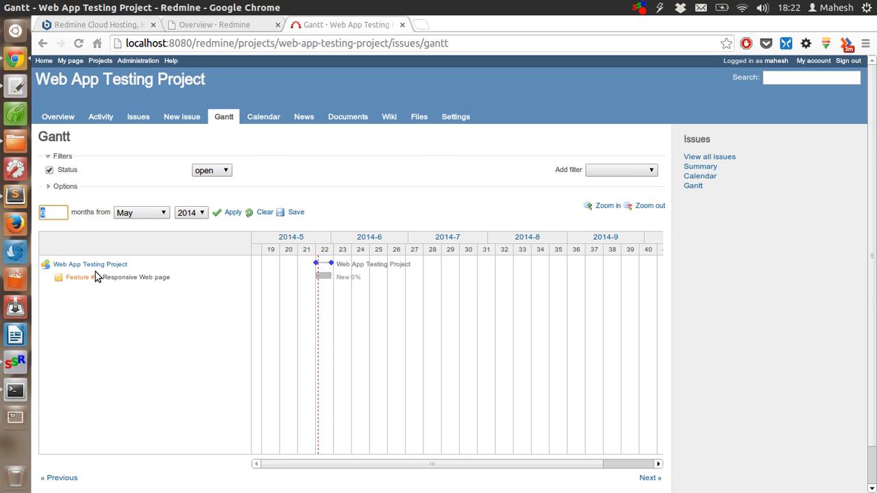
mouse_move(81, 279)
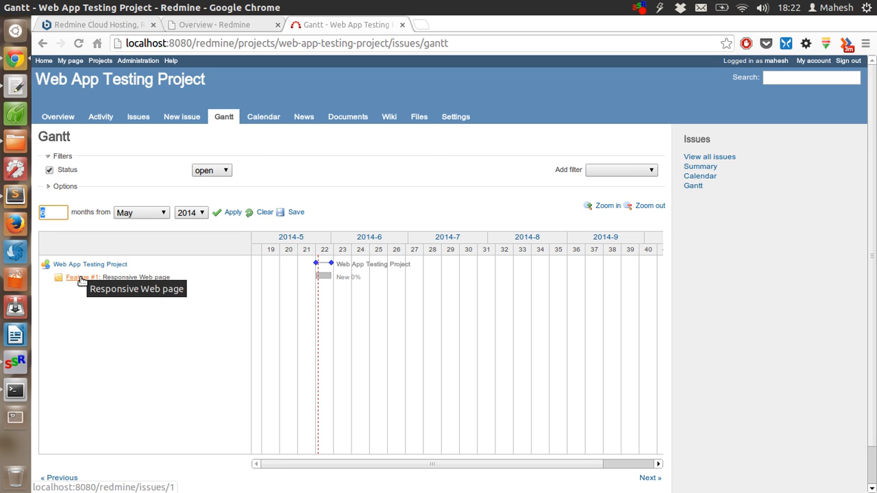
mouse_move(316, 281)
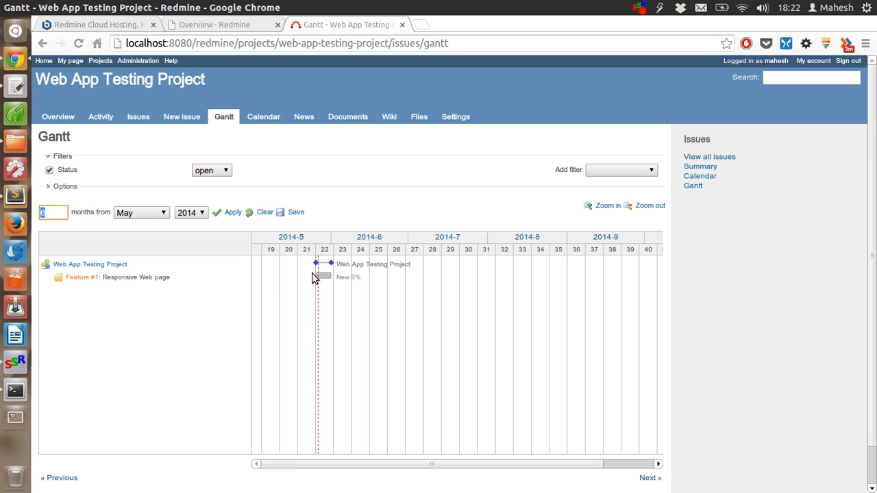
mouse_move(314, 279)
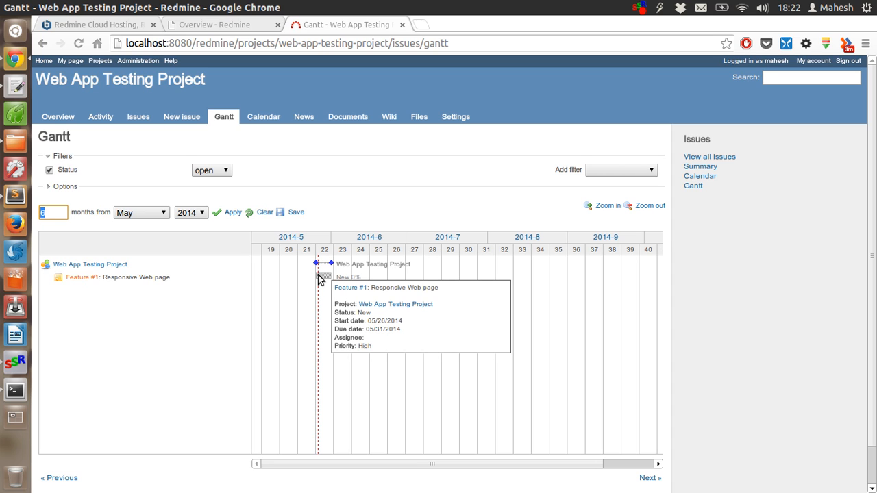
mouse_move(84, 296)
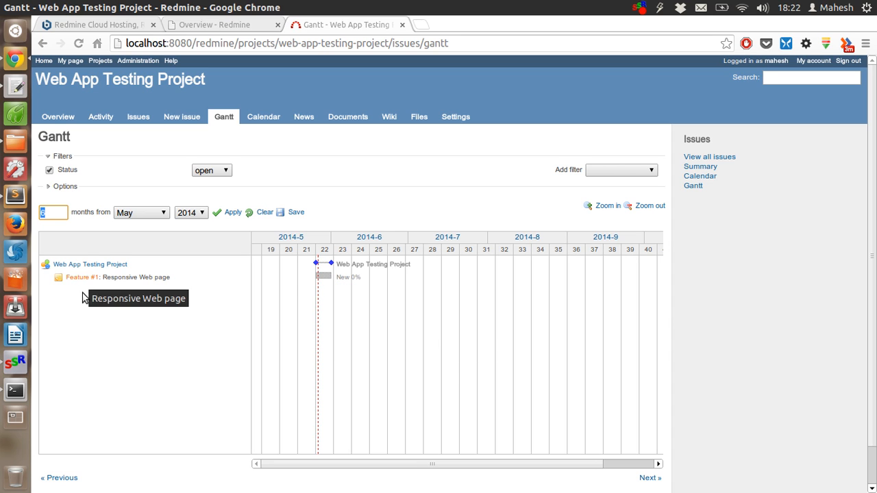
mouse_move(329, 319)
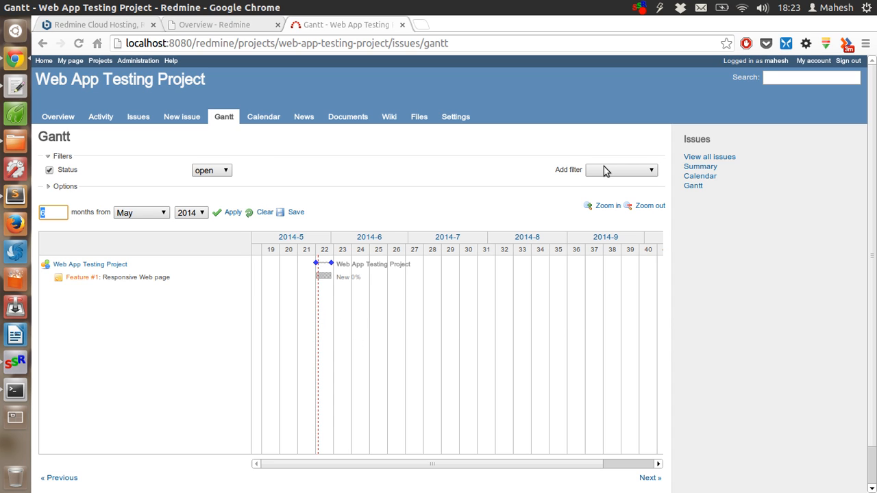
left_click(621, 170)
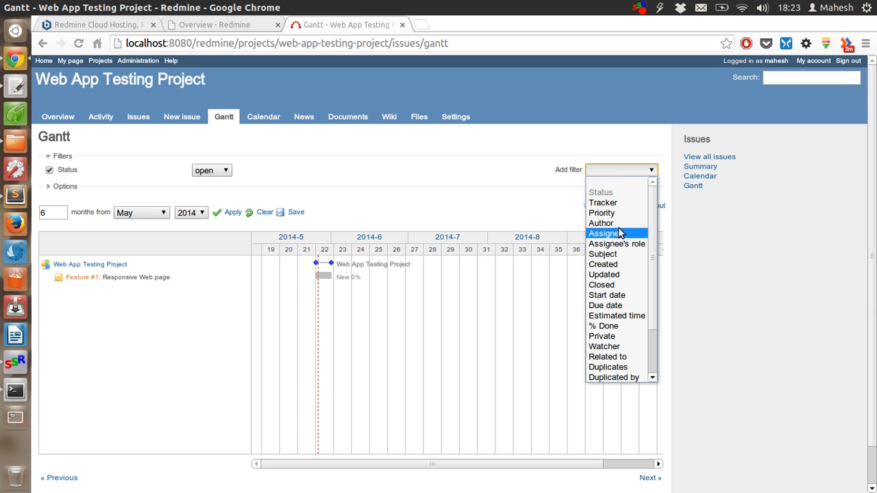
mouse_move(630, 267)
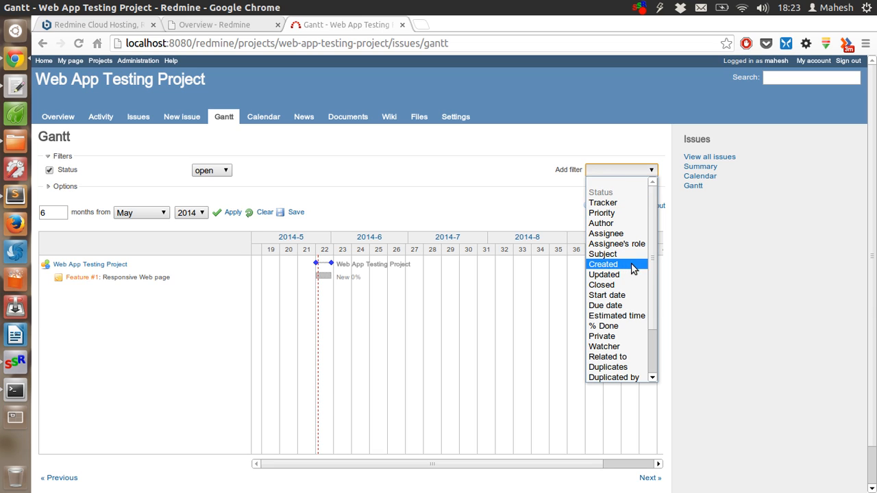
mouse_move(510, 209)
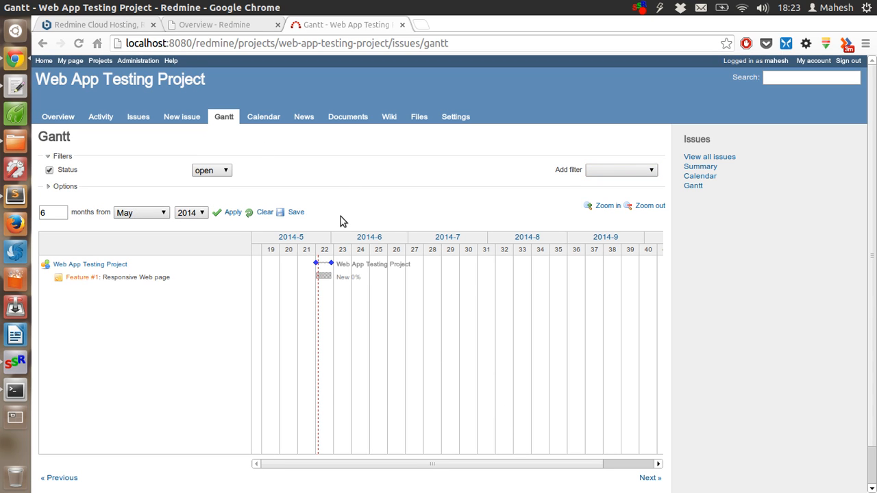
mouse_move(268, 120)
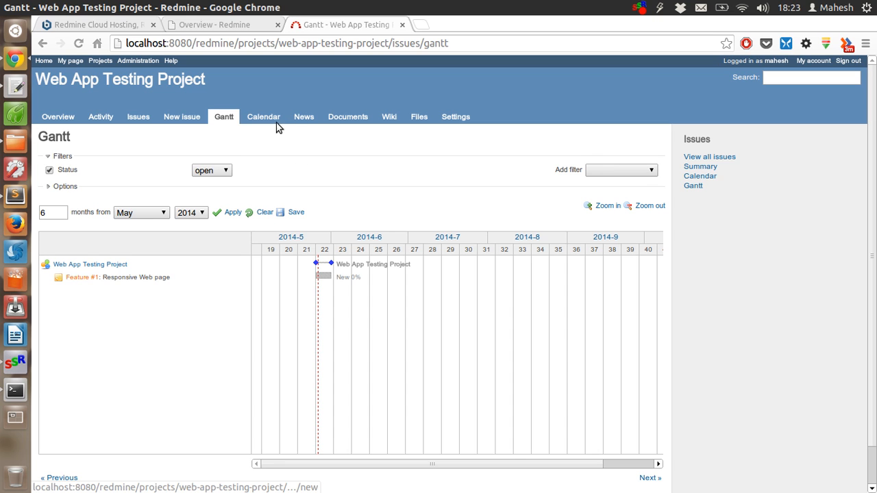
Show the May 2014 issue calendar with Feature #1 spanning May 26 to May 31.
left_click(263, 116)
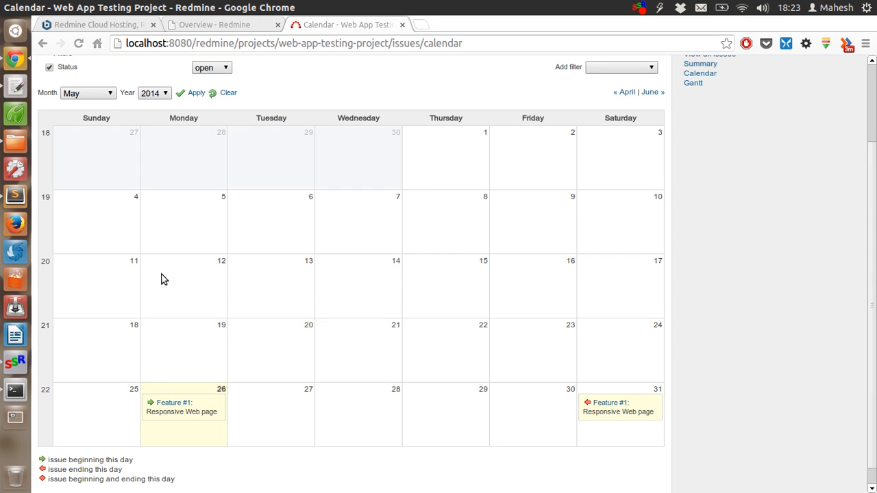
mouse_move(170, 389)
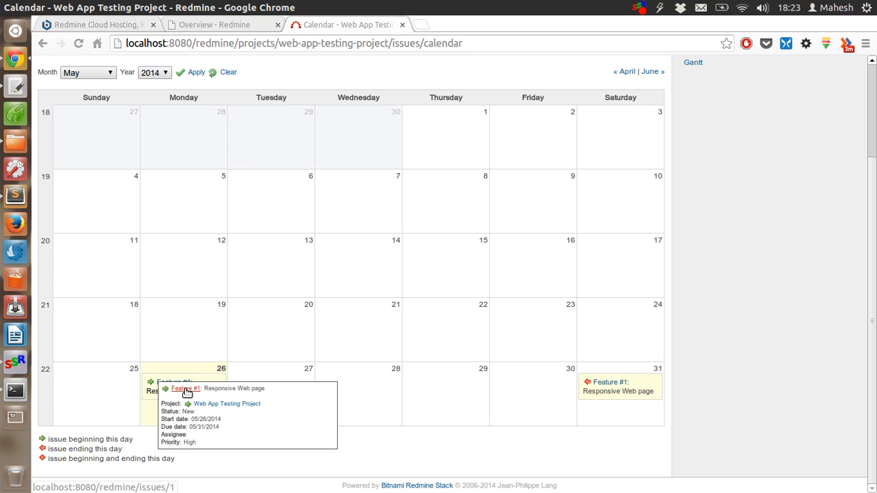
mouse_move(627, 403)
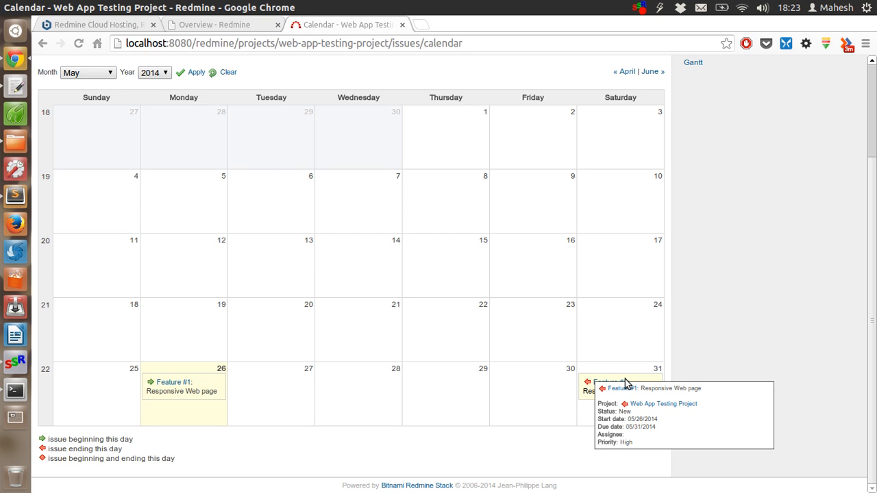
mouse_move(700, 388)
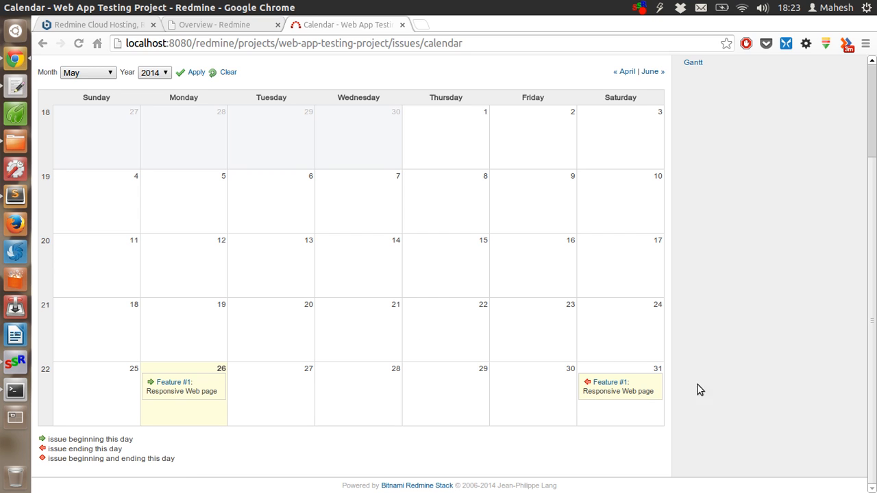
mouse_move(347, 306)
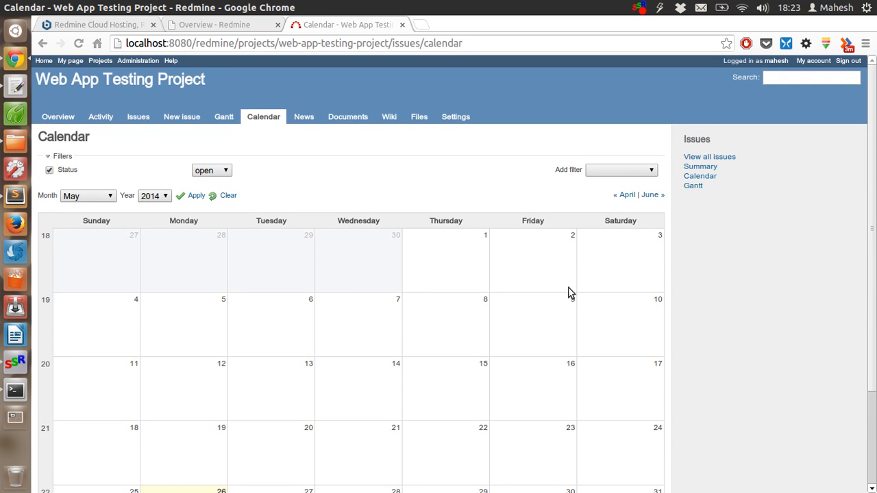
scroll("down", 3)
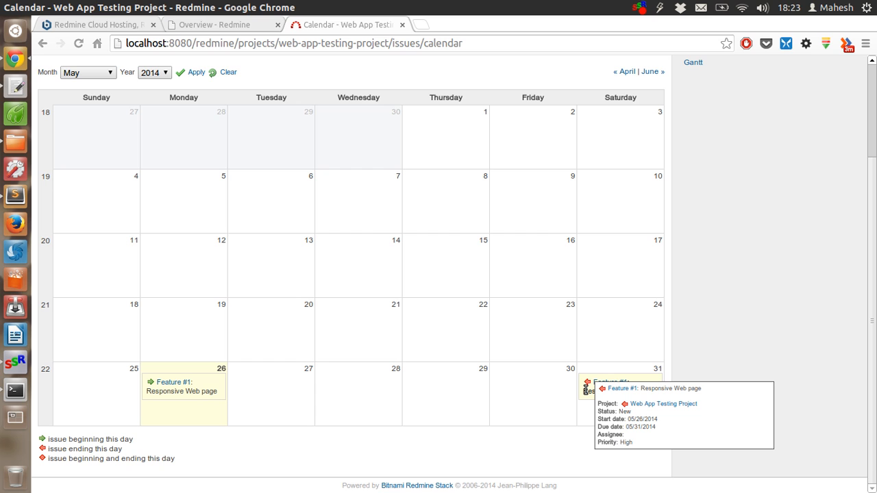
mouse_move(493, 250)
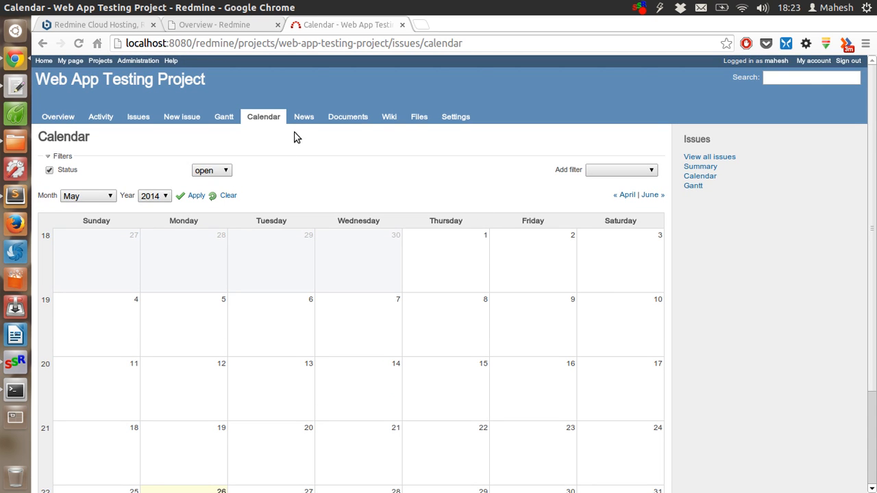
View the Web App Testing Project News page, which lists no news items.
left_click(304, 116)
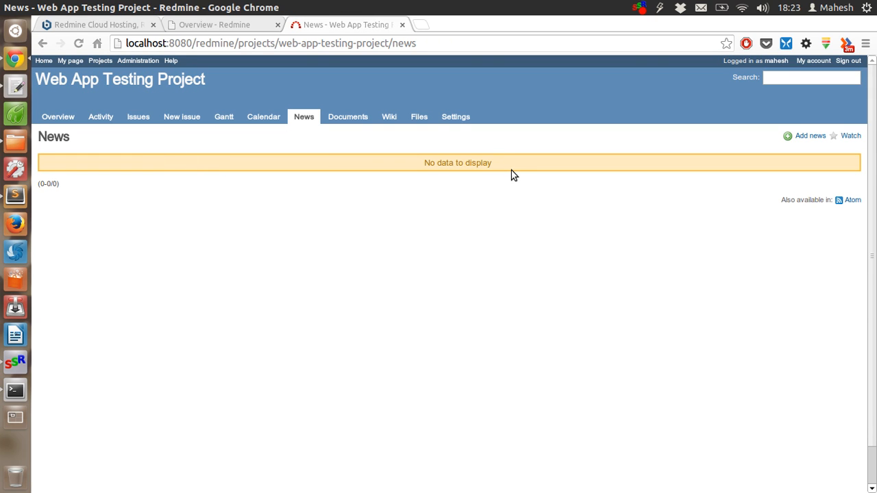
mouse_move(422, 162)
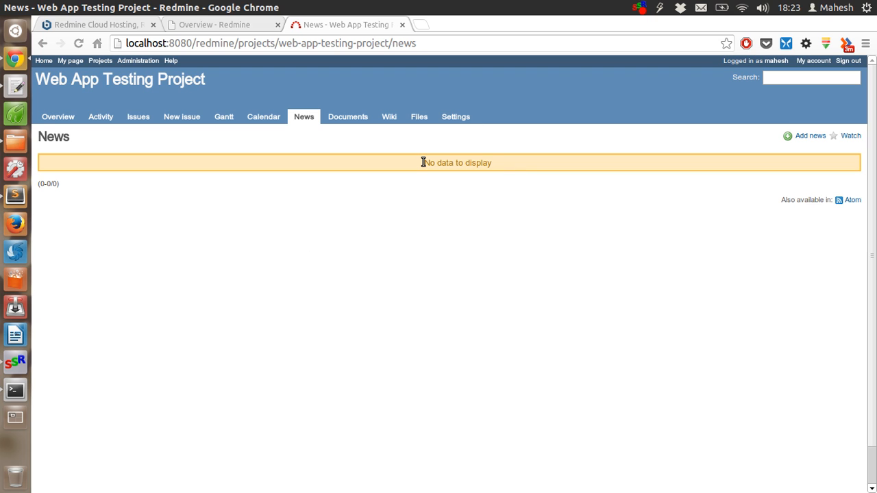
left_click(808, 136)
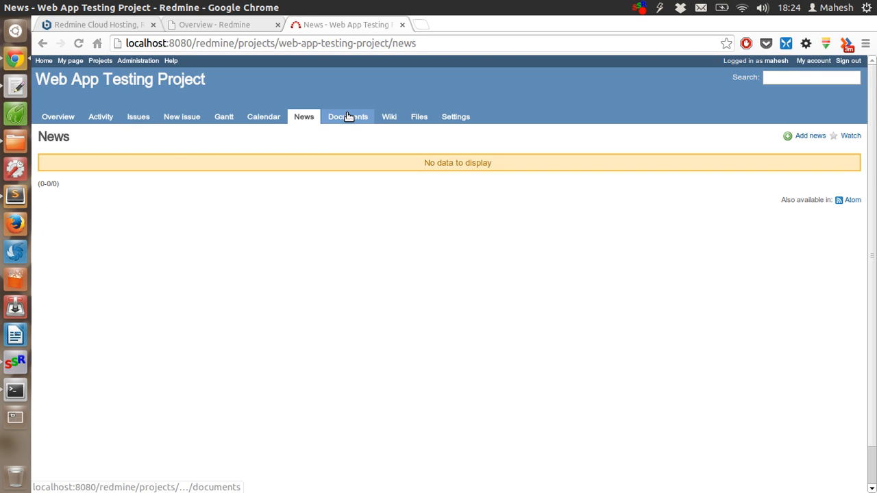
Start a new project document, keeping User documentation as its category.
left_click(348, 117)
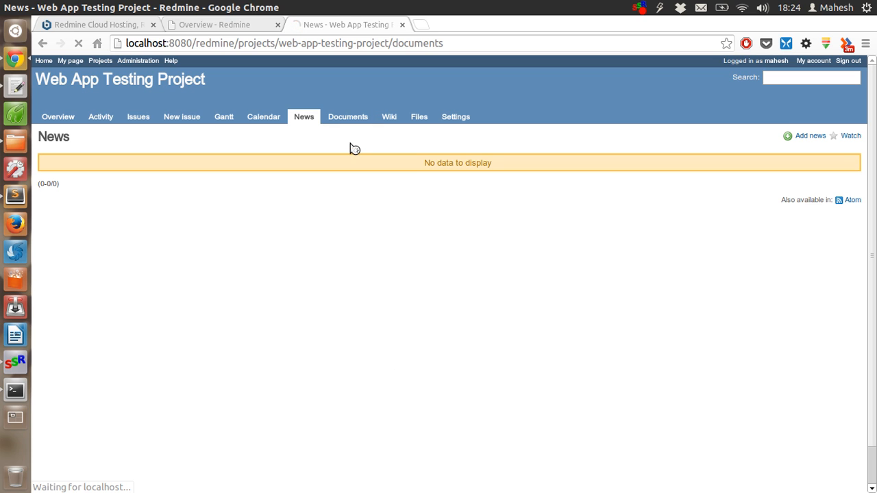
left_click(348, 116)
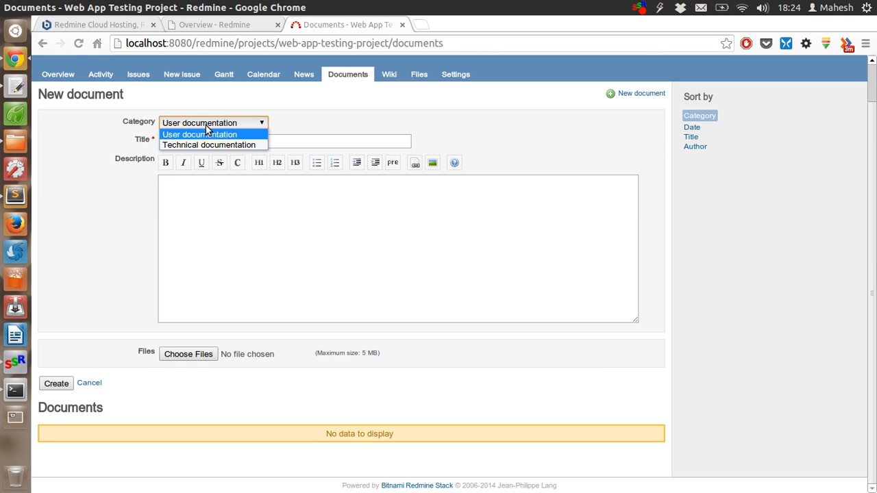
mouse_move(208, 144)
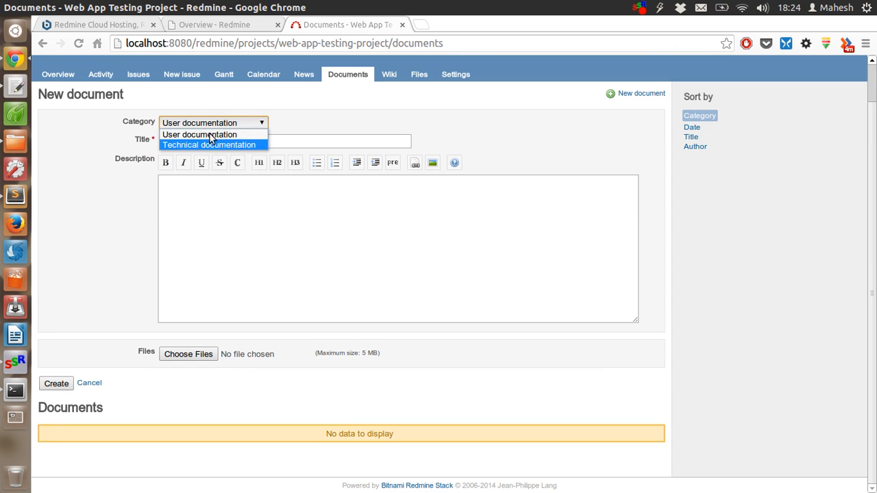
left_click(199, 135)
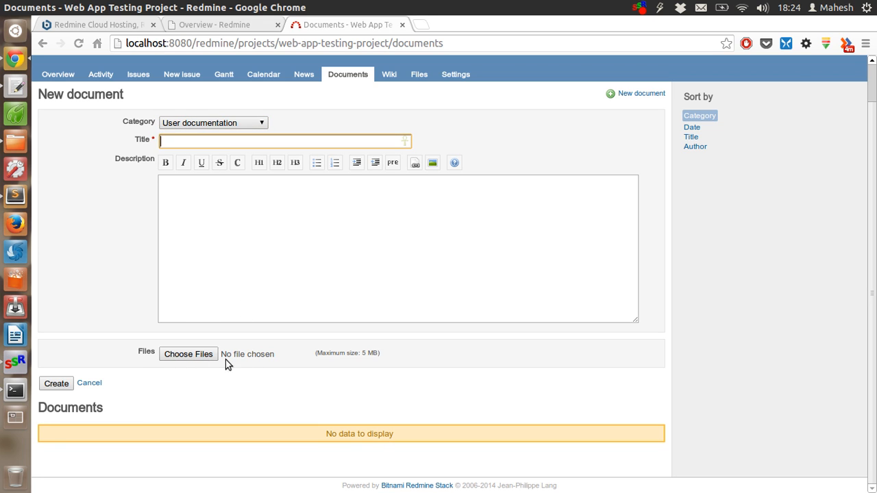
mouse_move(13, 384)
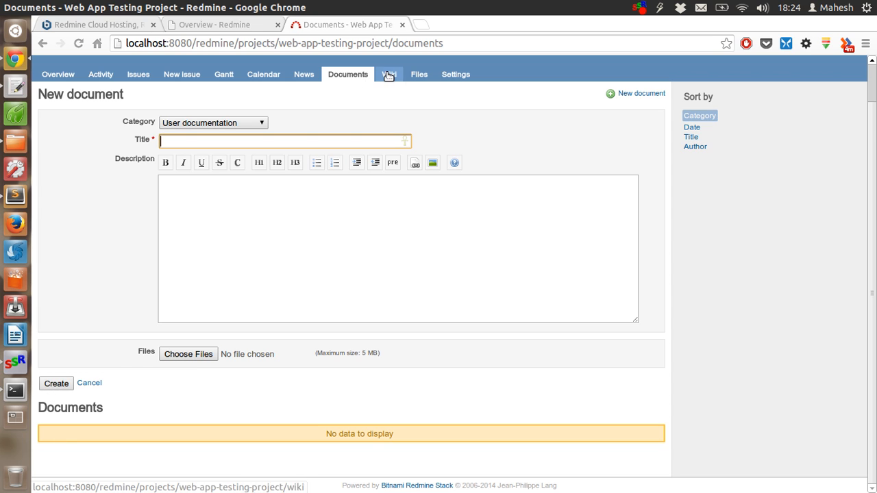
Preview the wiki page's 'h1. Wiki' heading, adding and then deleting '[thanks]' text.
left_click(386, 74)
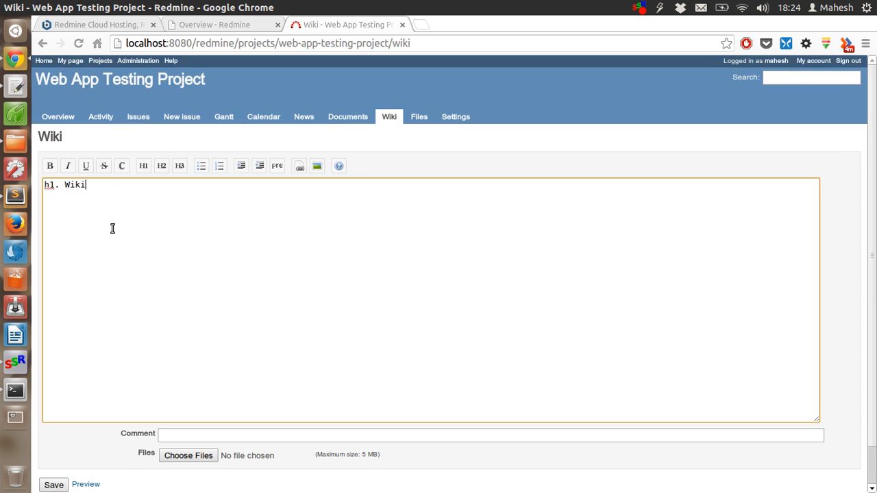
mouse_move(423, 33)
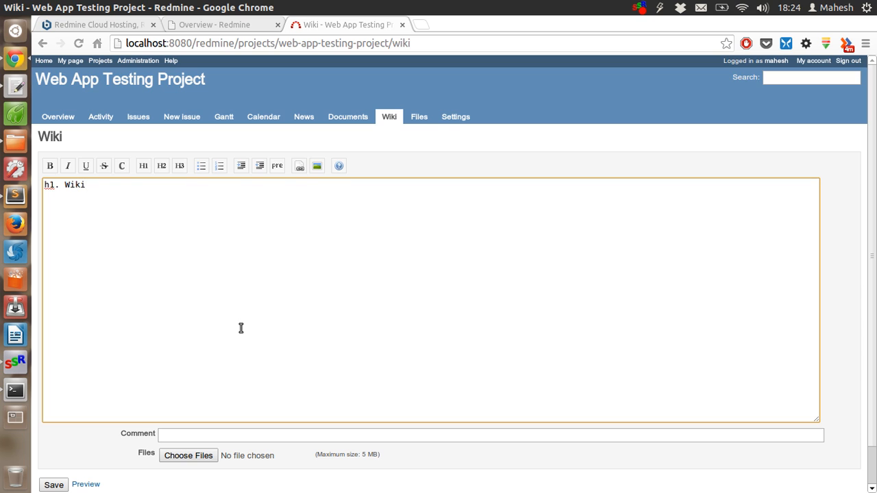
scroll("down", 3)
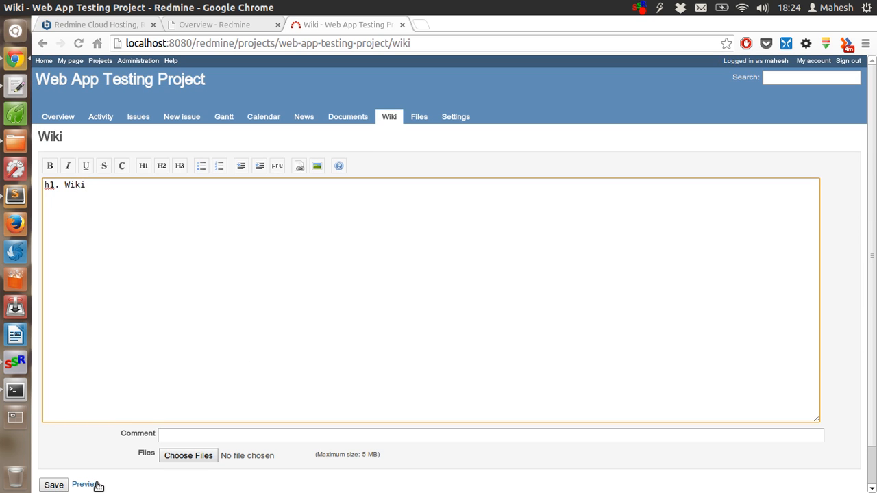
mouse_move(389, 117)
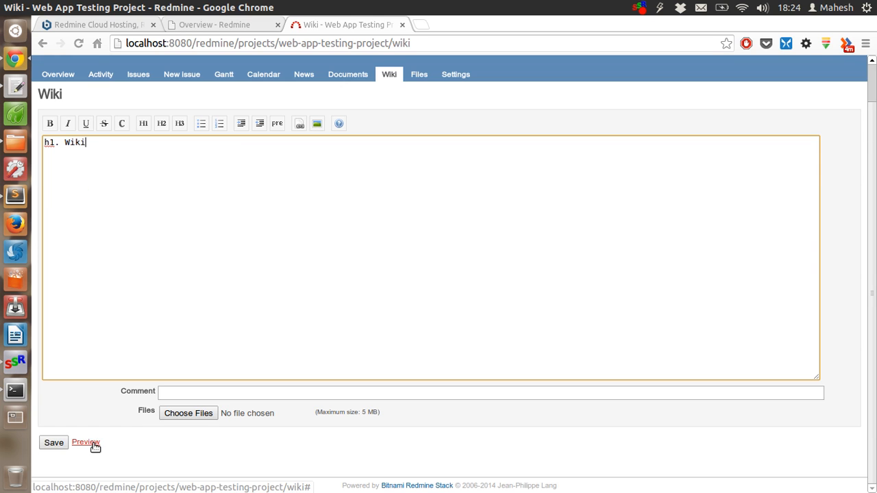
left_click(86, 443)
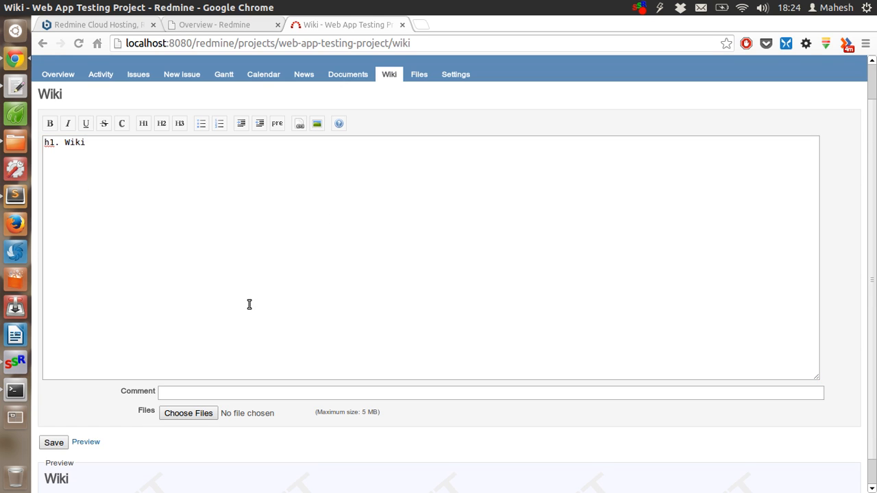
scroll("down", 3)
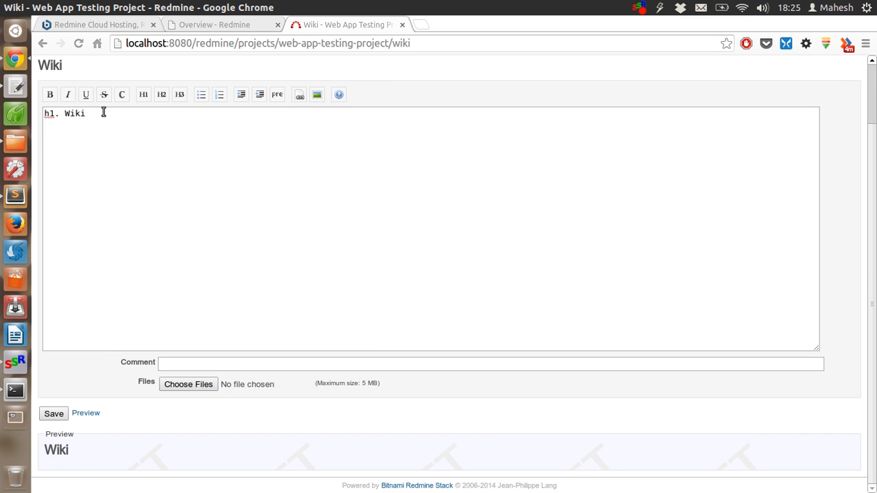
type("[")
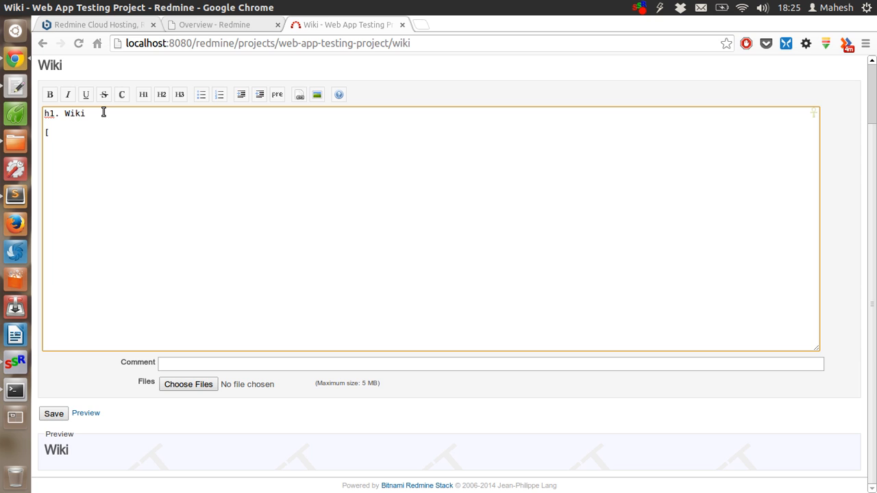
type("thanks]")
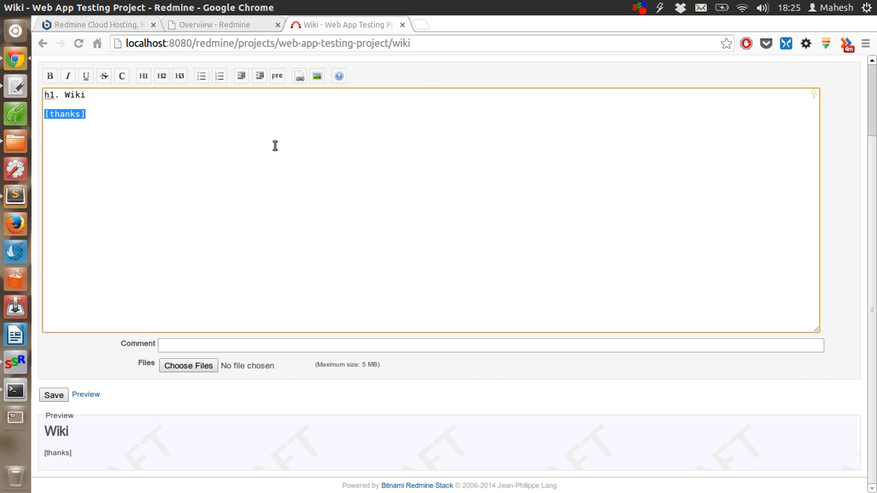
key("Delete")
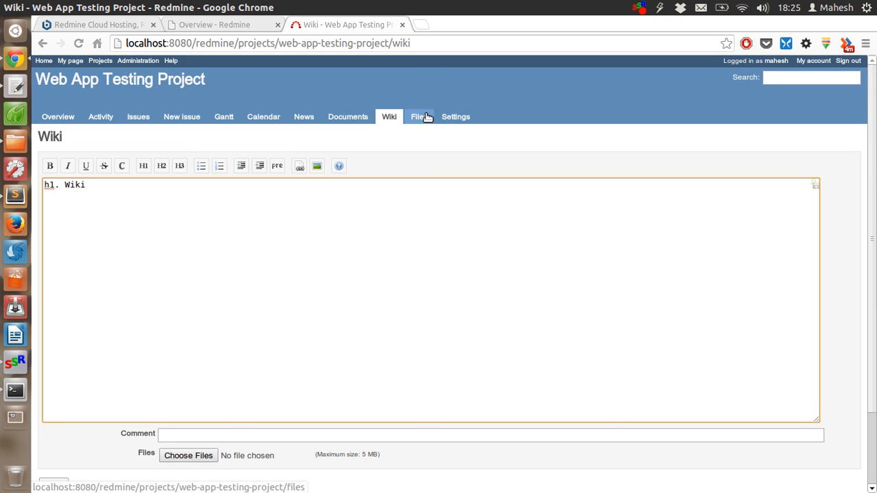
Discard the unsaved wiki text and check the empty Files list and new-file form.
left_click(418, 116)
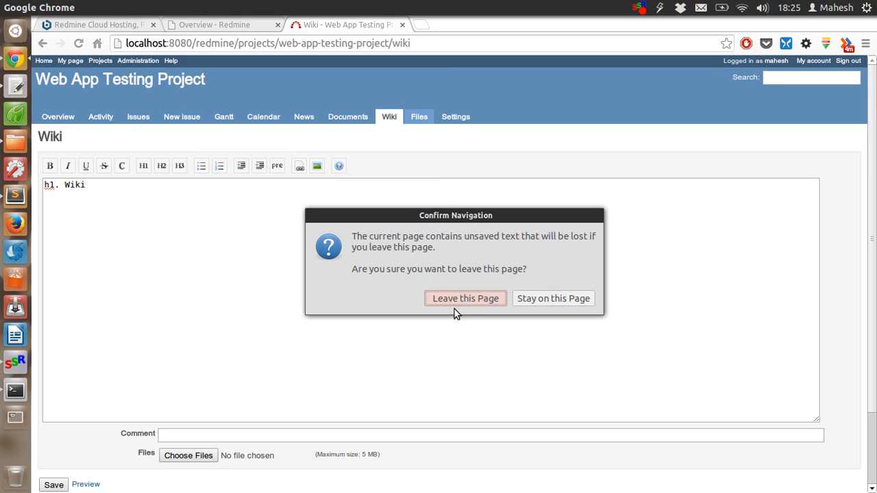
left_click(465, 298)
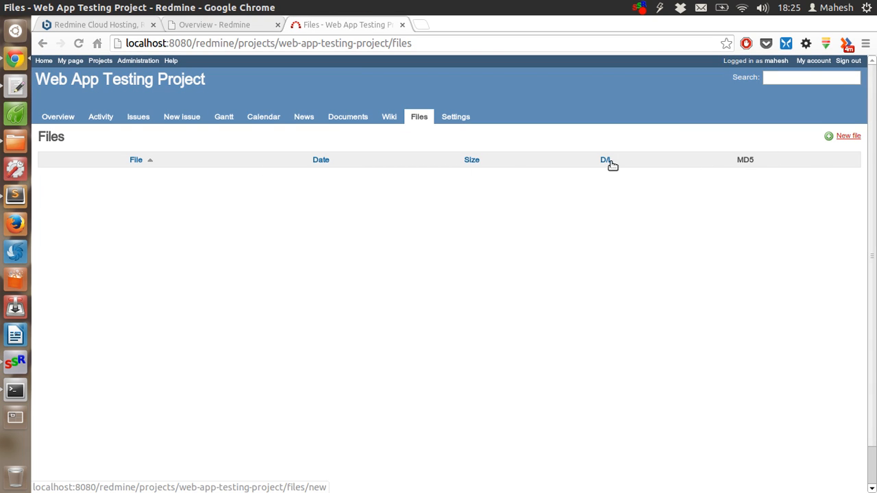
left_click(850, 135)
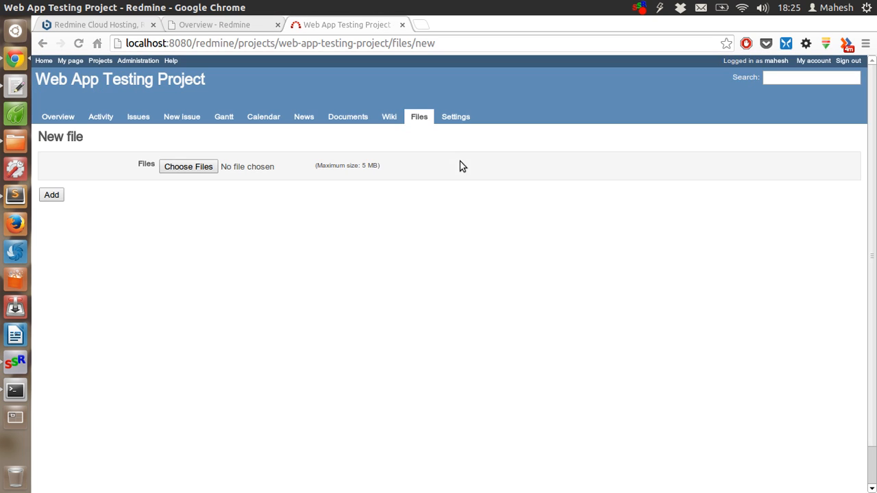
mouse_move(201, 185)
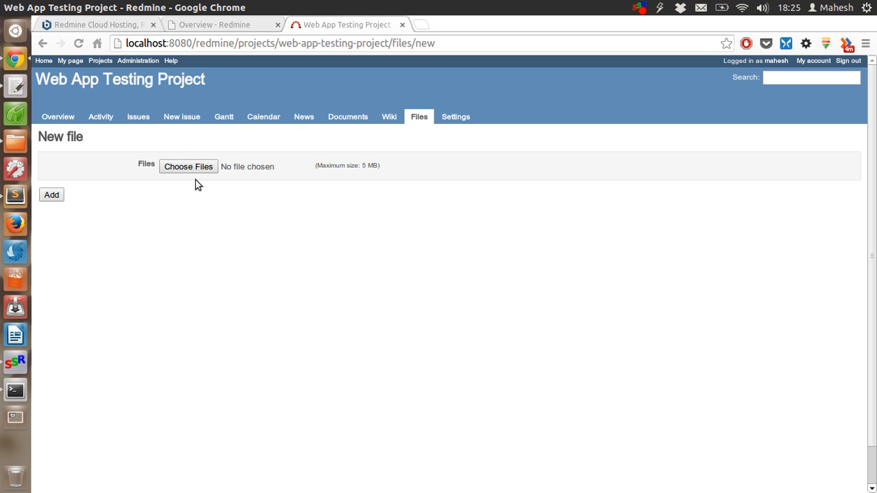
mouse_move(333, 145)
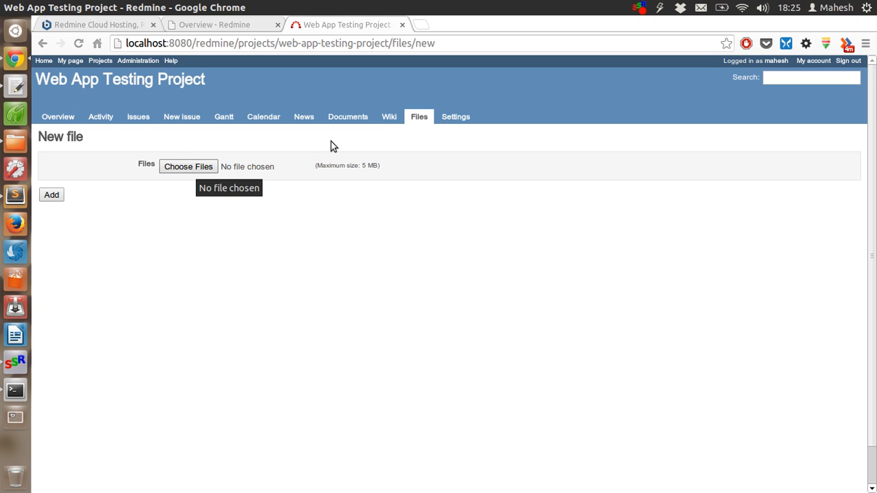
left_click(418, 117)
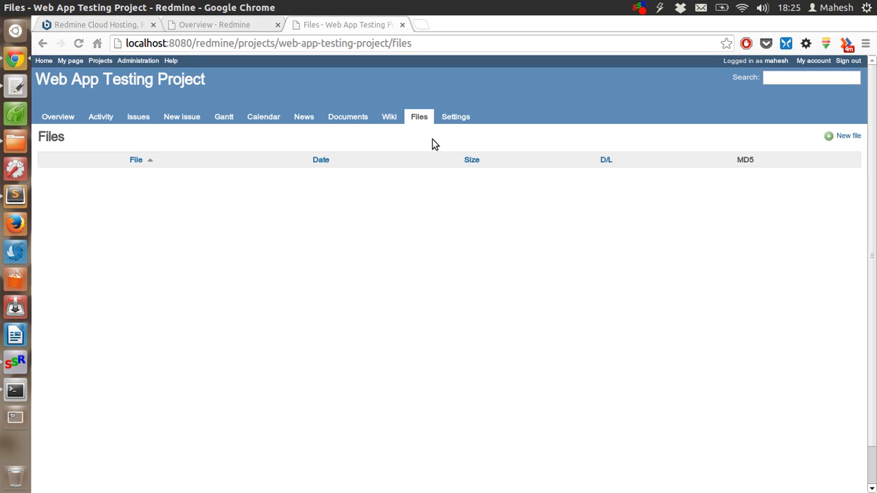
left_click(455, 116)
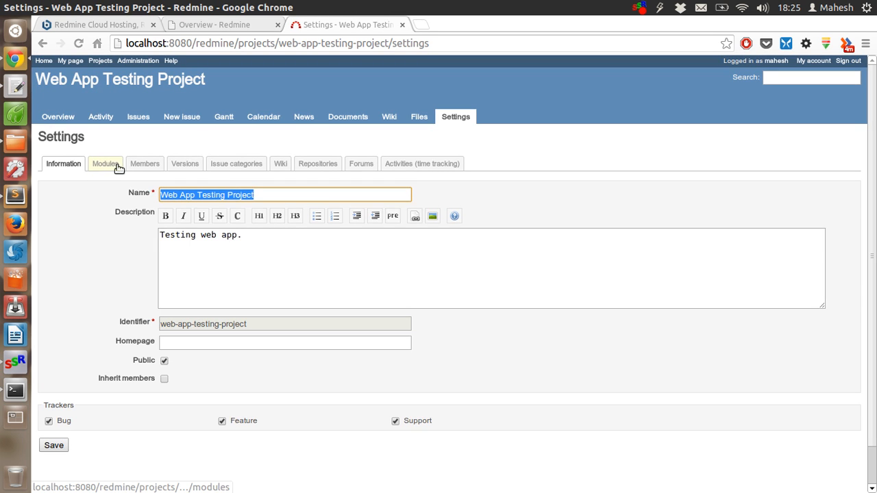
mouse_move(373, 166)
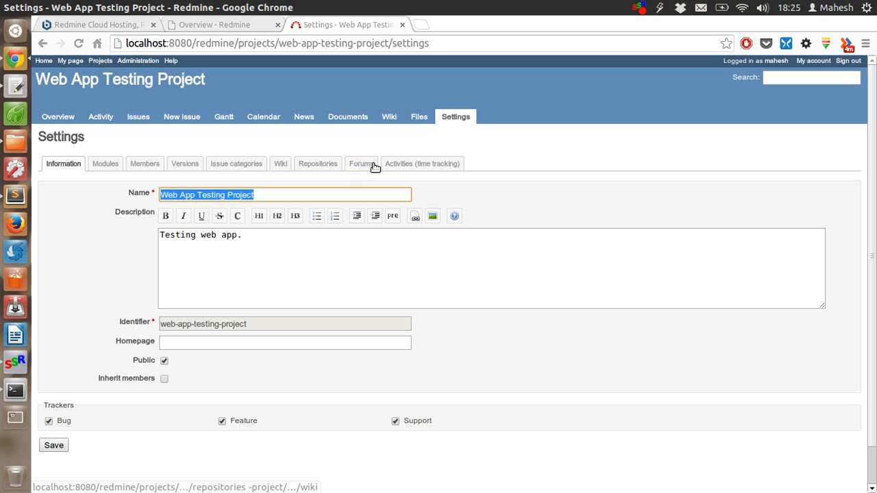
Show the time-tracking activities settings with Design and Development both active.
left_click(422, 163)
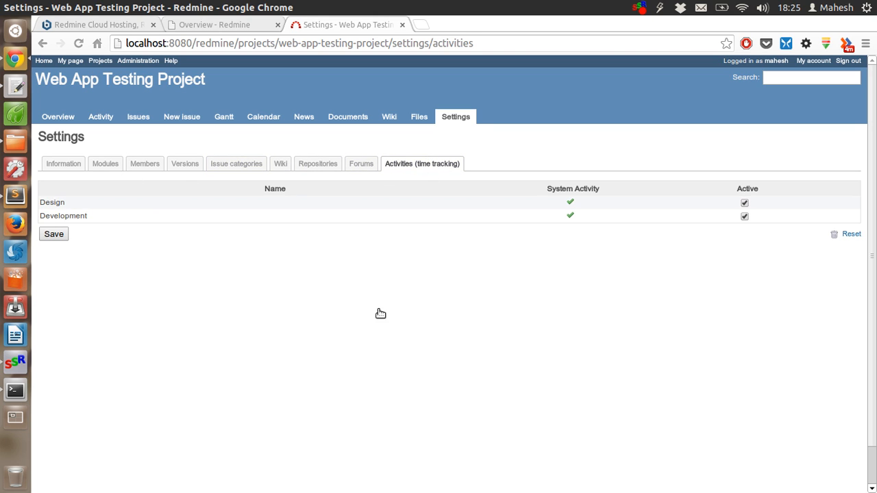
left_click(57, 117)
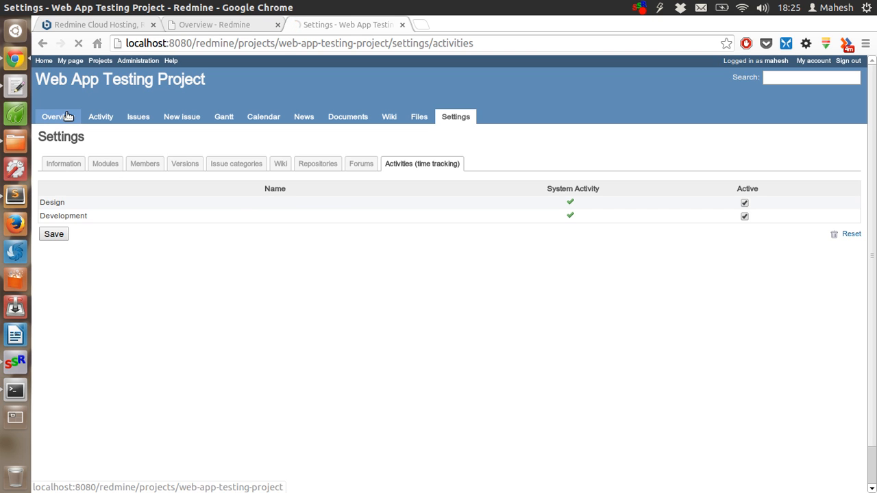
Revisit the project overview's issue counts, then view the list of all projects.
left_click(57, 117)
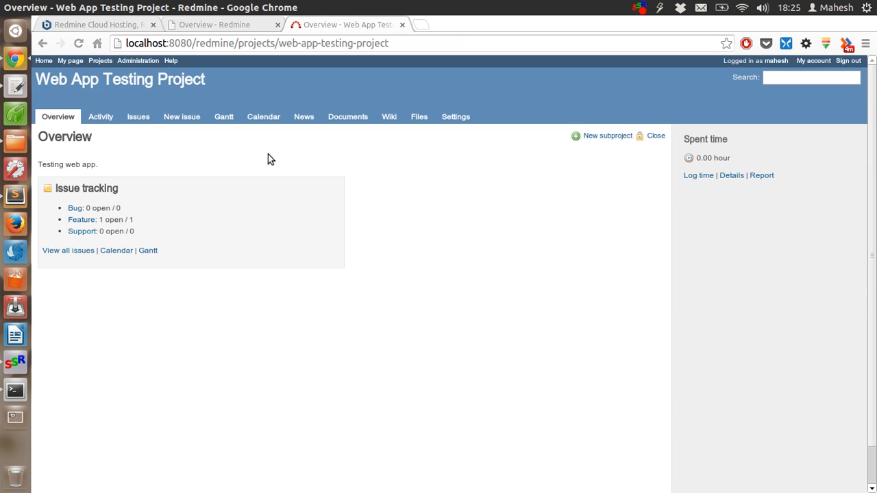
mouse_move(80, 184)
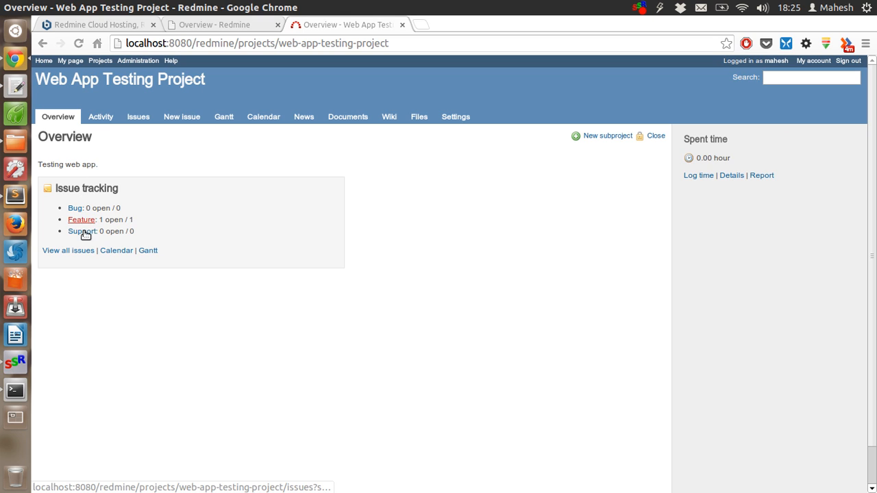
mouse_move(84, 233)
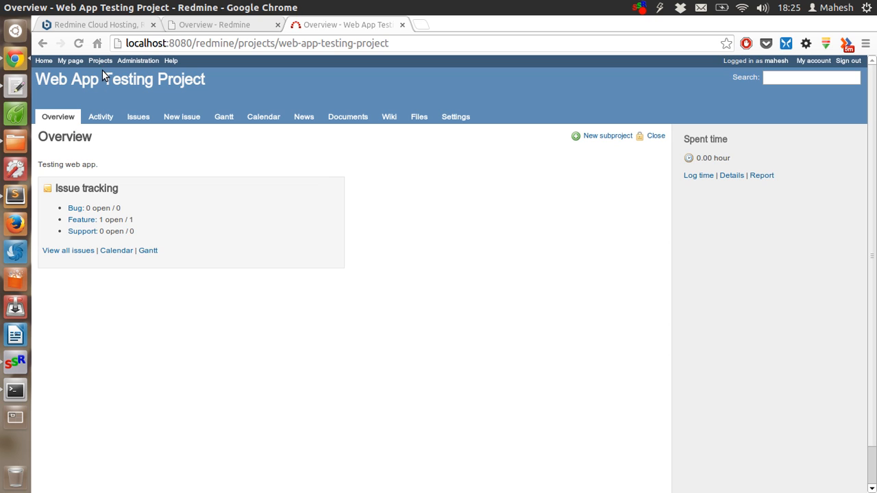
left_click(100, 62)
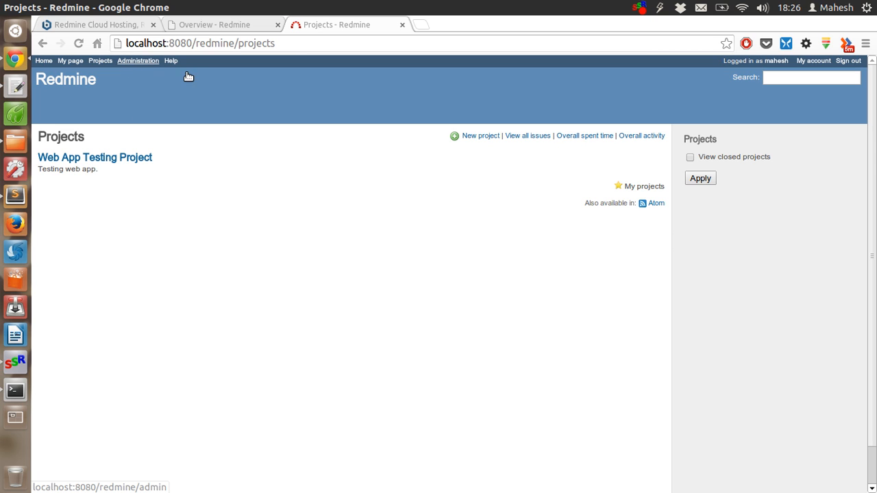
Browse Administration and open its project list showing Web App Testing Project active and public.
left_click(138, 62)
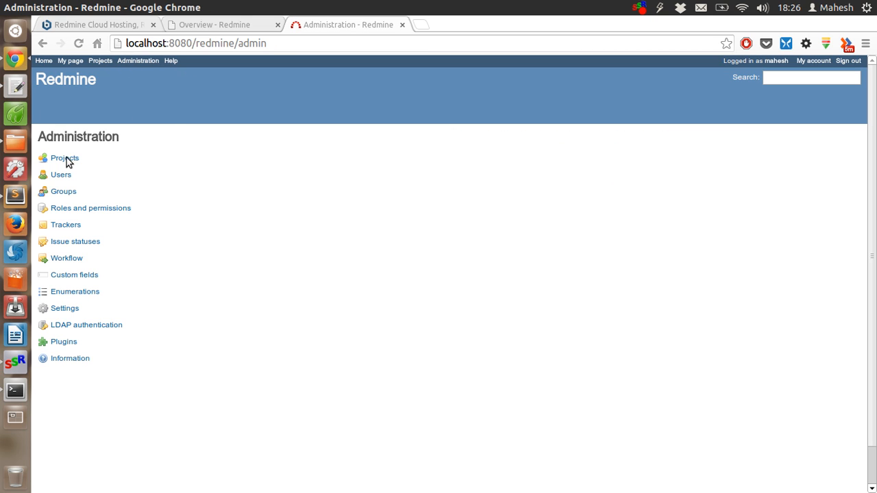
mouse_move(69, 358)
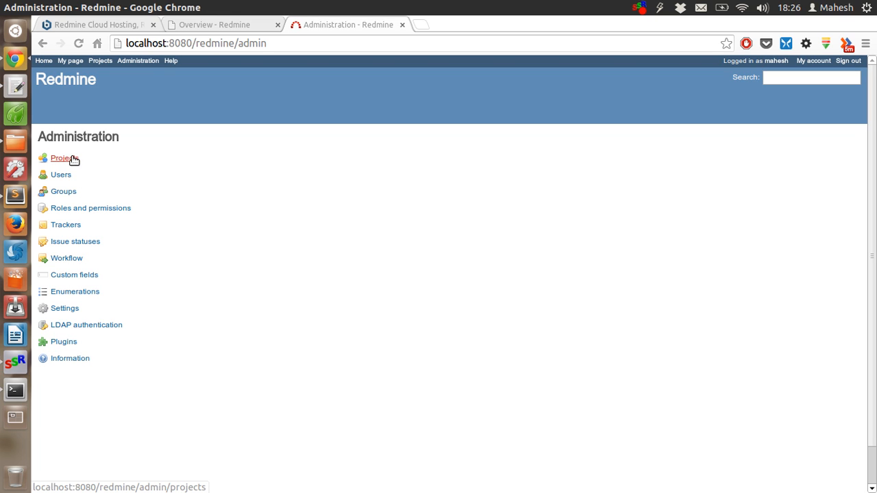
mouse_move(63, 192)
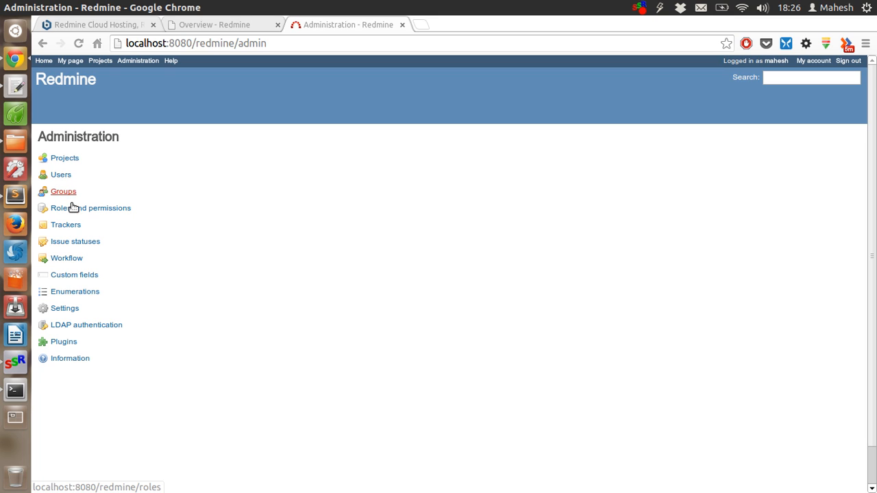
mouse_move(78, 246)
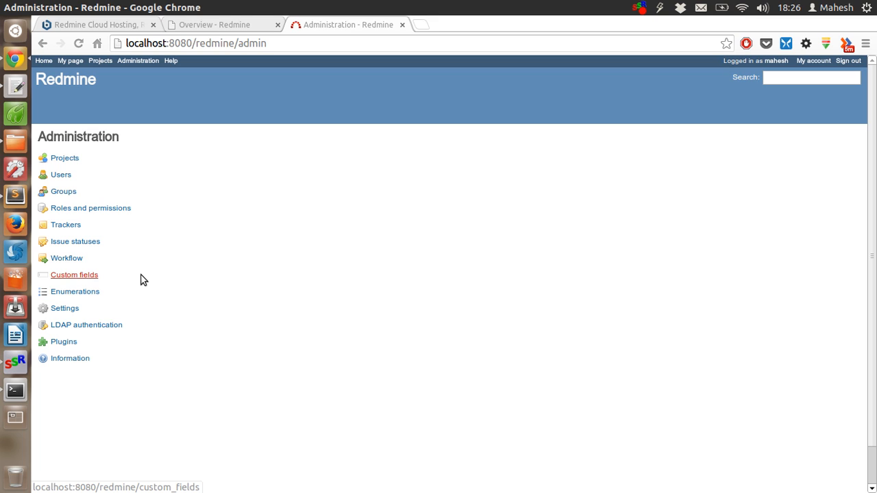
mouse_move(81, 281)
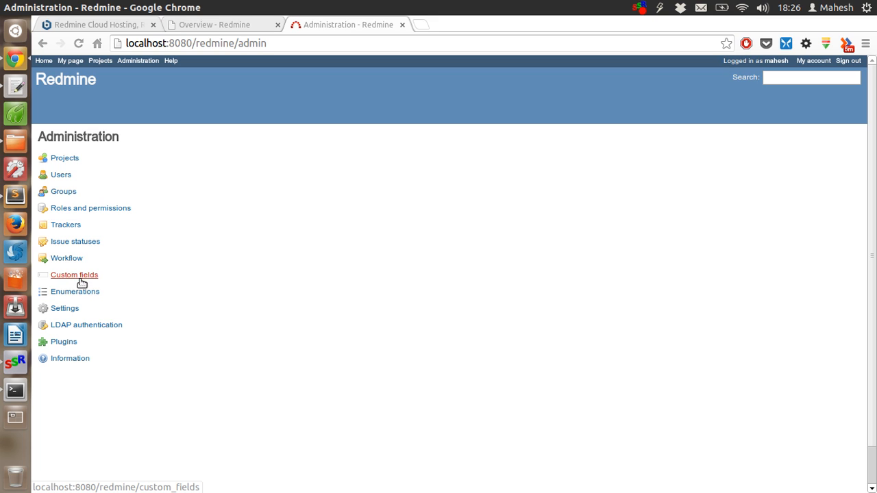
mouse_move(70, 309)
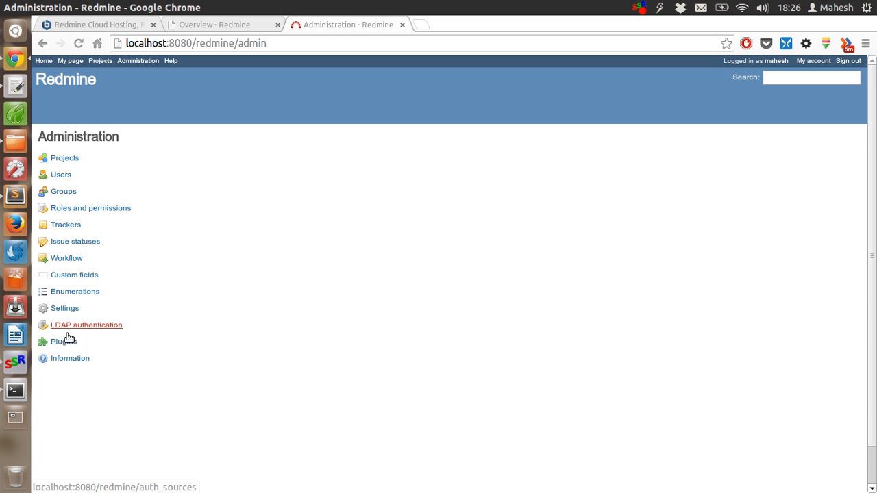
mouse_move(62, 342)
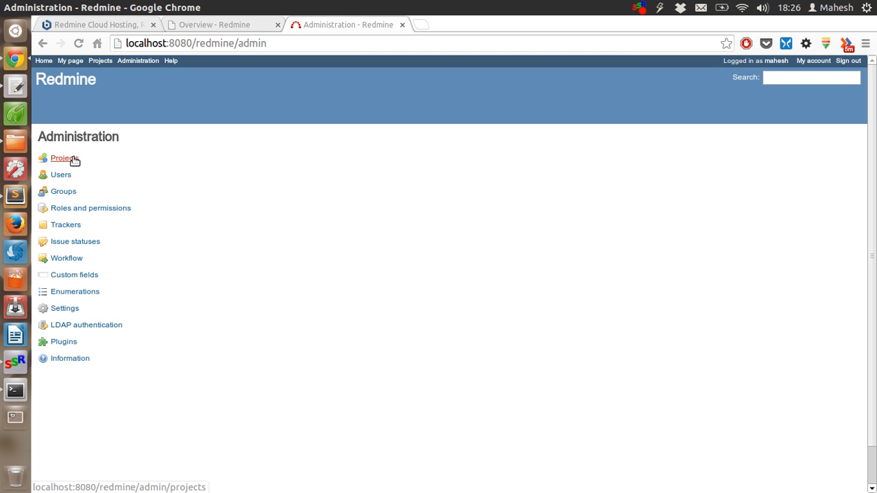
left_click(66, 156)
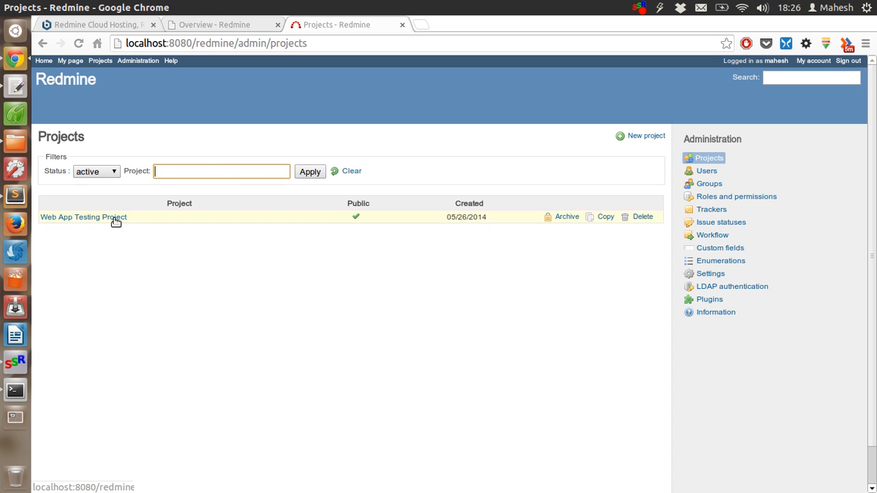
Head toward Web App Testing Project's settings, then return to the Administration menu.
left_click(83, 217)
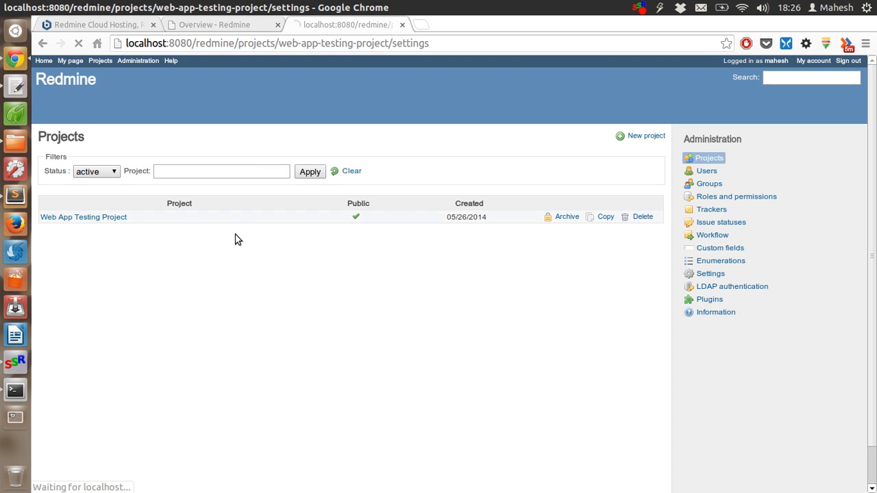
left_click(83, 217)
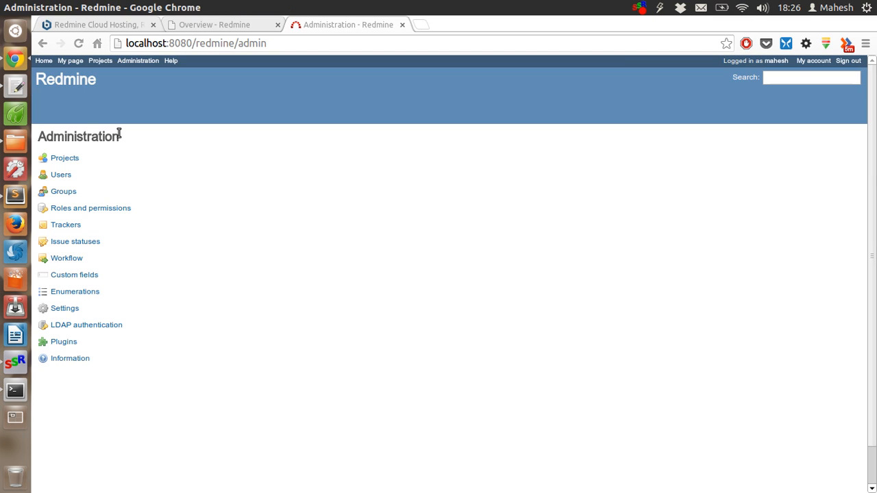
mouse_move(90, 148)
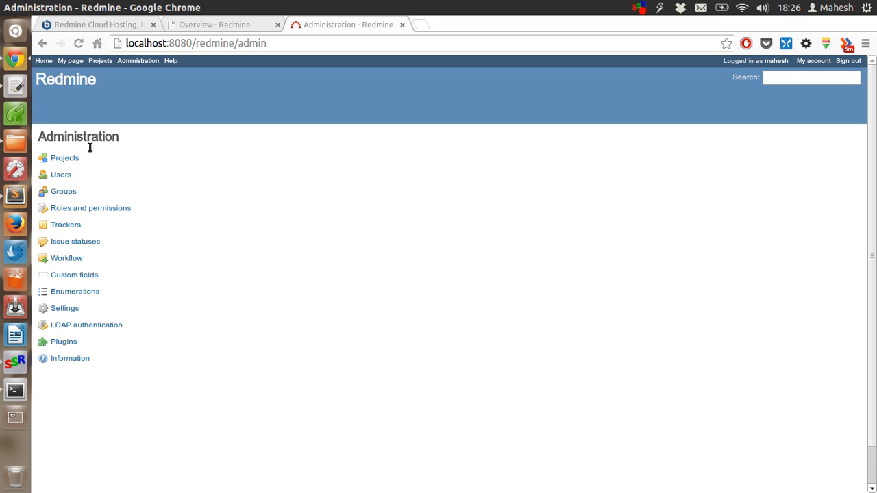
mouse_move(95, 267)
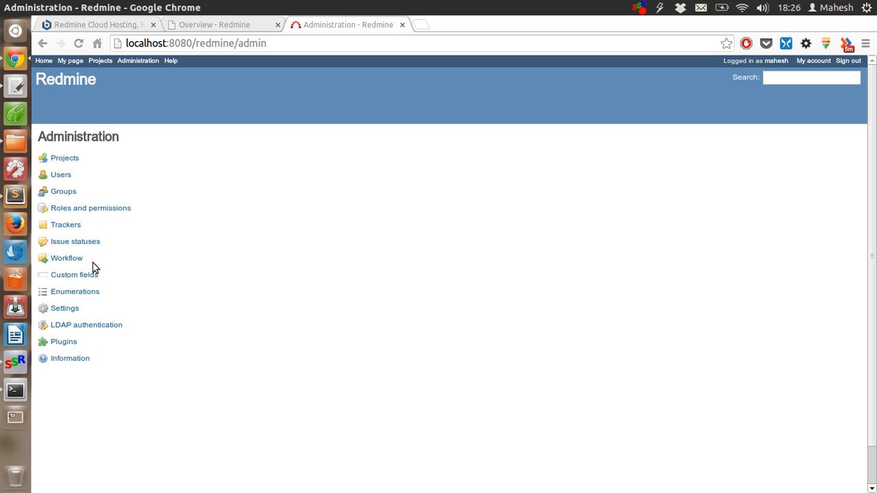
mouse_move(69, 136)
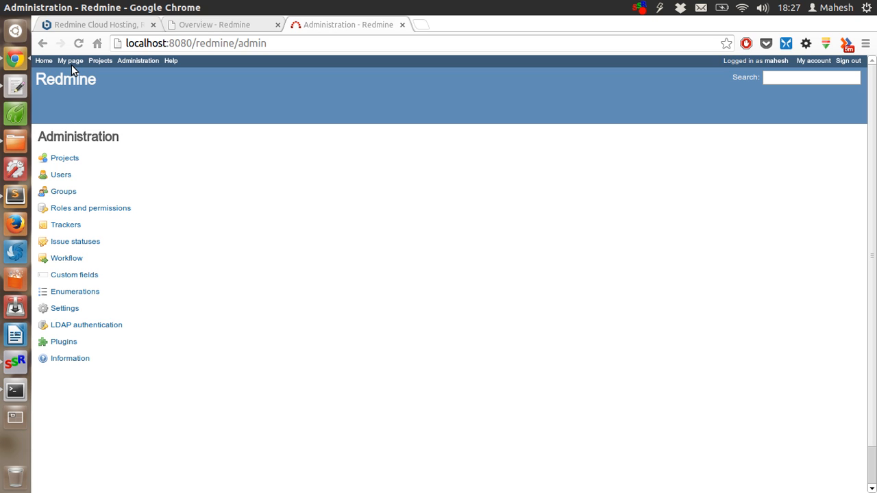
mouse_move(44, 61)
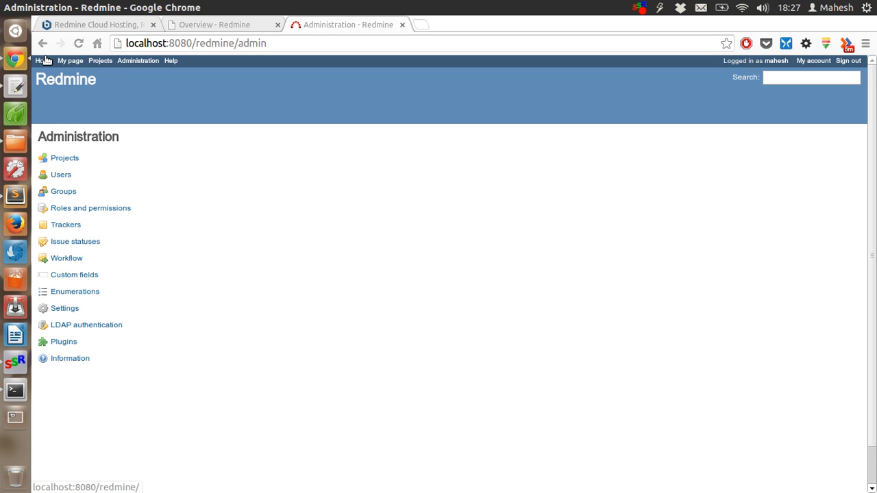
Go to the Redmine home page listing Web App Testing Project under latest projects.
left_click(43, 60)
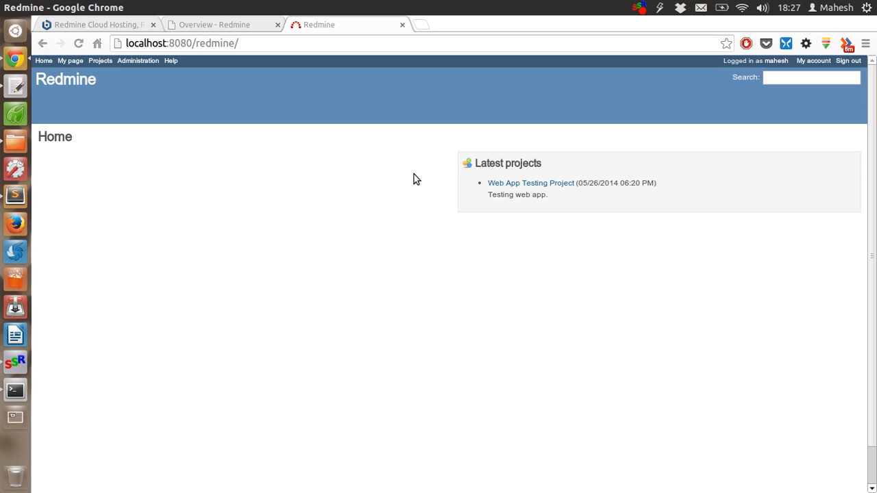
mouse_move(509, 207)
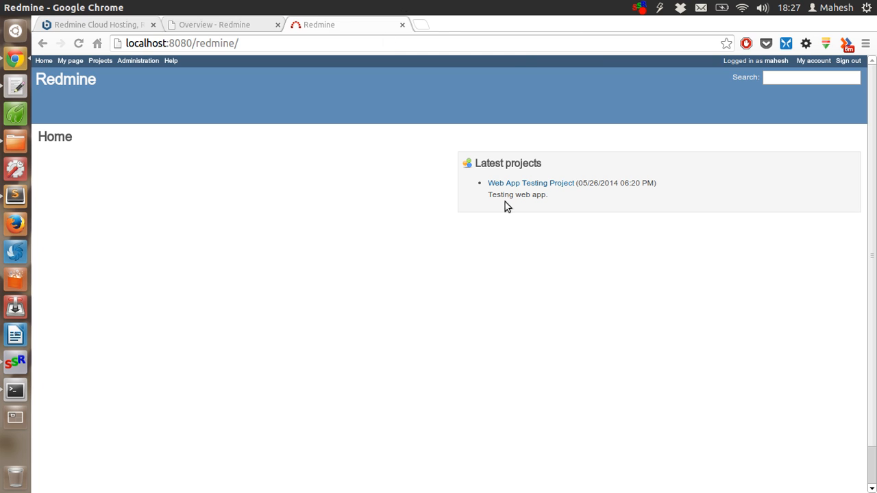
mouse_move(601, 92)
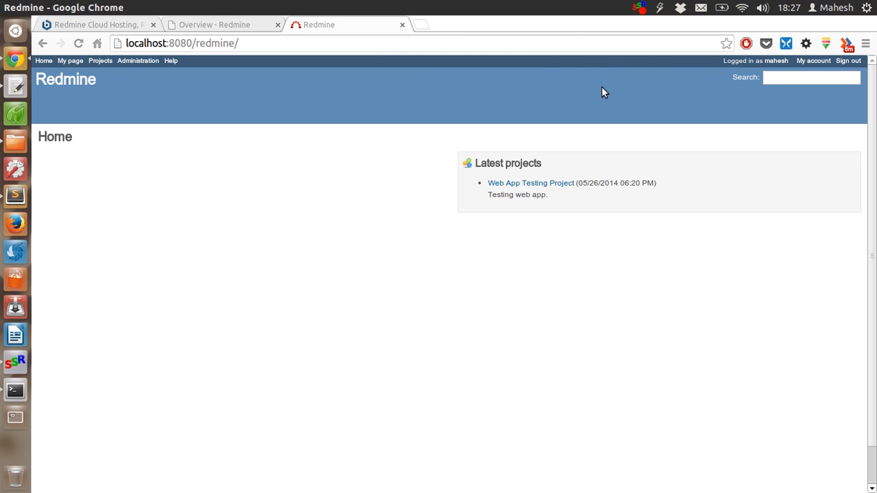